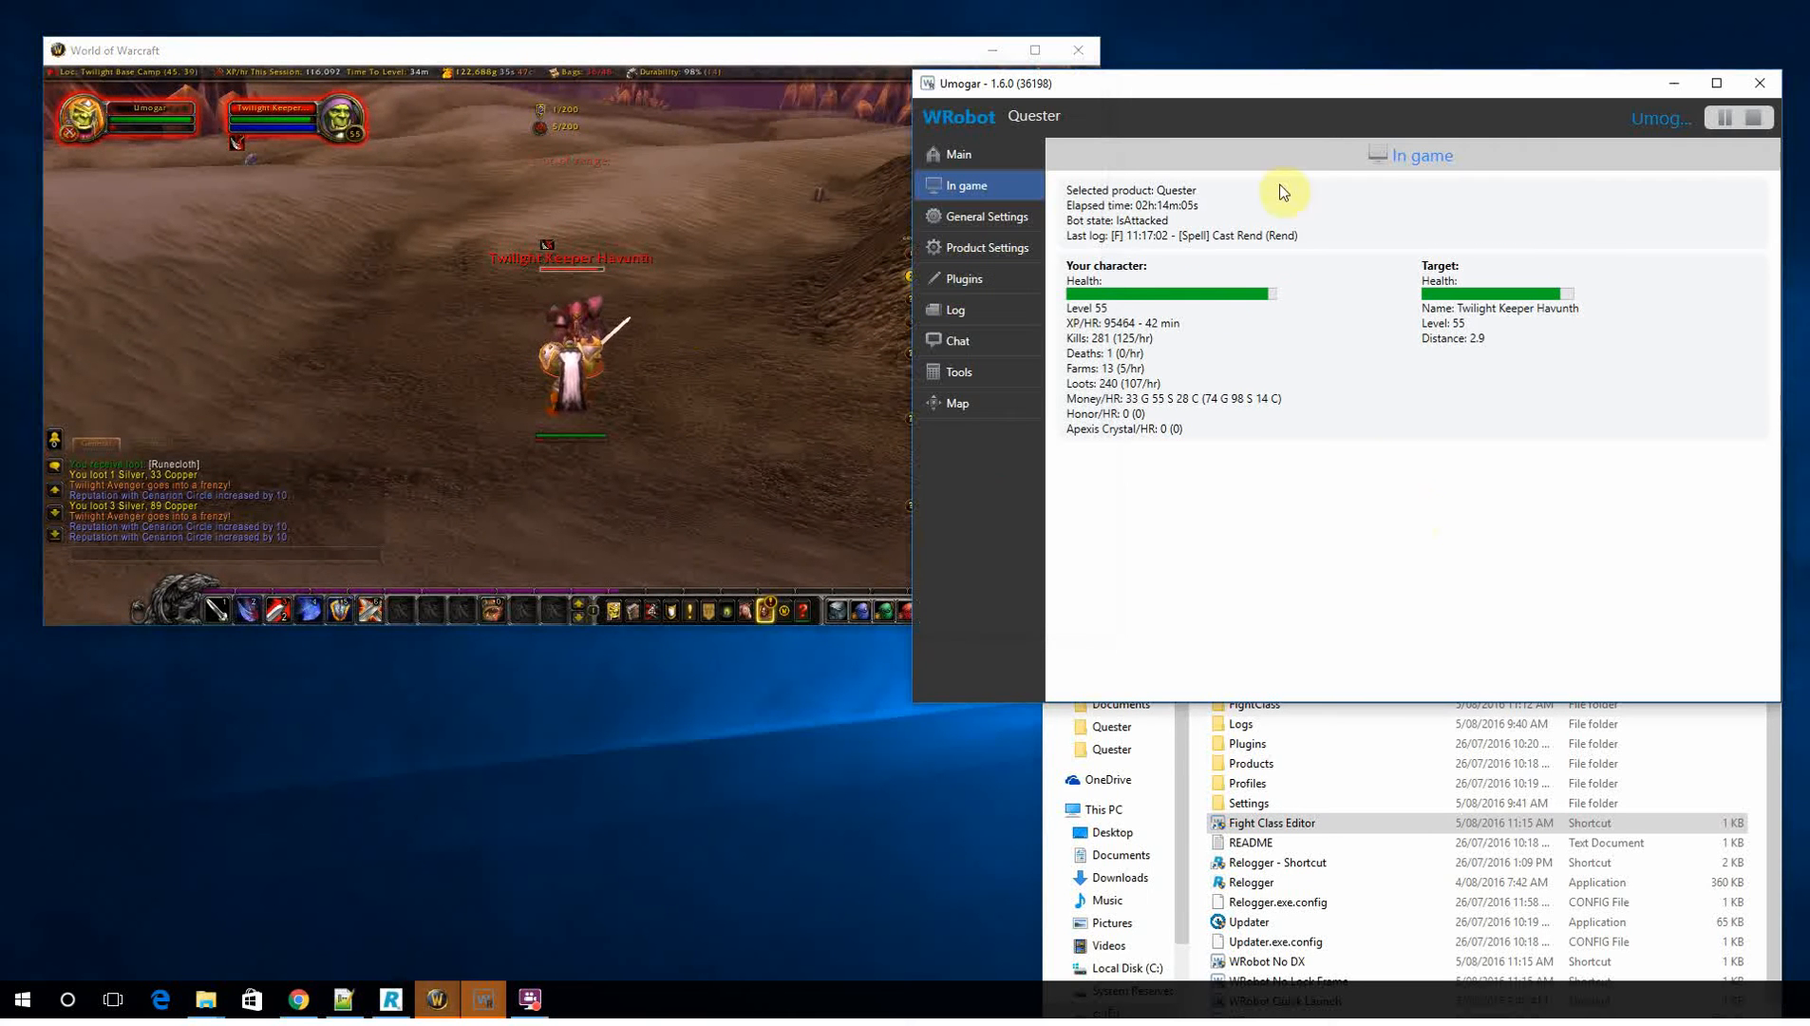
pyautogui.moveTo(1347, 583)
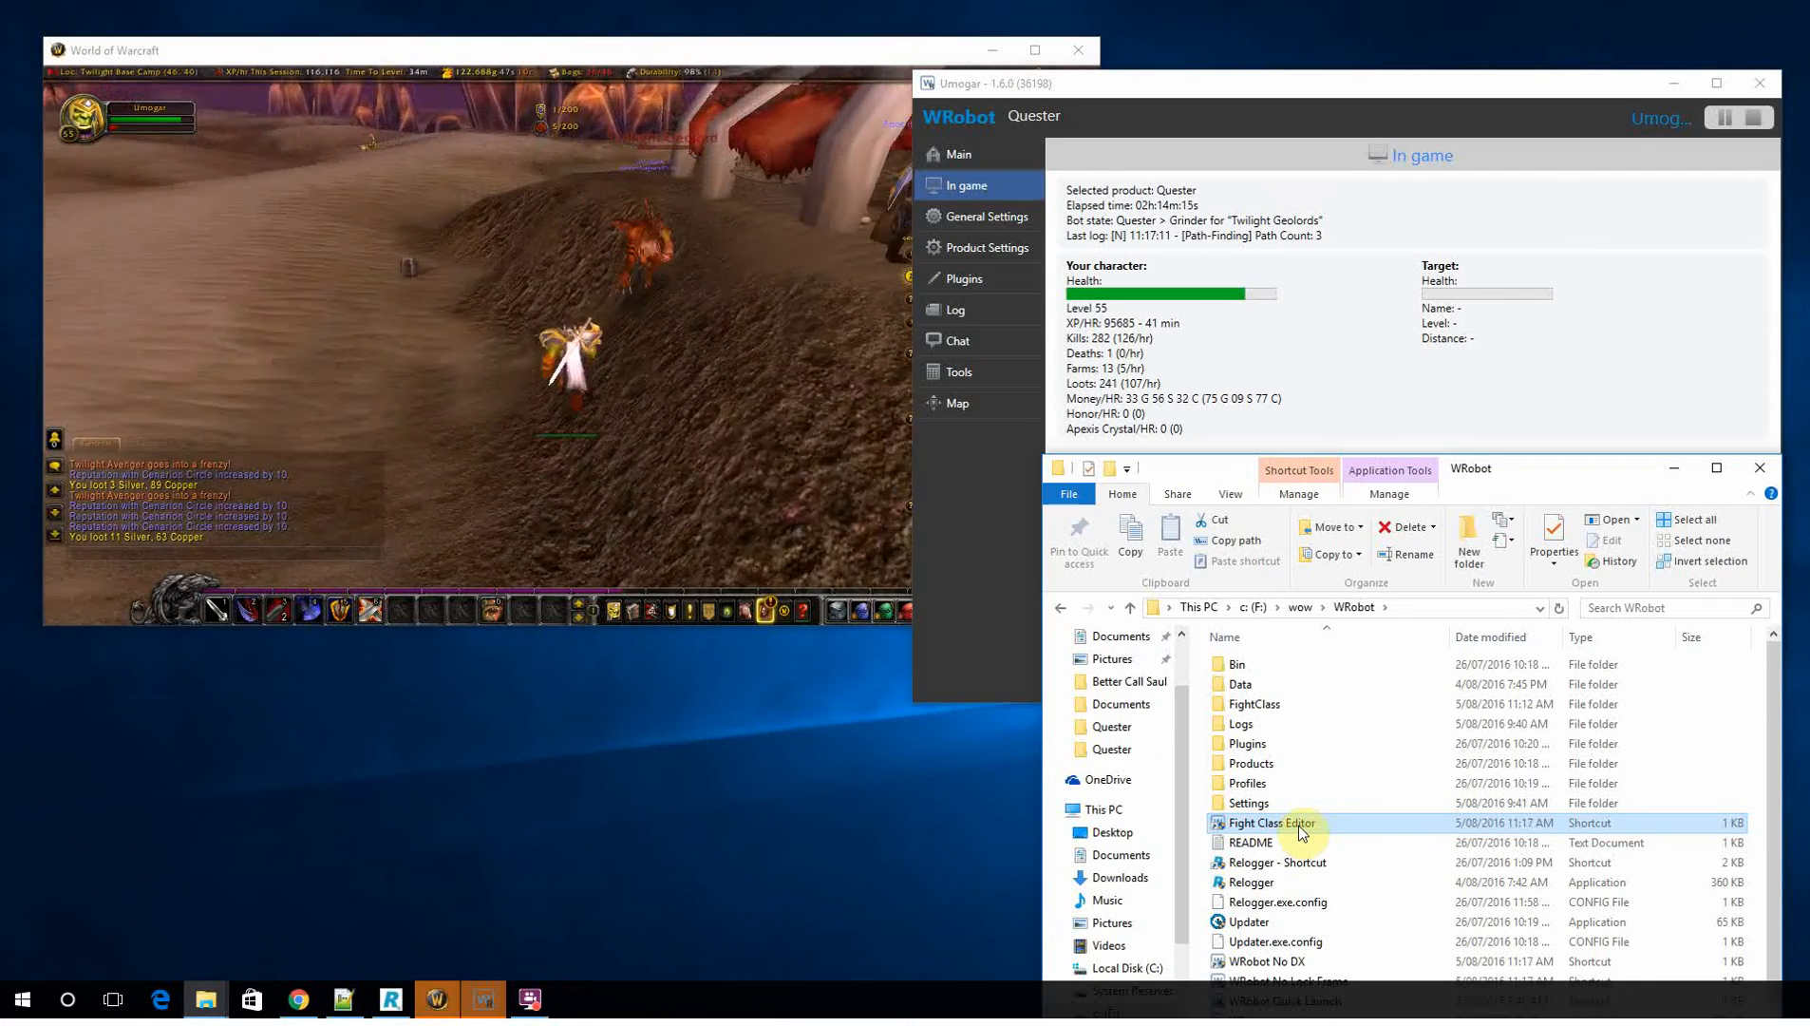
# Step: Launch the Fight Class Editor from the WRobot folder shortcut
pyautogui.doubleClick(1272, 822)
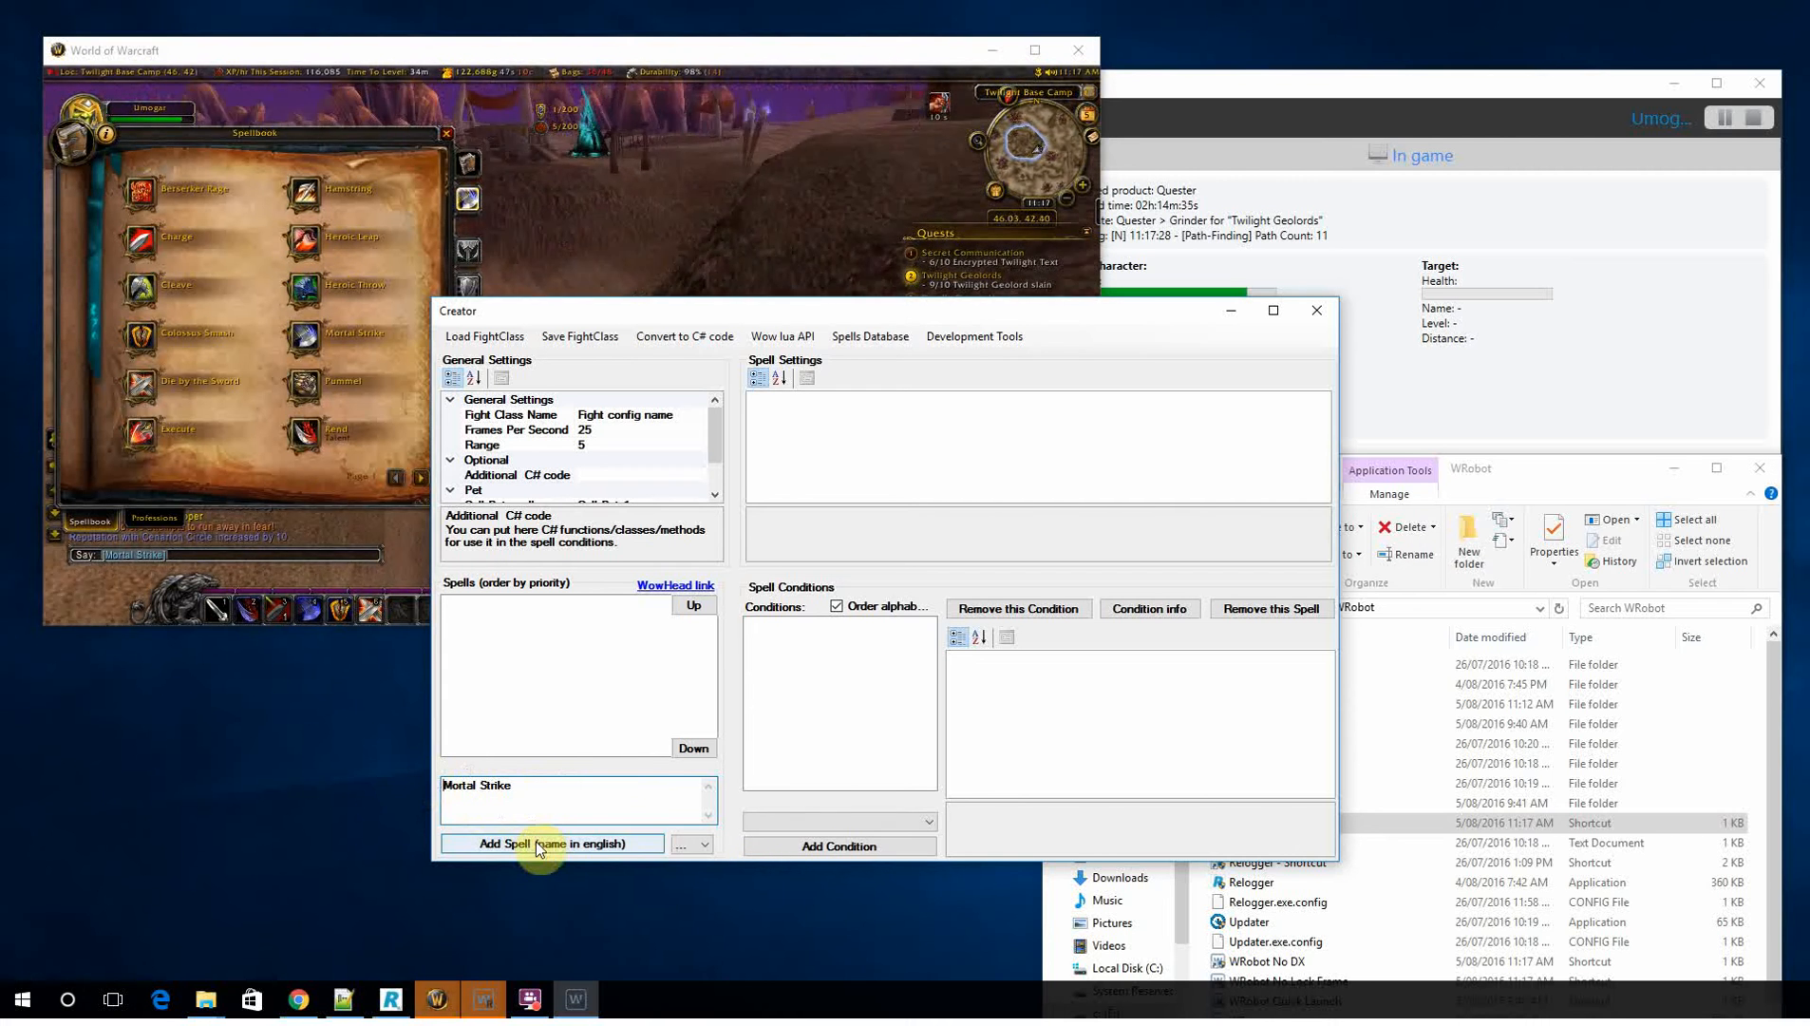
# Step: Add Mortal Strike, Rend and Charge to the spell list
pyautogui.click(551, 844)
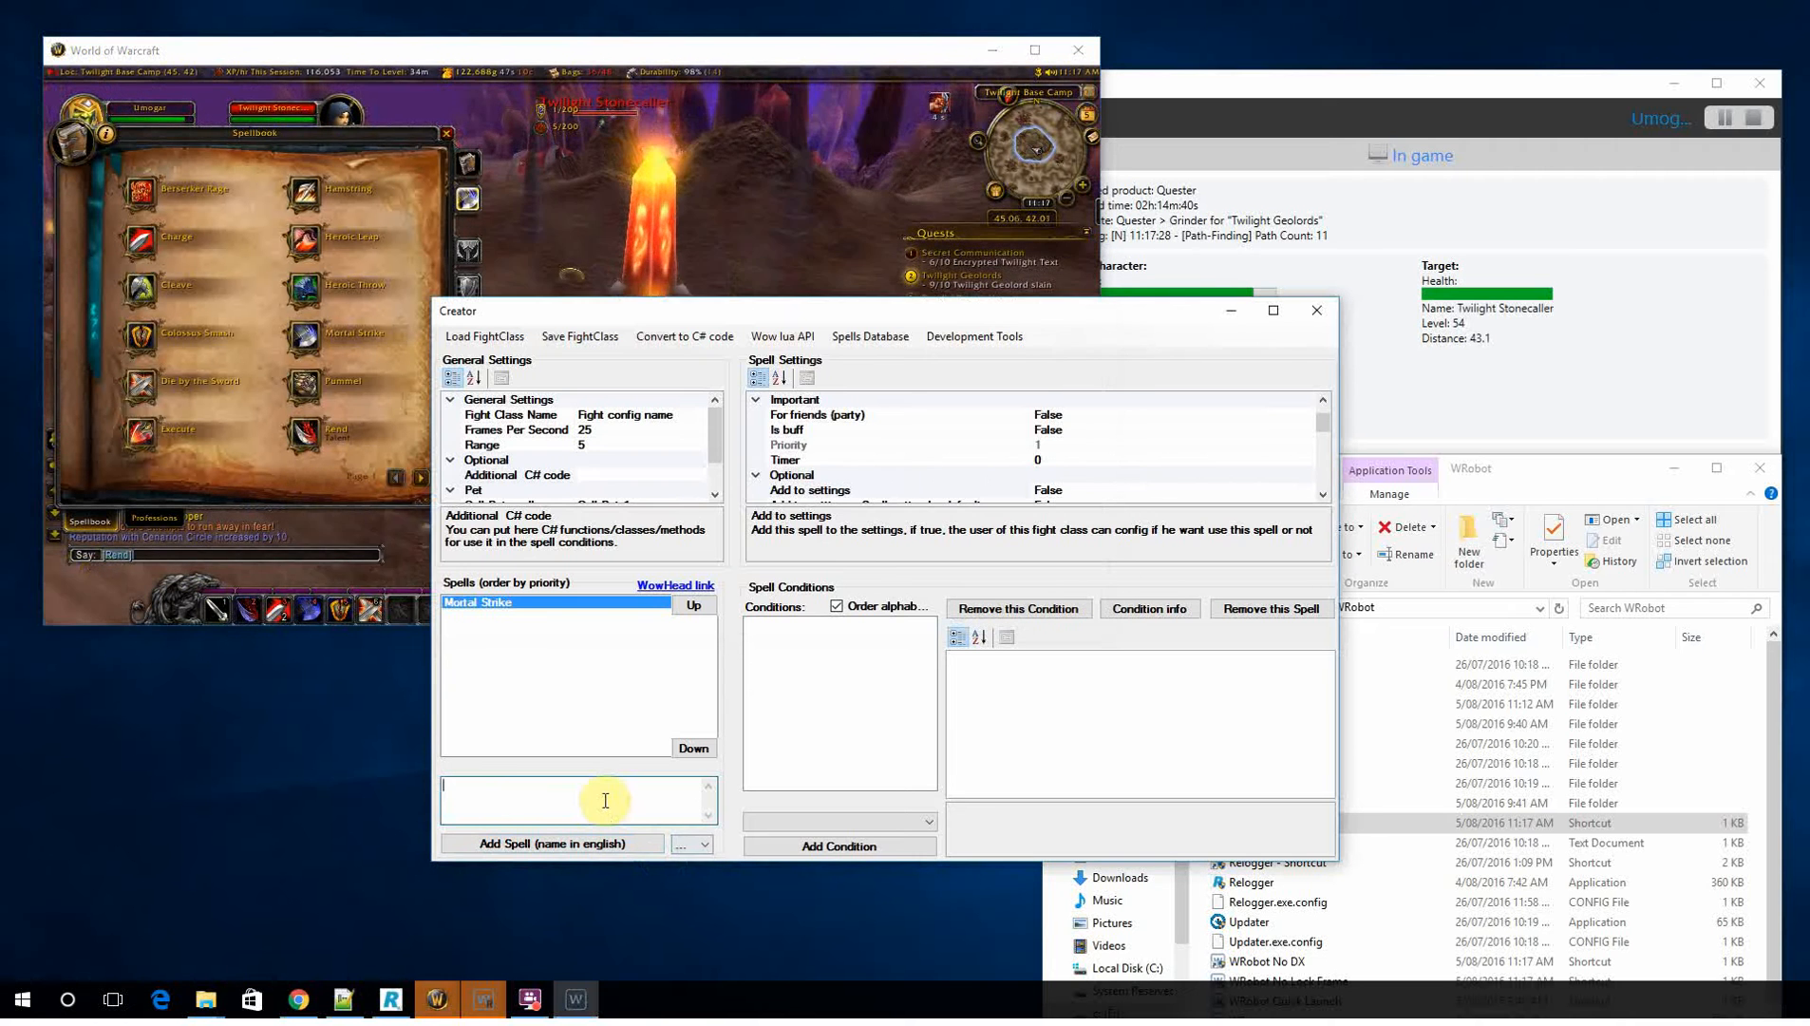
pyautogui.write('[Rend')
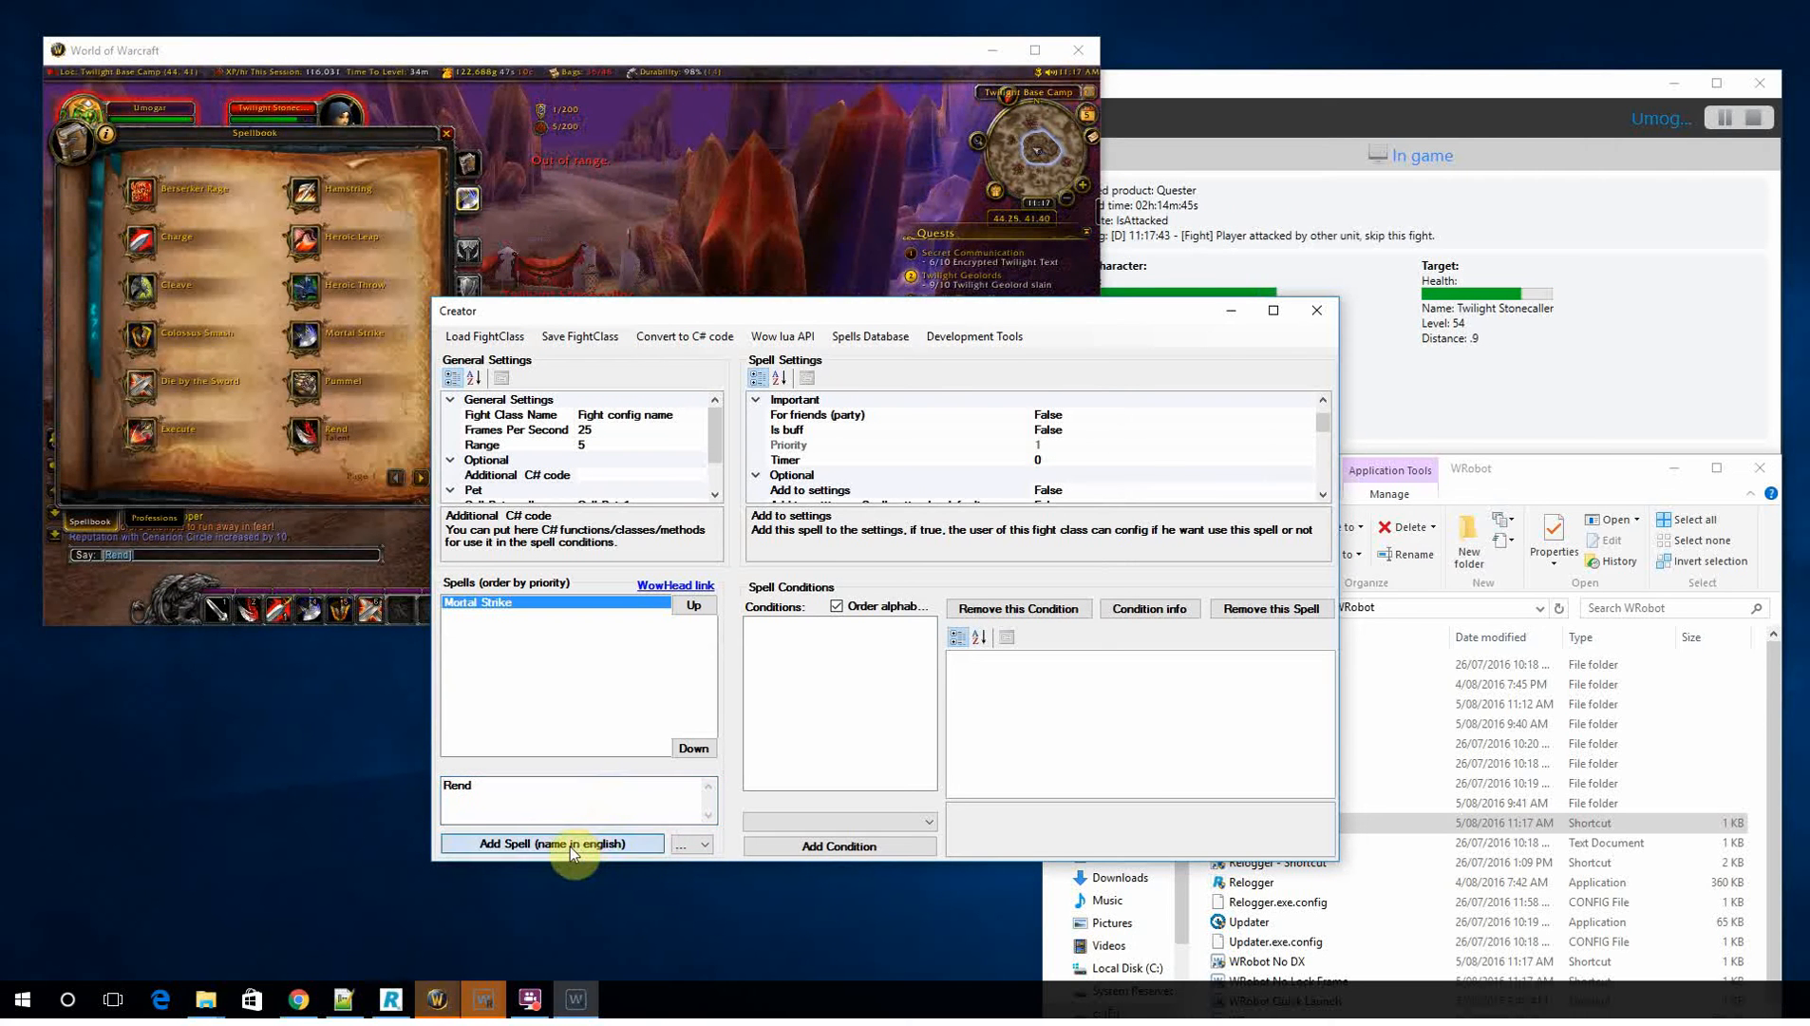
pyautogui.click(551, 844)
pyautogui.write('Charge')
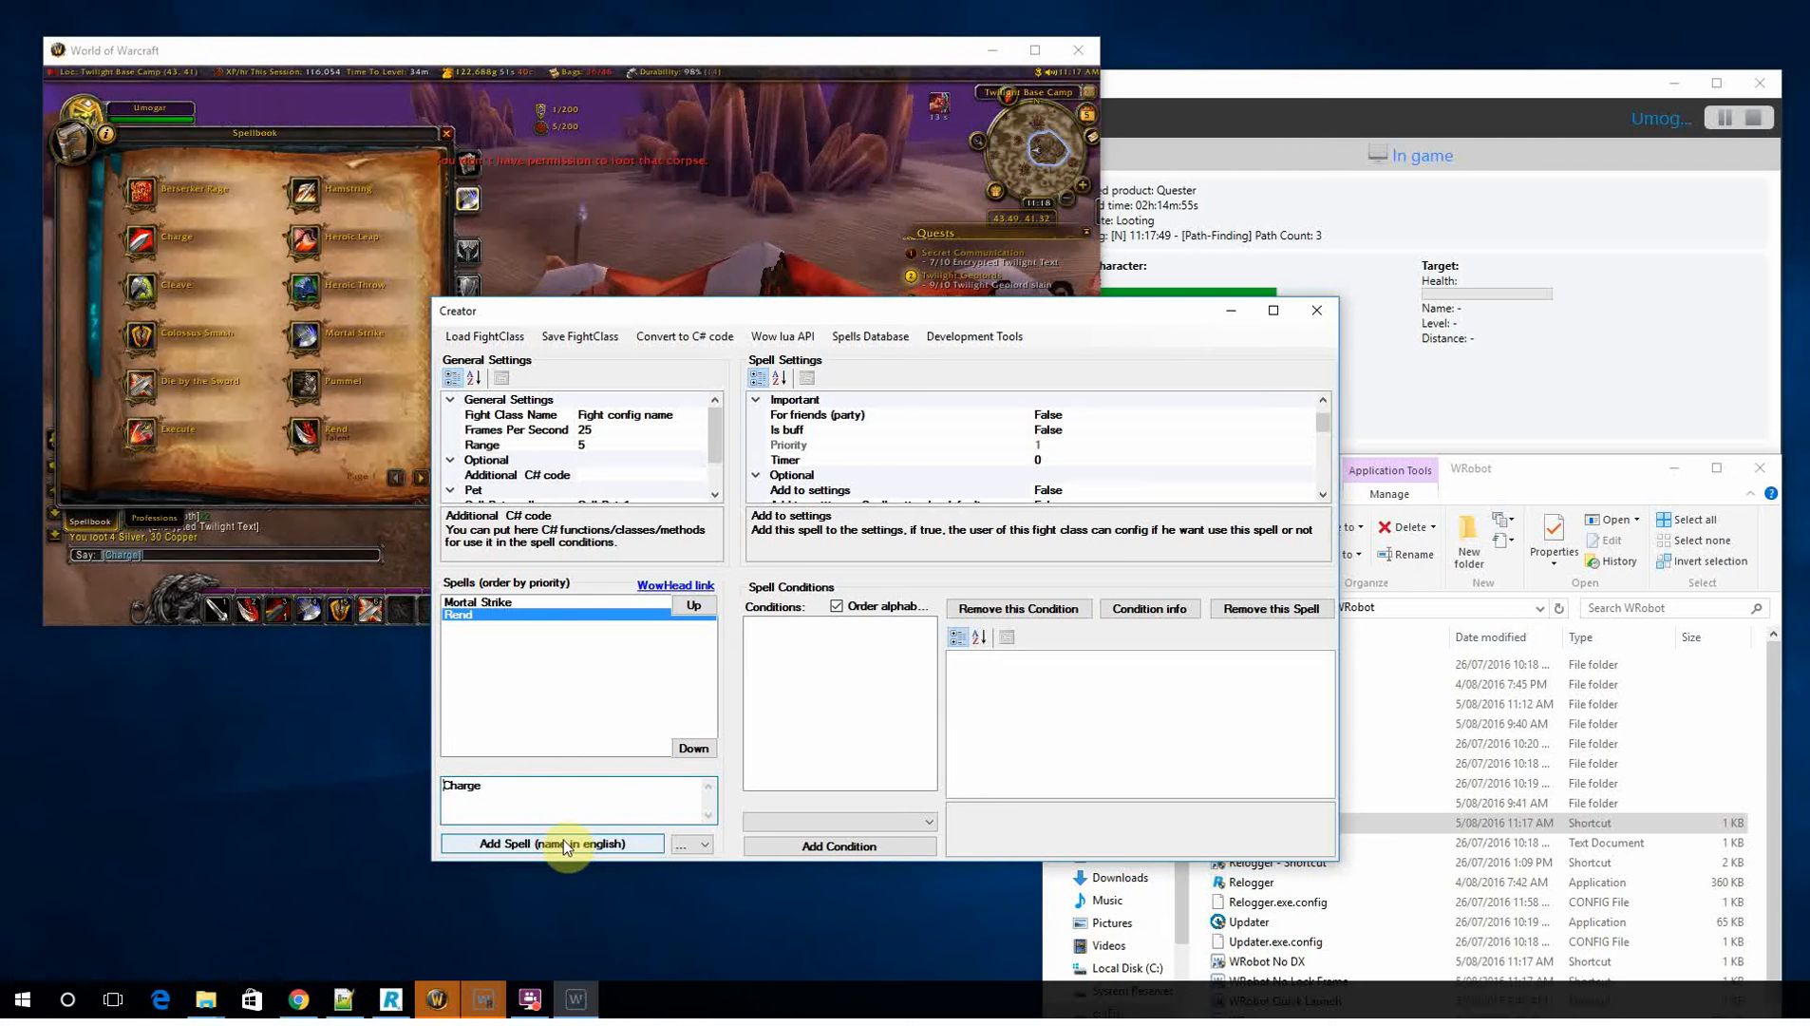
pyautogui.click(551, 842)
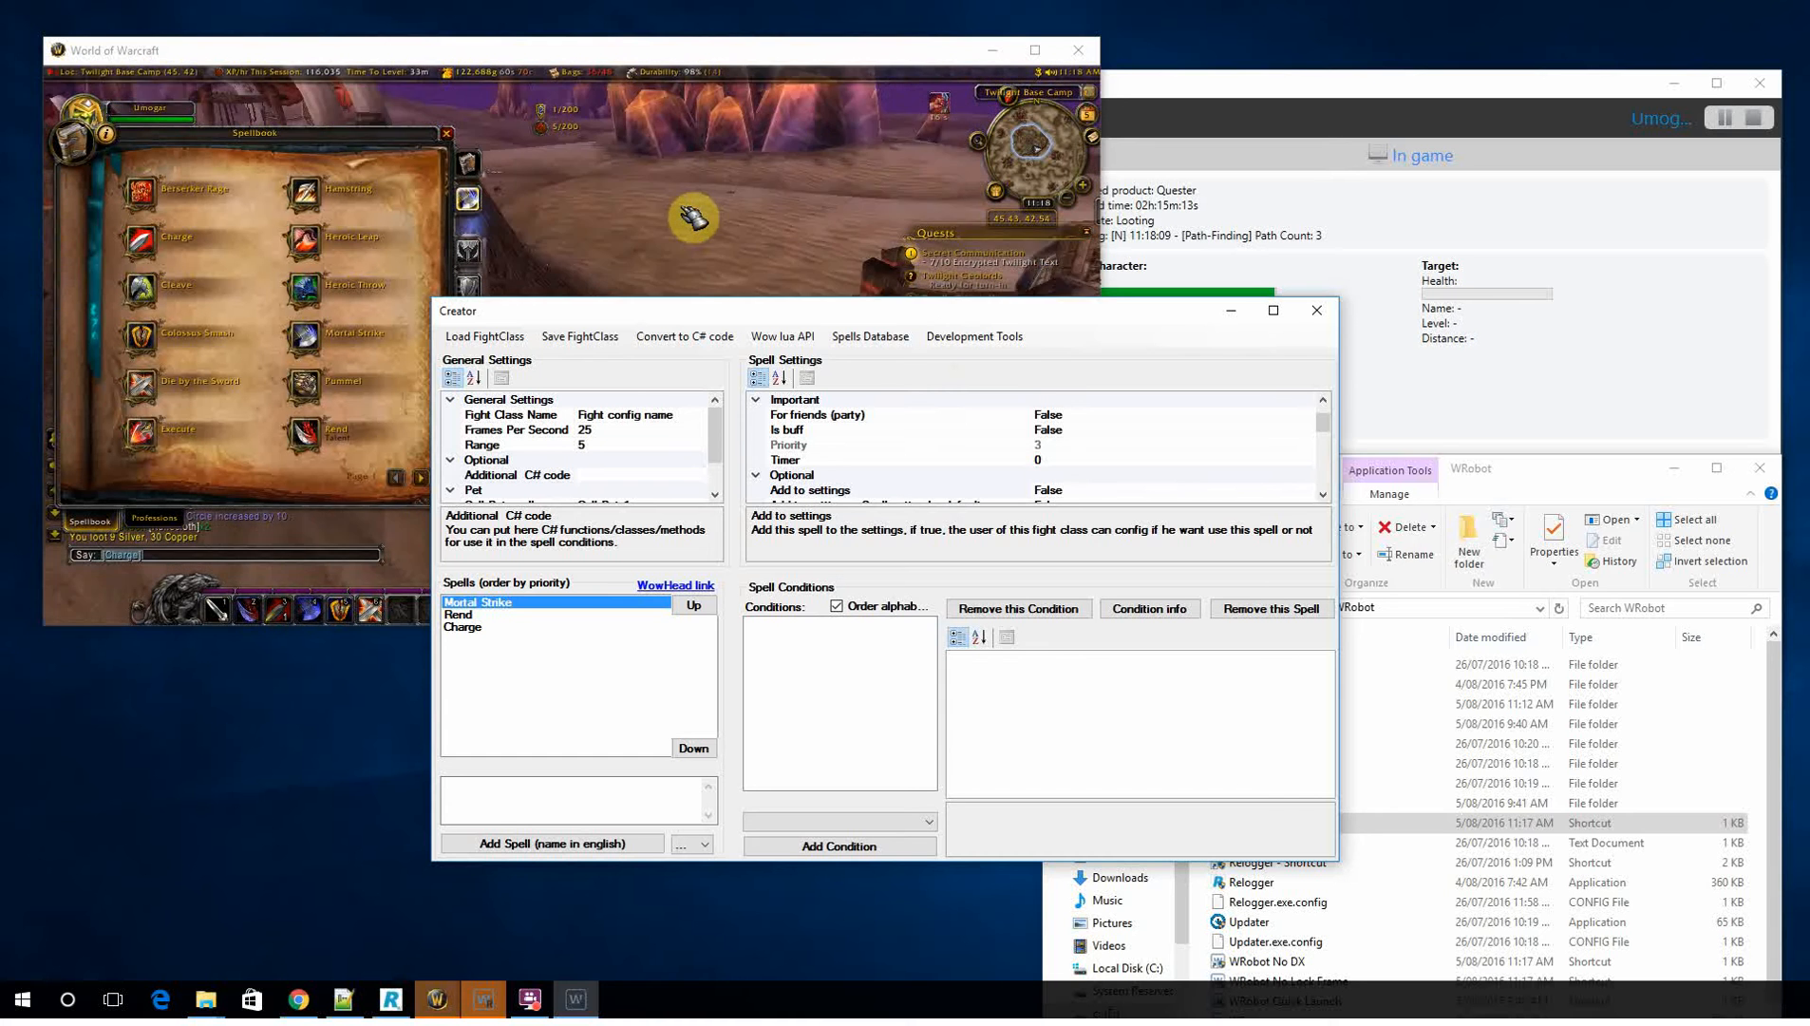
pyautogui.moveTo(140, 239)
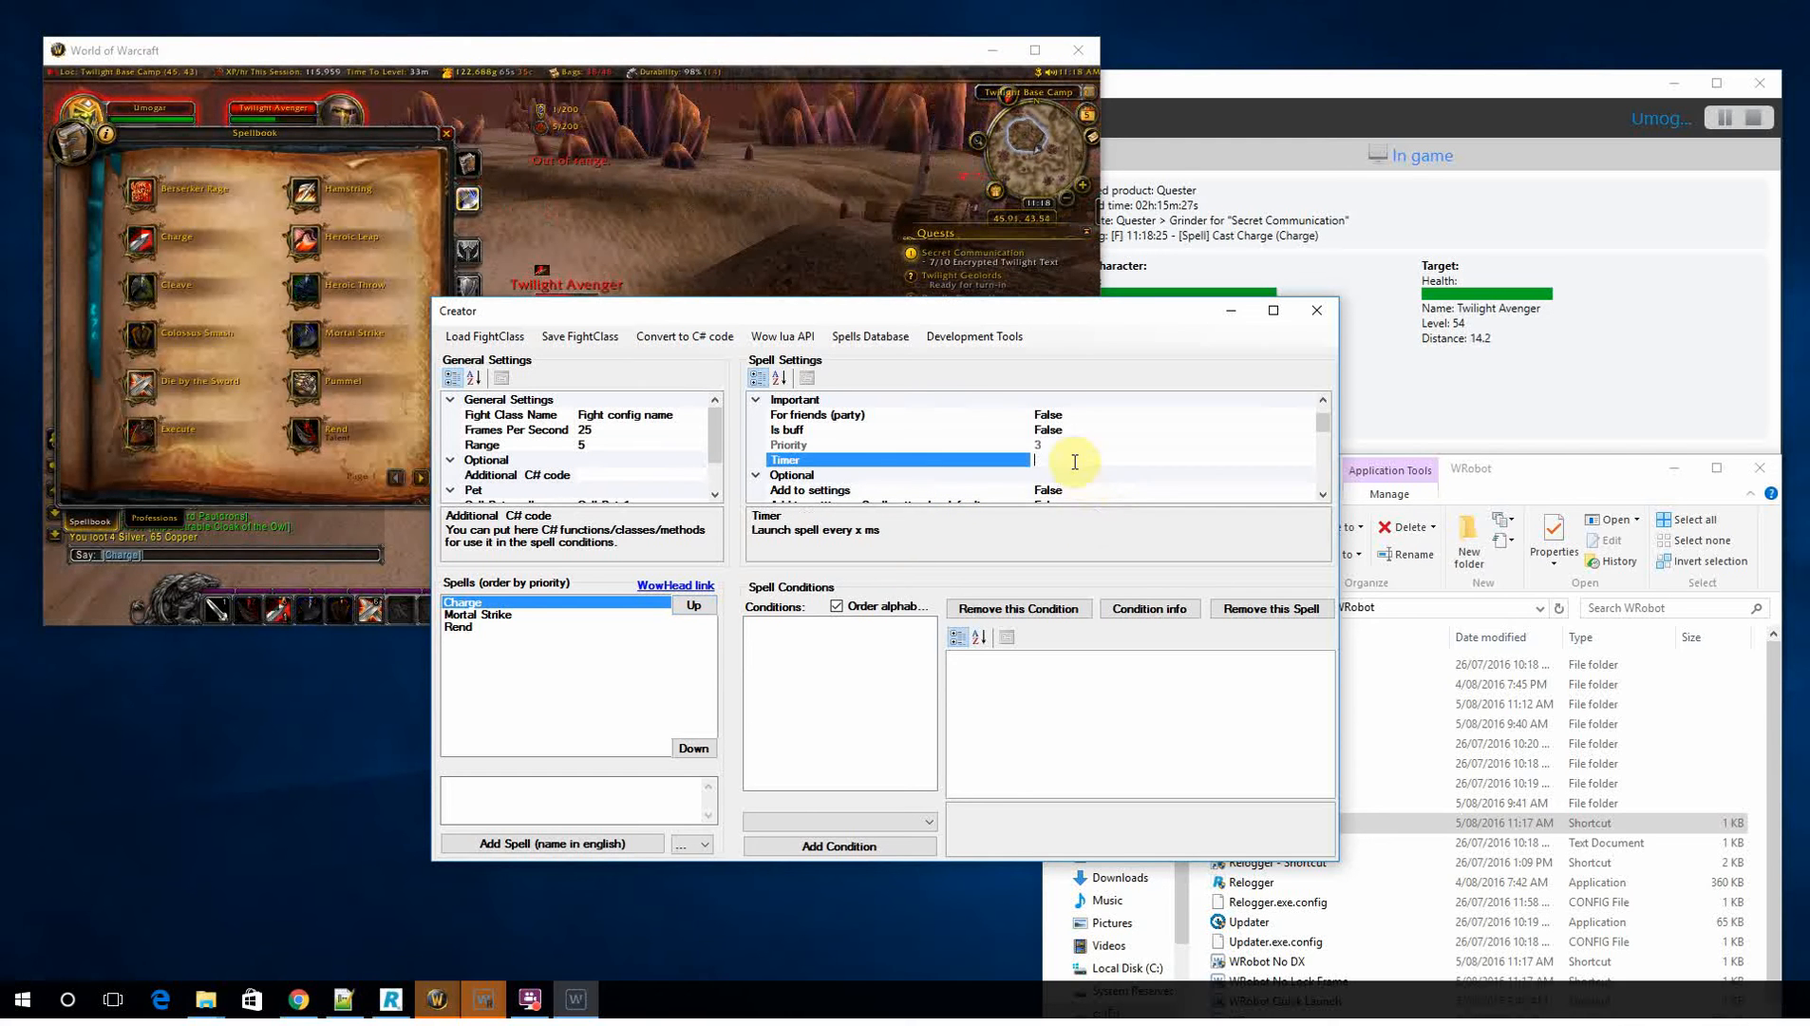
# Step: Give Charge a 15000 timer, move Mortal Strike below Rend and set its timer to 6000
pyautogui.write('15000')
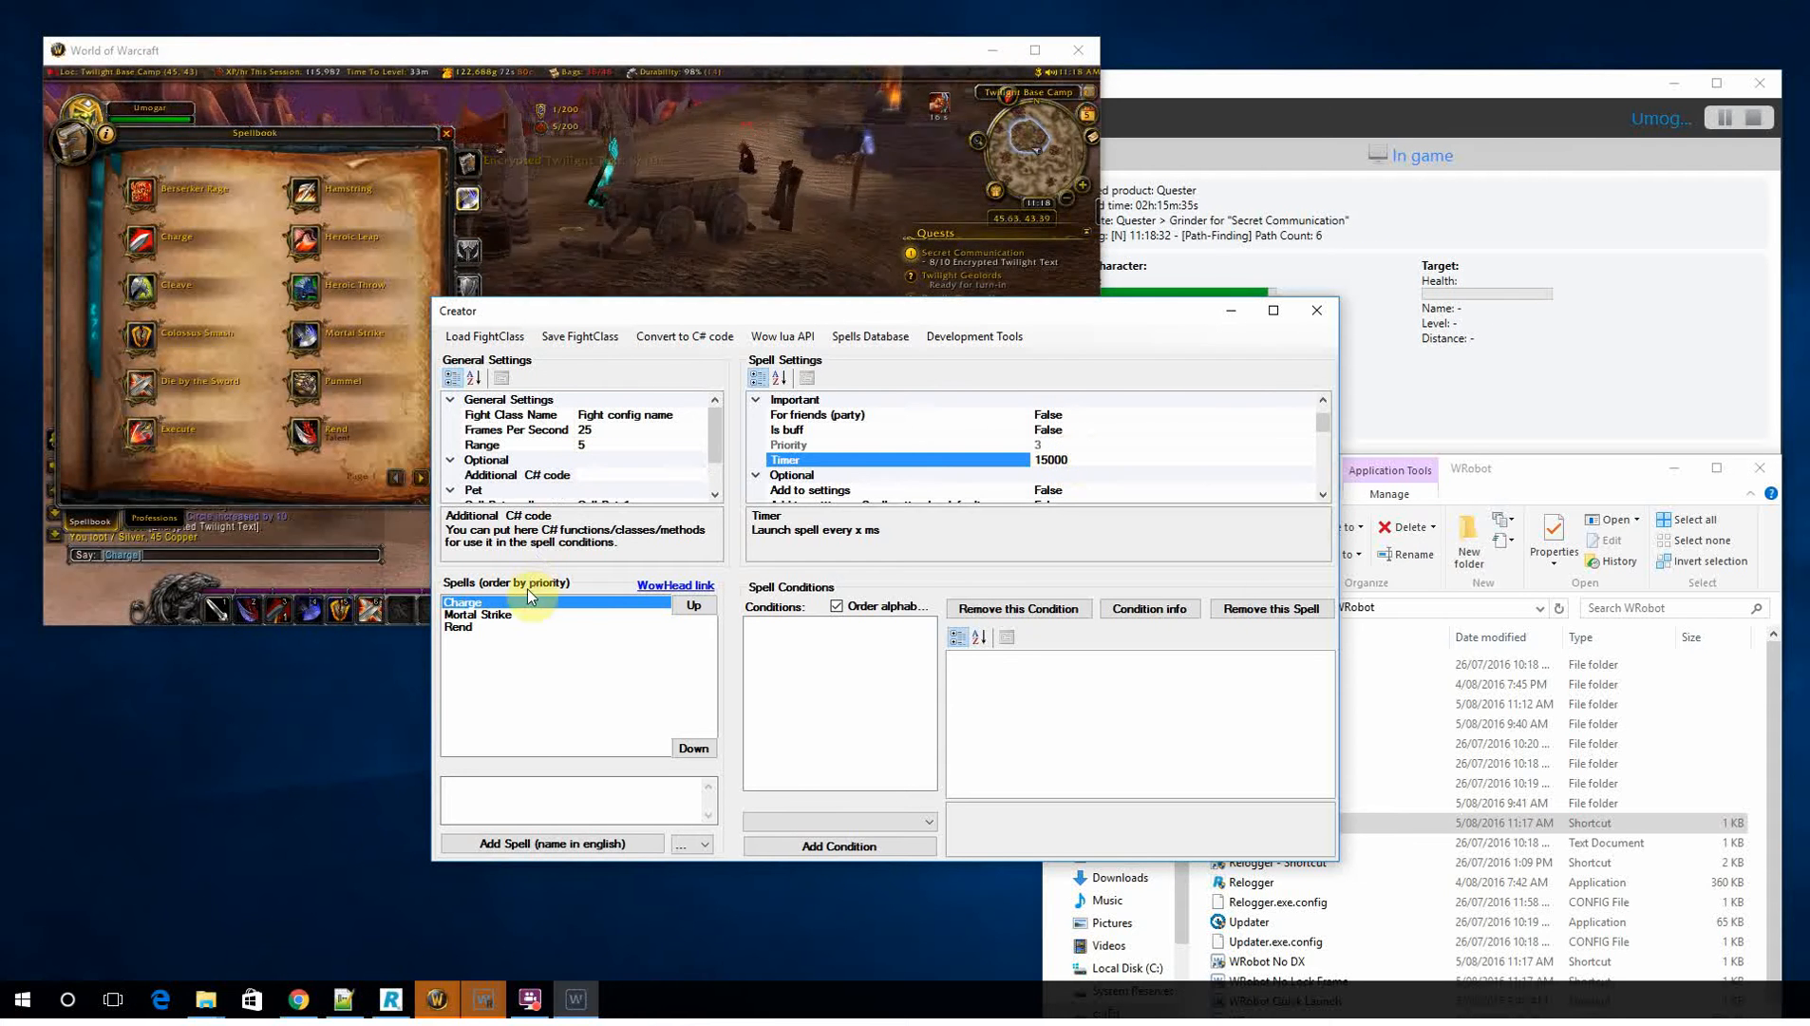
pyautogui.click(693, 748)
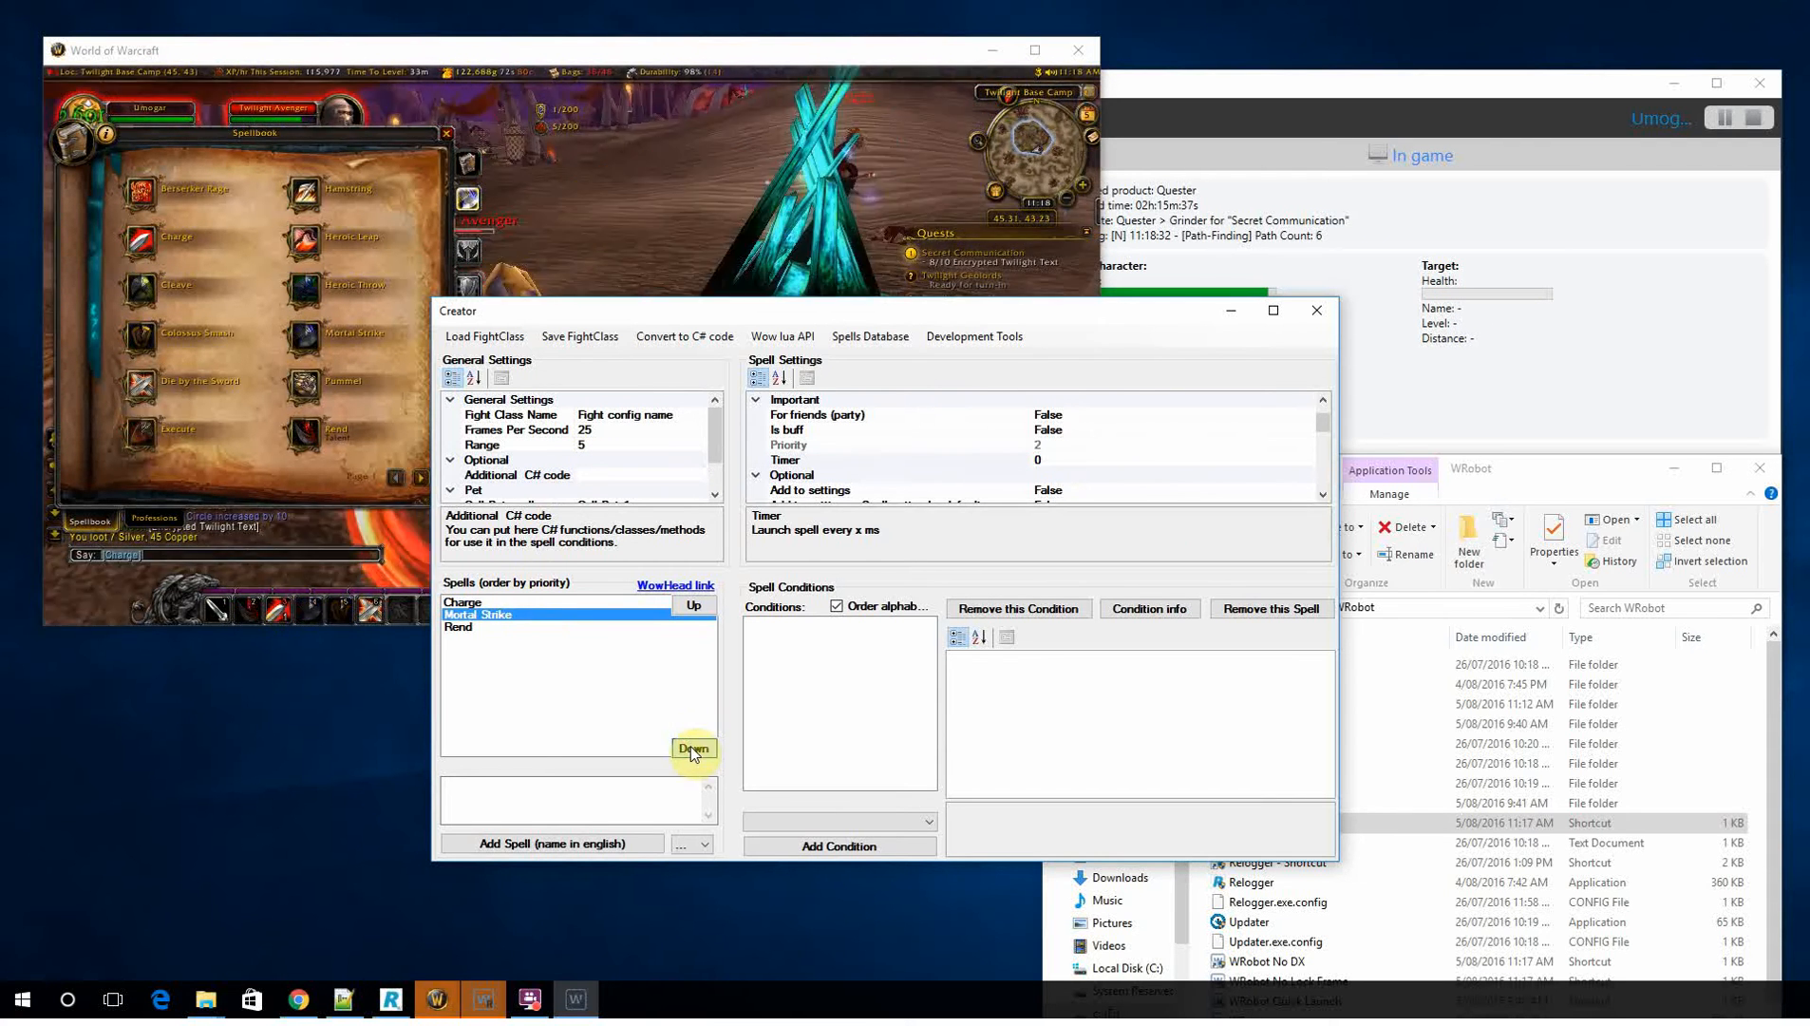
pyautogui.click(693, 748)
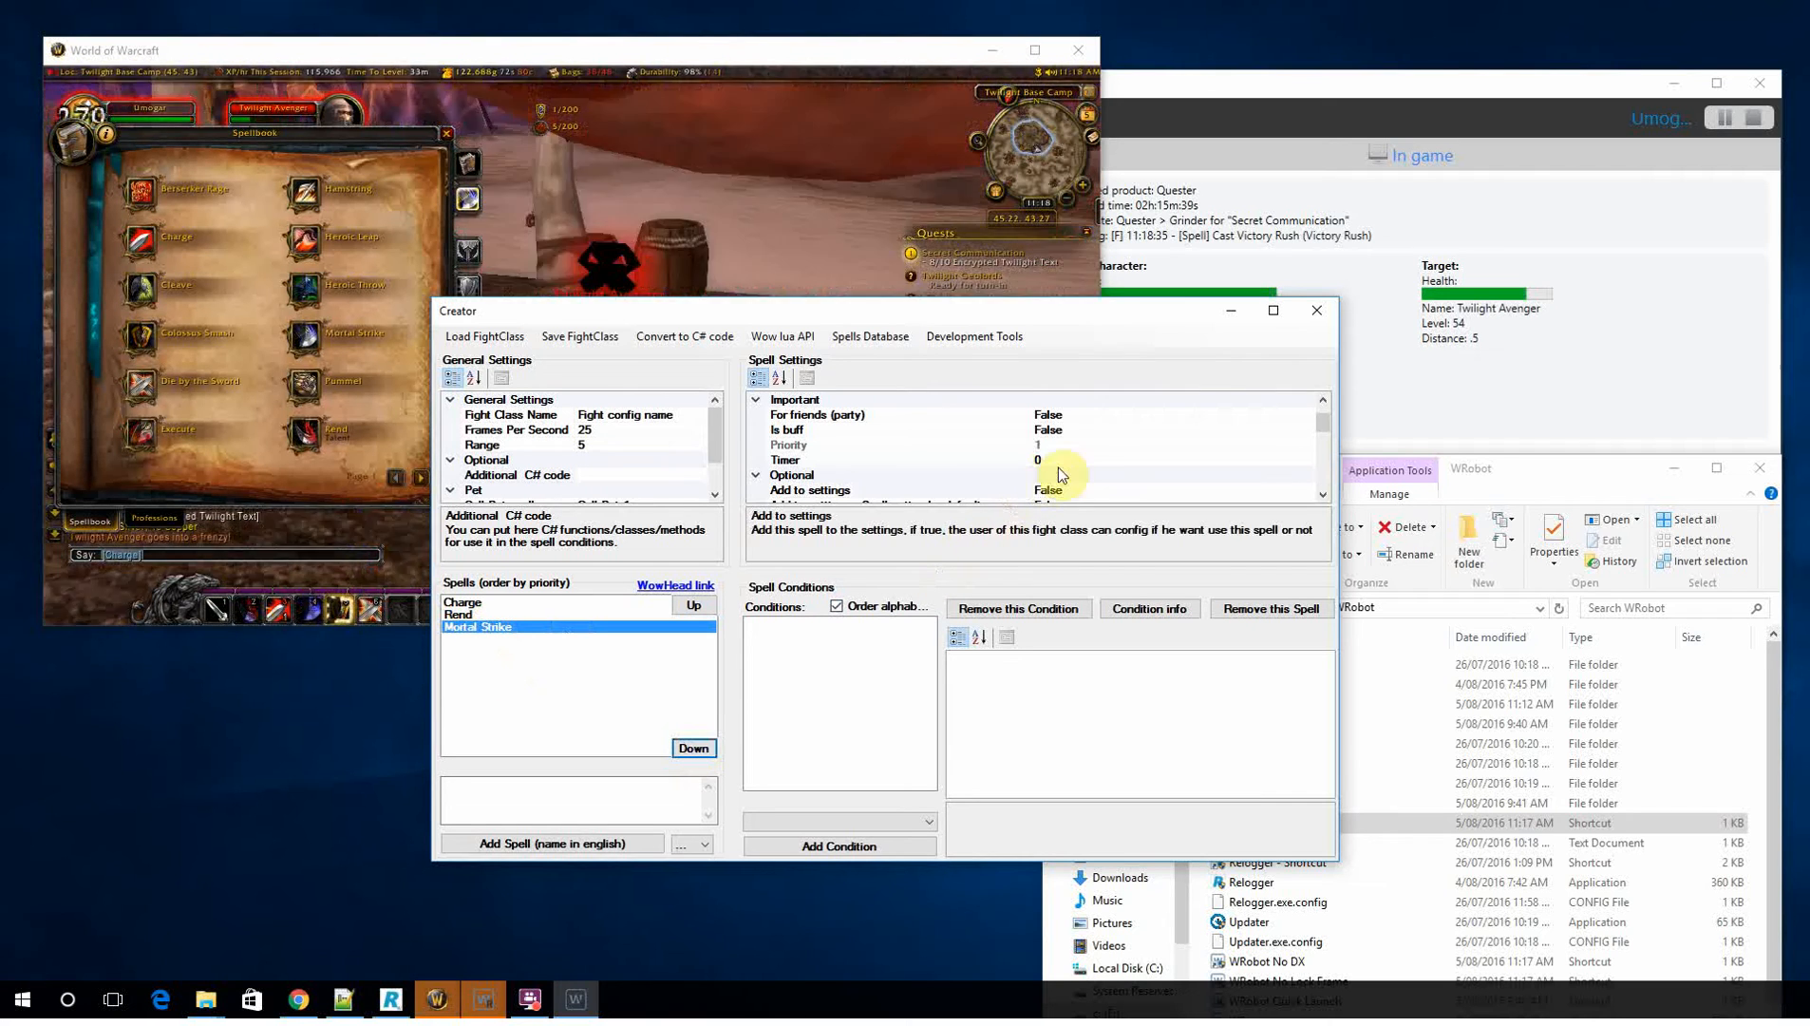
pyautogui.click(831, 458)
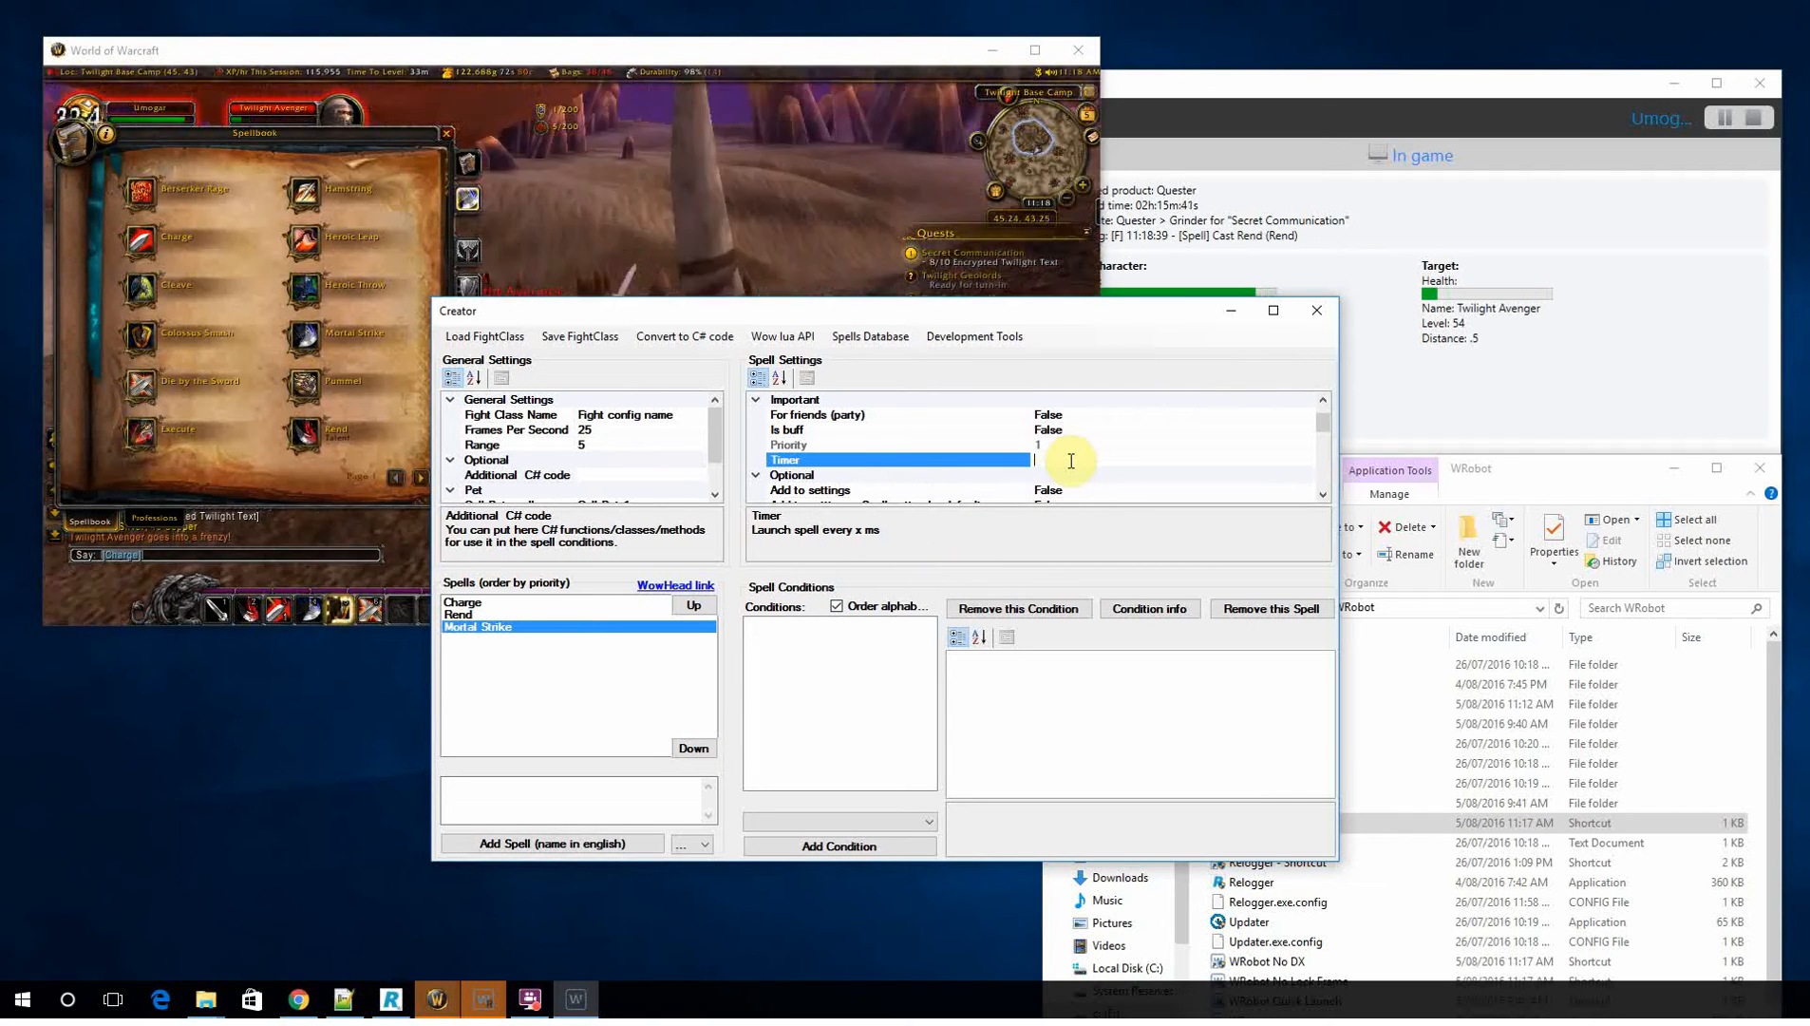
pyautogui.write('6000')
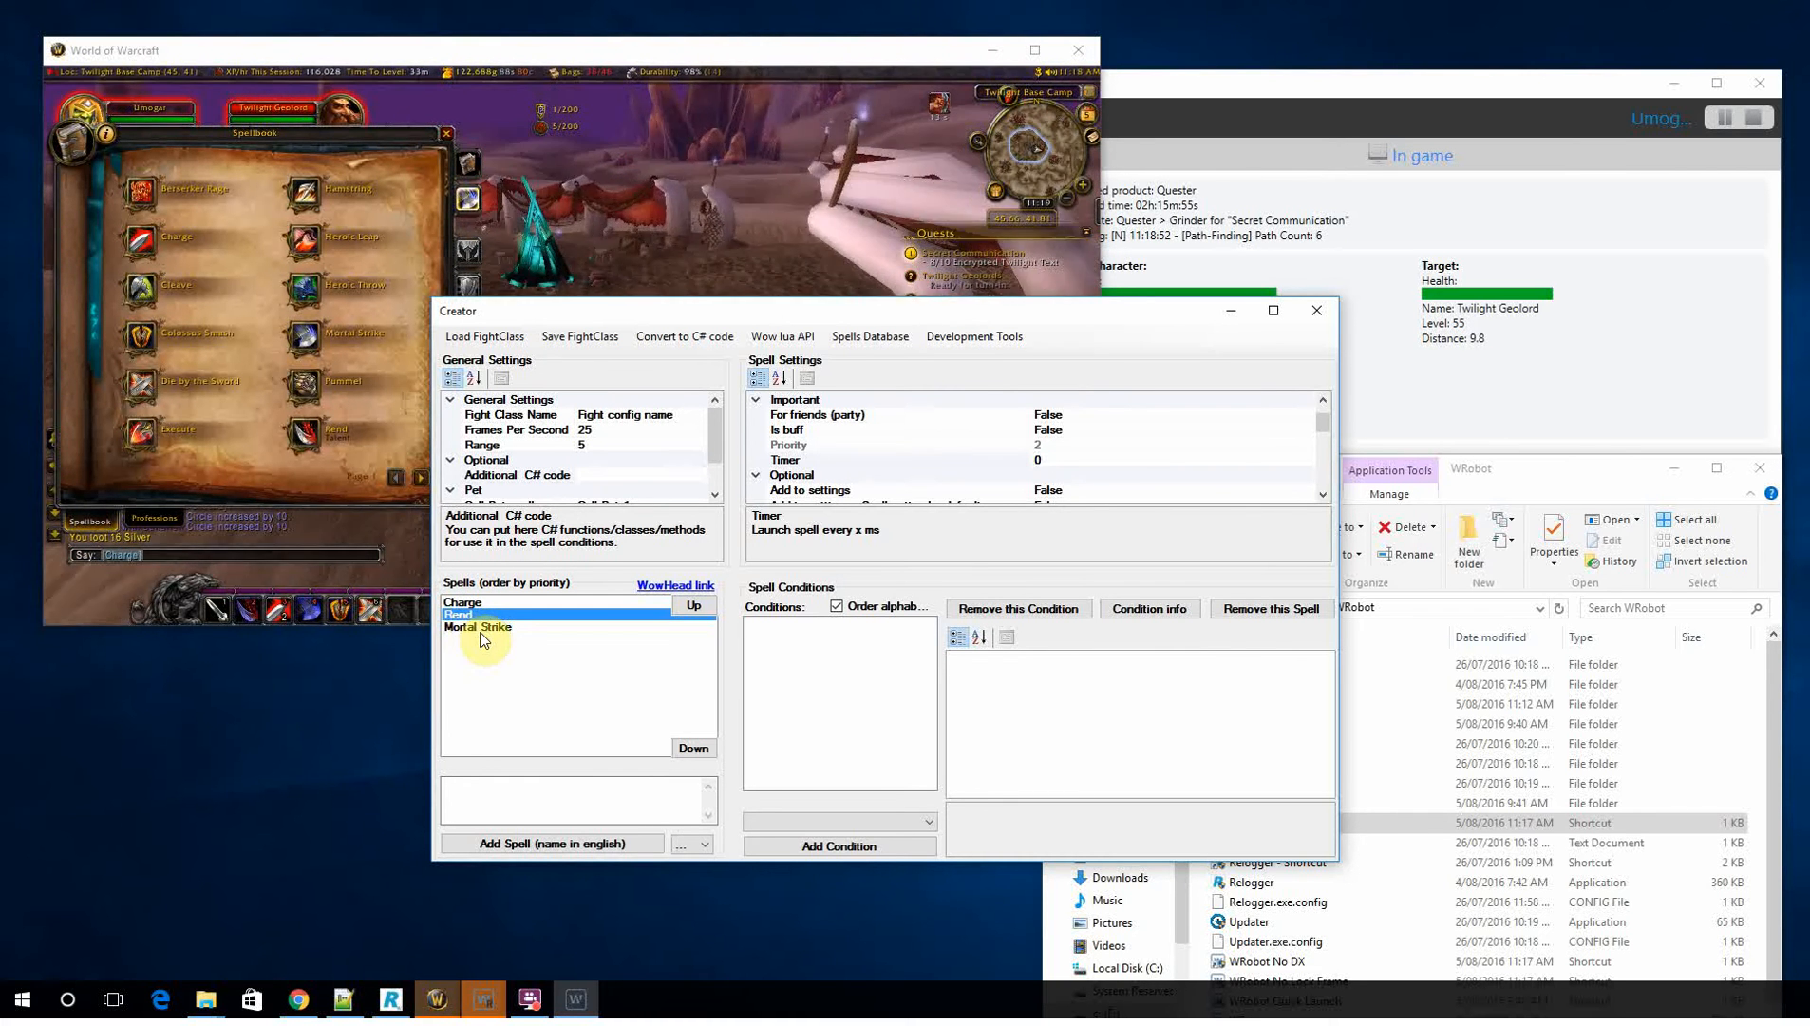
# Step: Review the settings of Rend, Charge and Mortal Strike, including the AOE spell position option
pyautogui.click(476, 627)
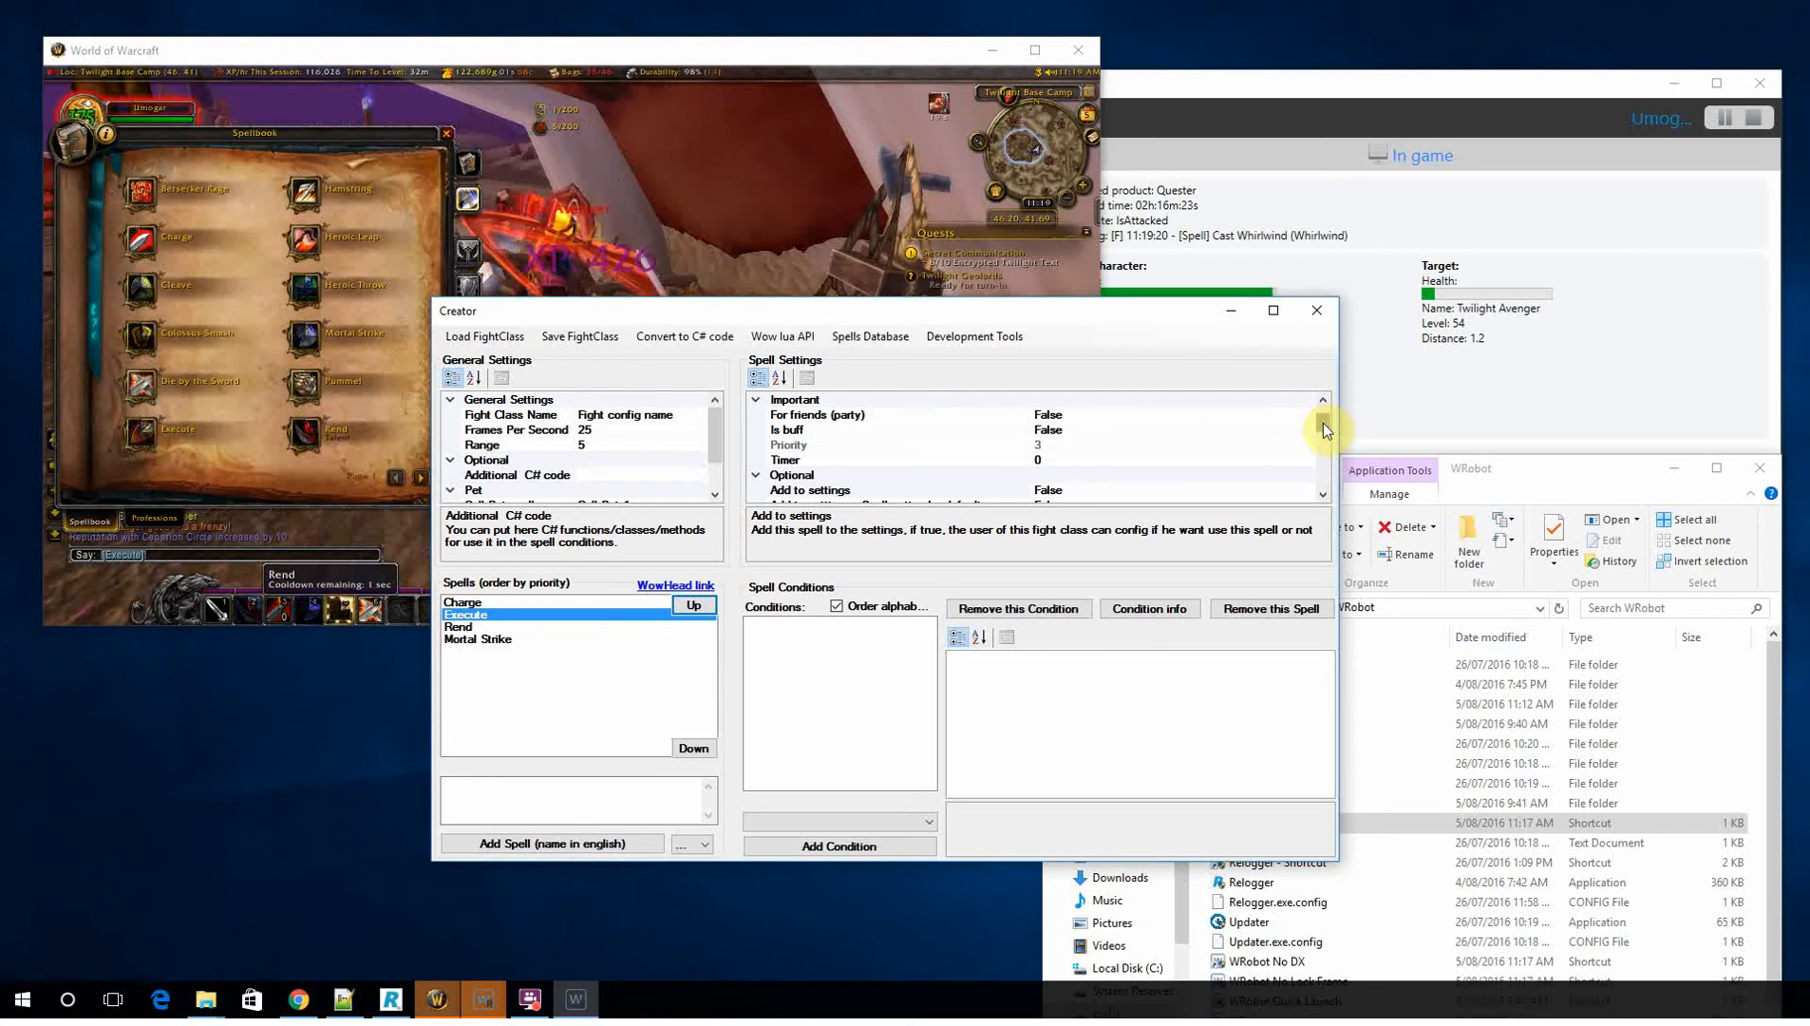
pyautogui.click(785, 429)
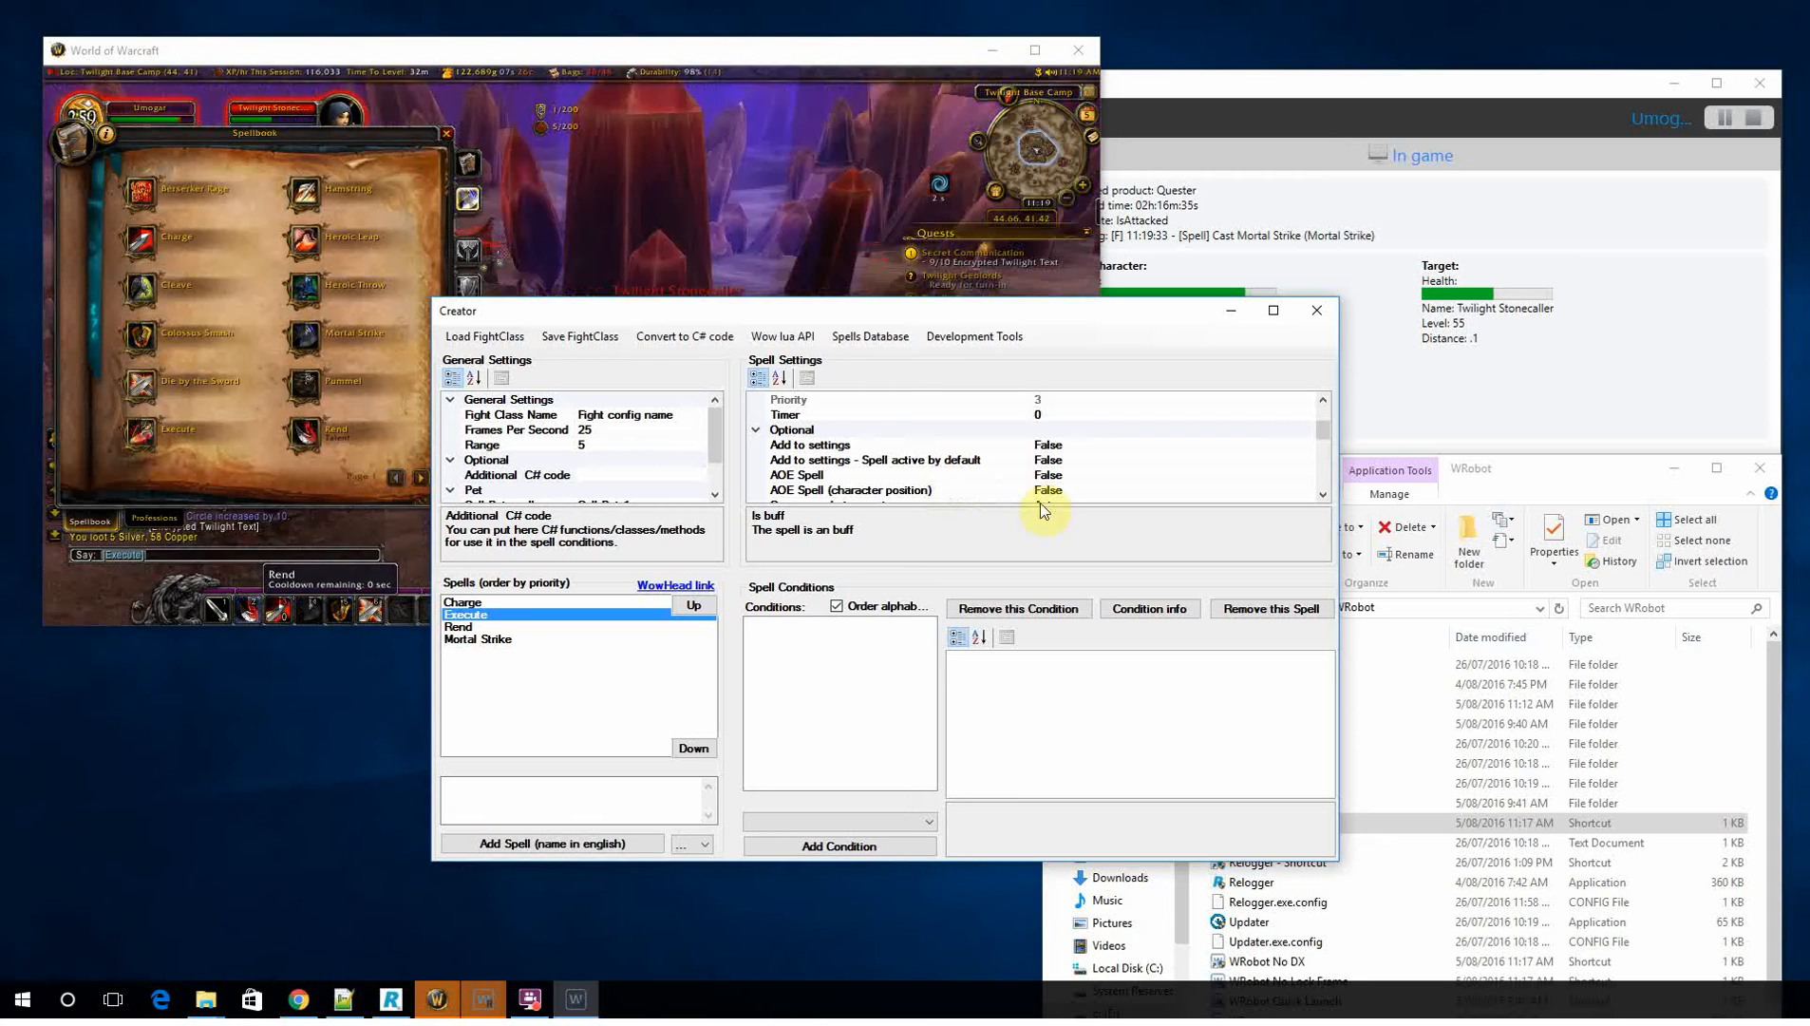
pyautogui.click(853, 488)
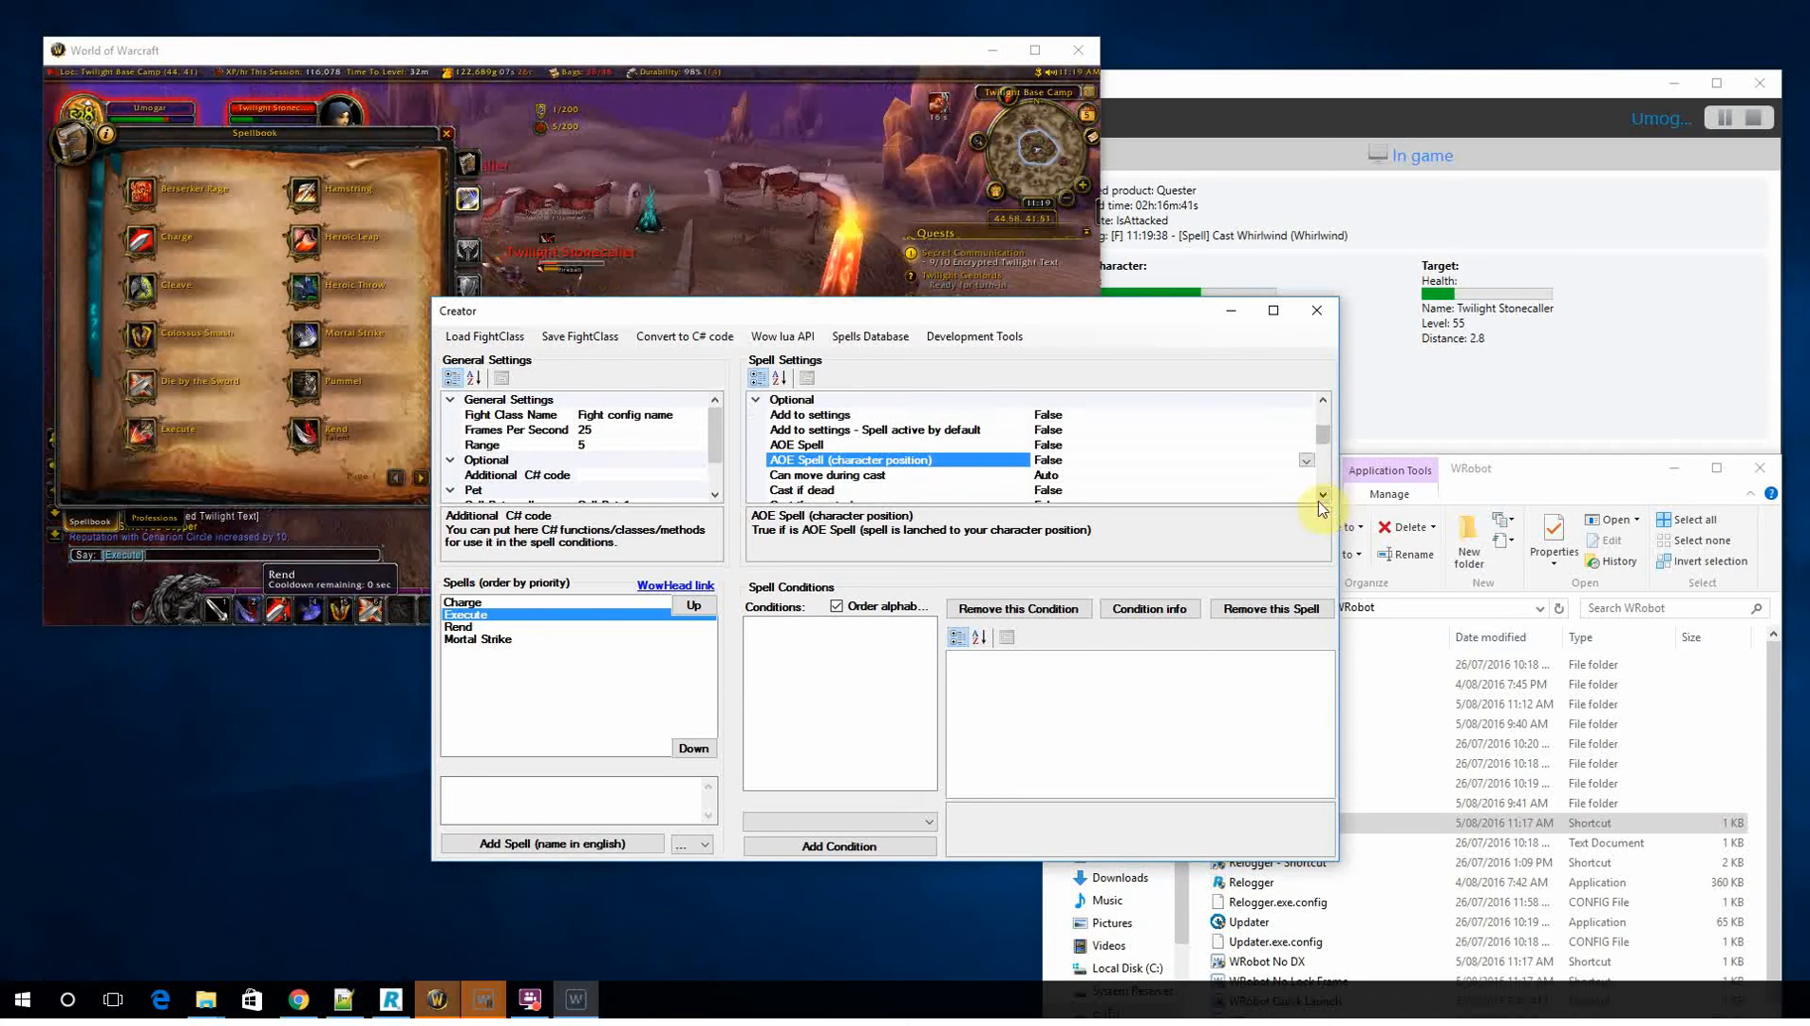
pyautogui.click(1322, 494)
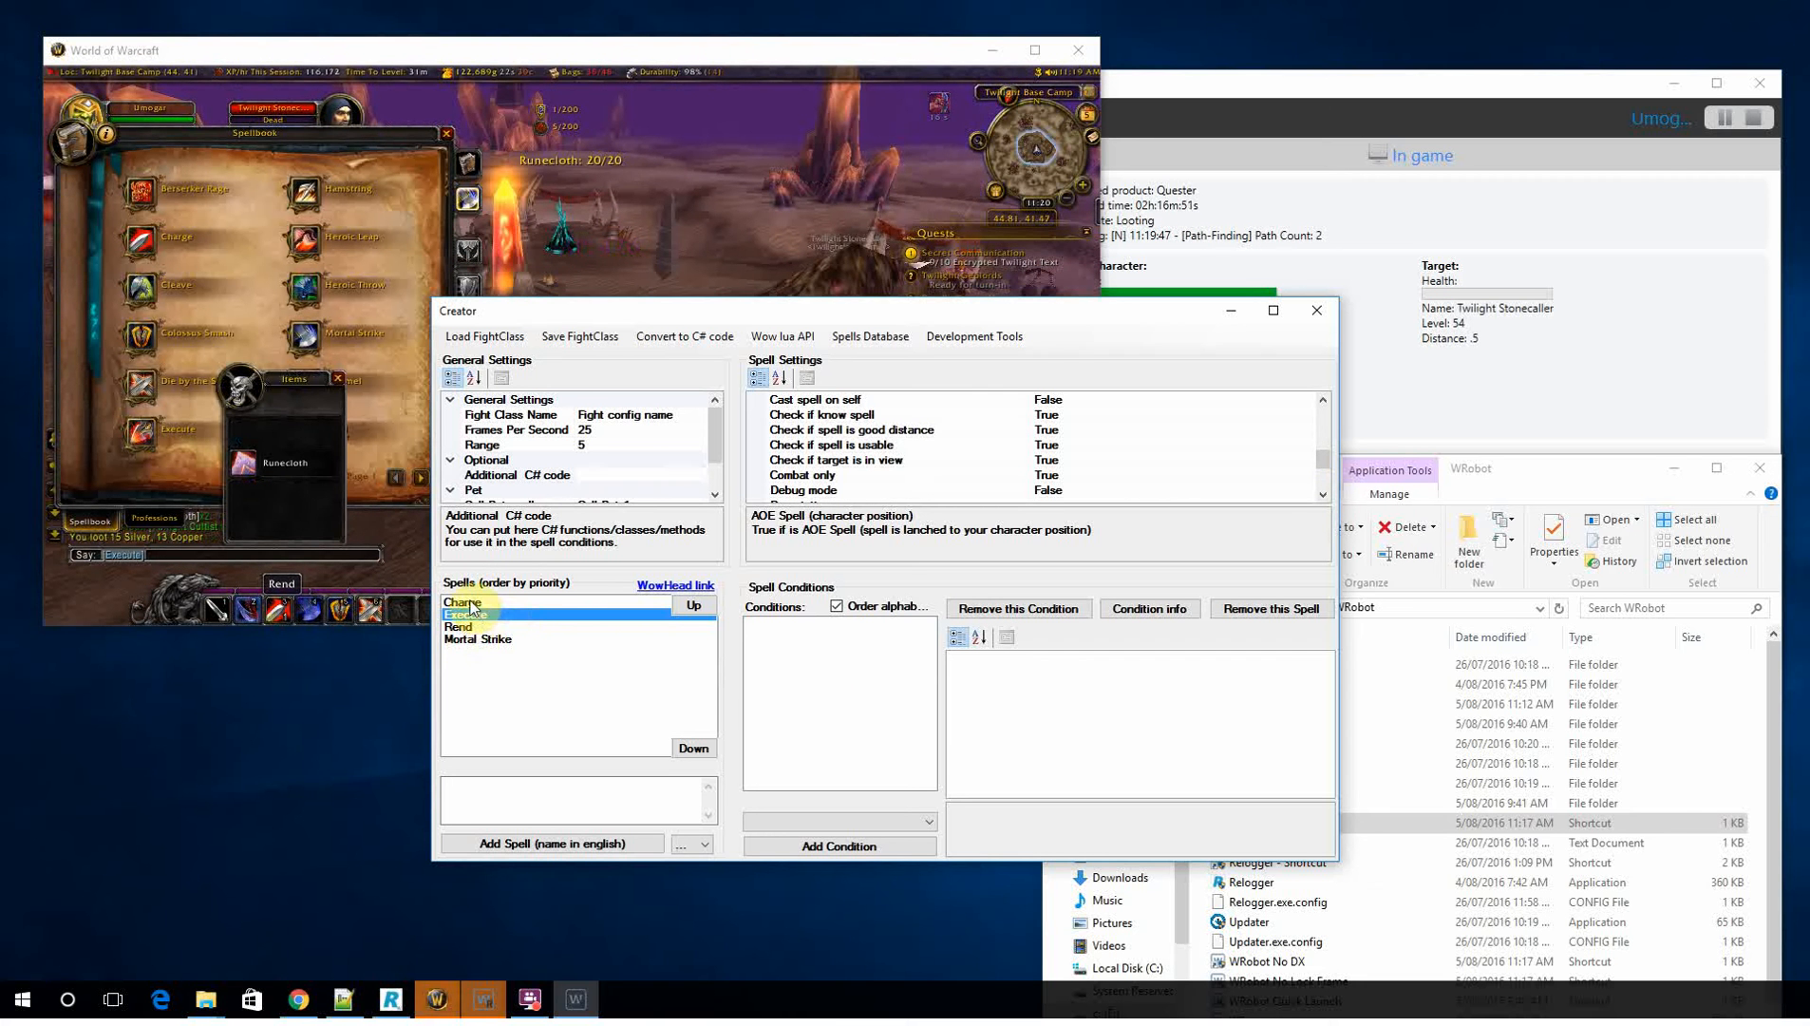
pyautogui.click(464, 602)
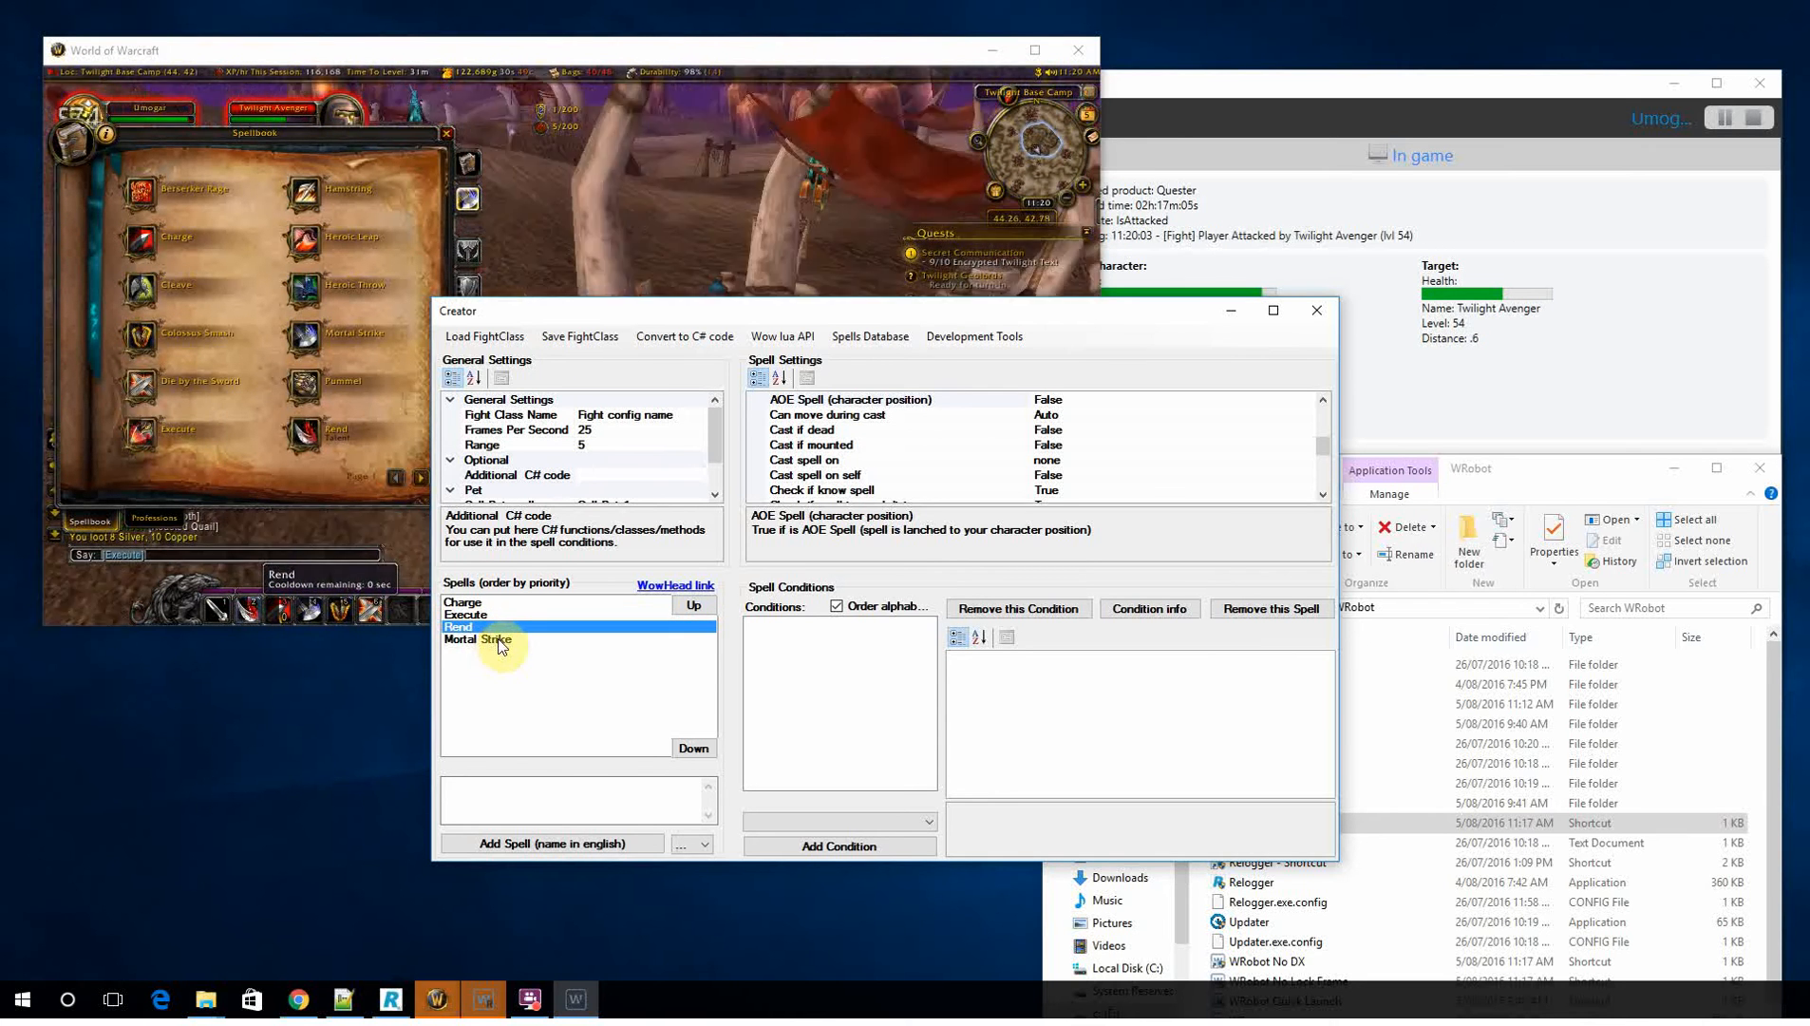
pyautogui.click(479, 638)
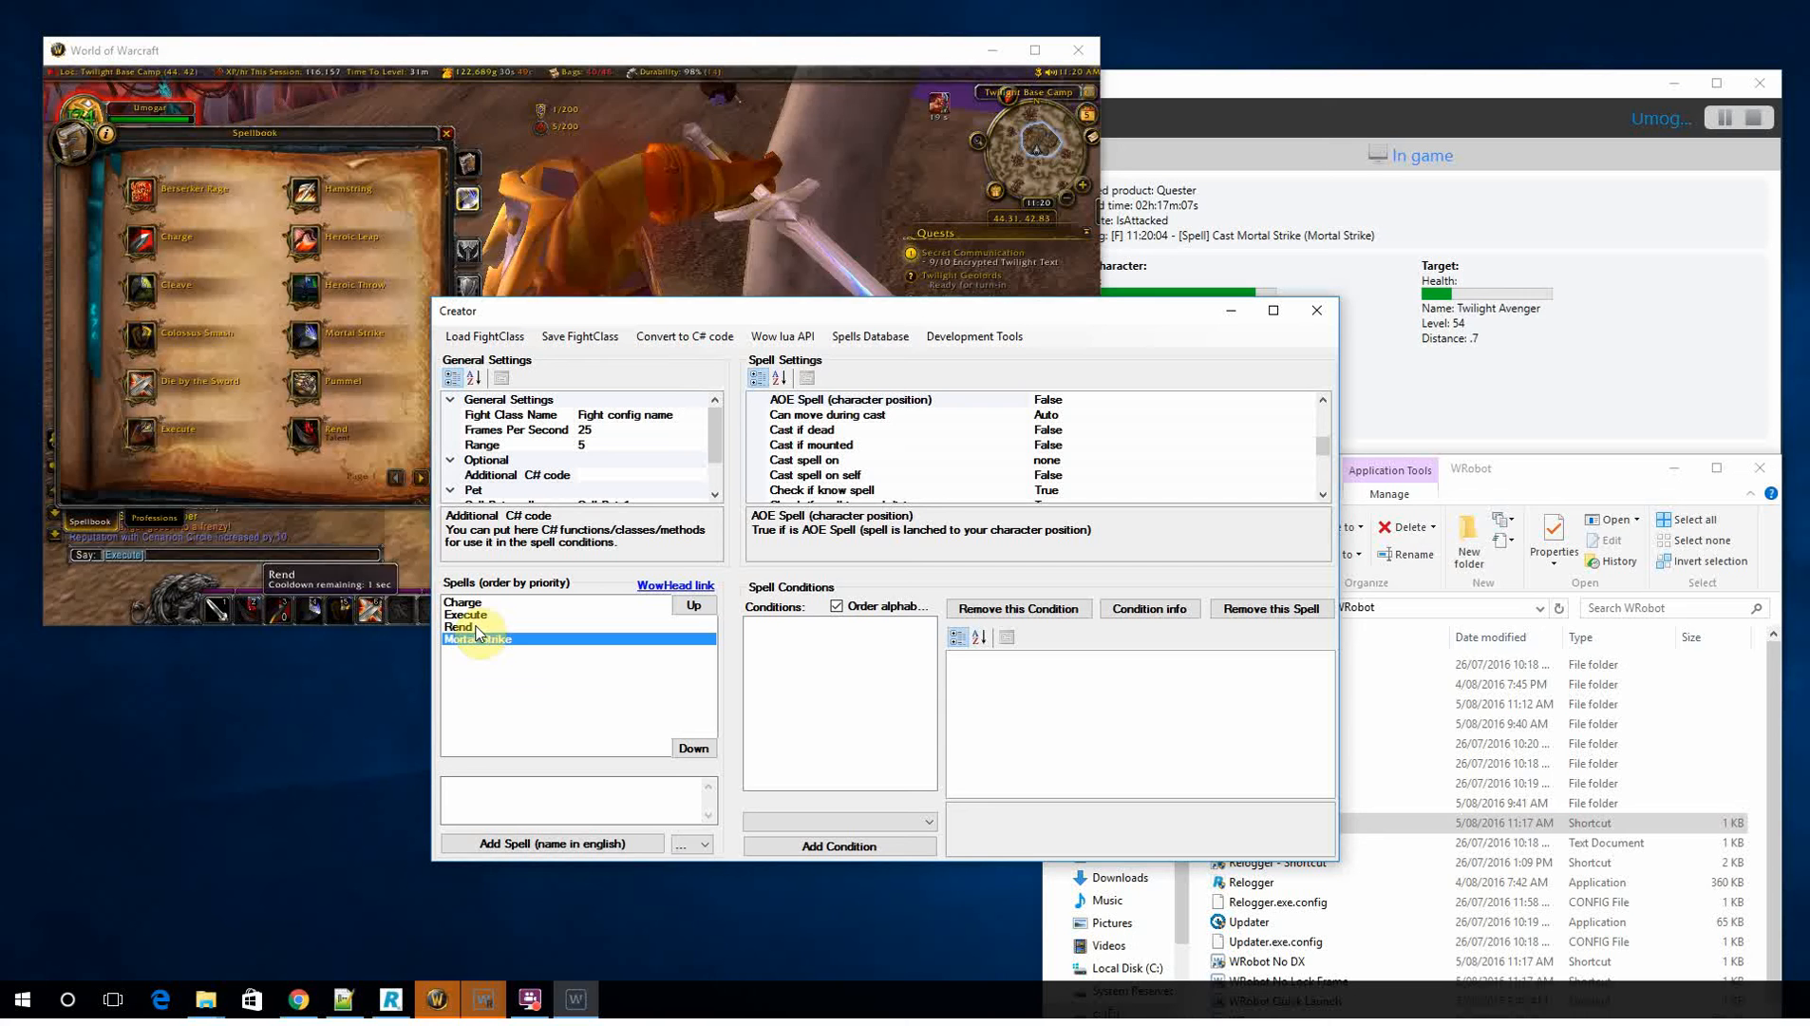
pyautogui.click(459, 627)
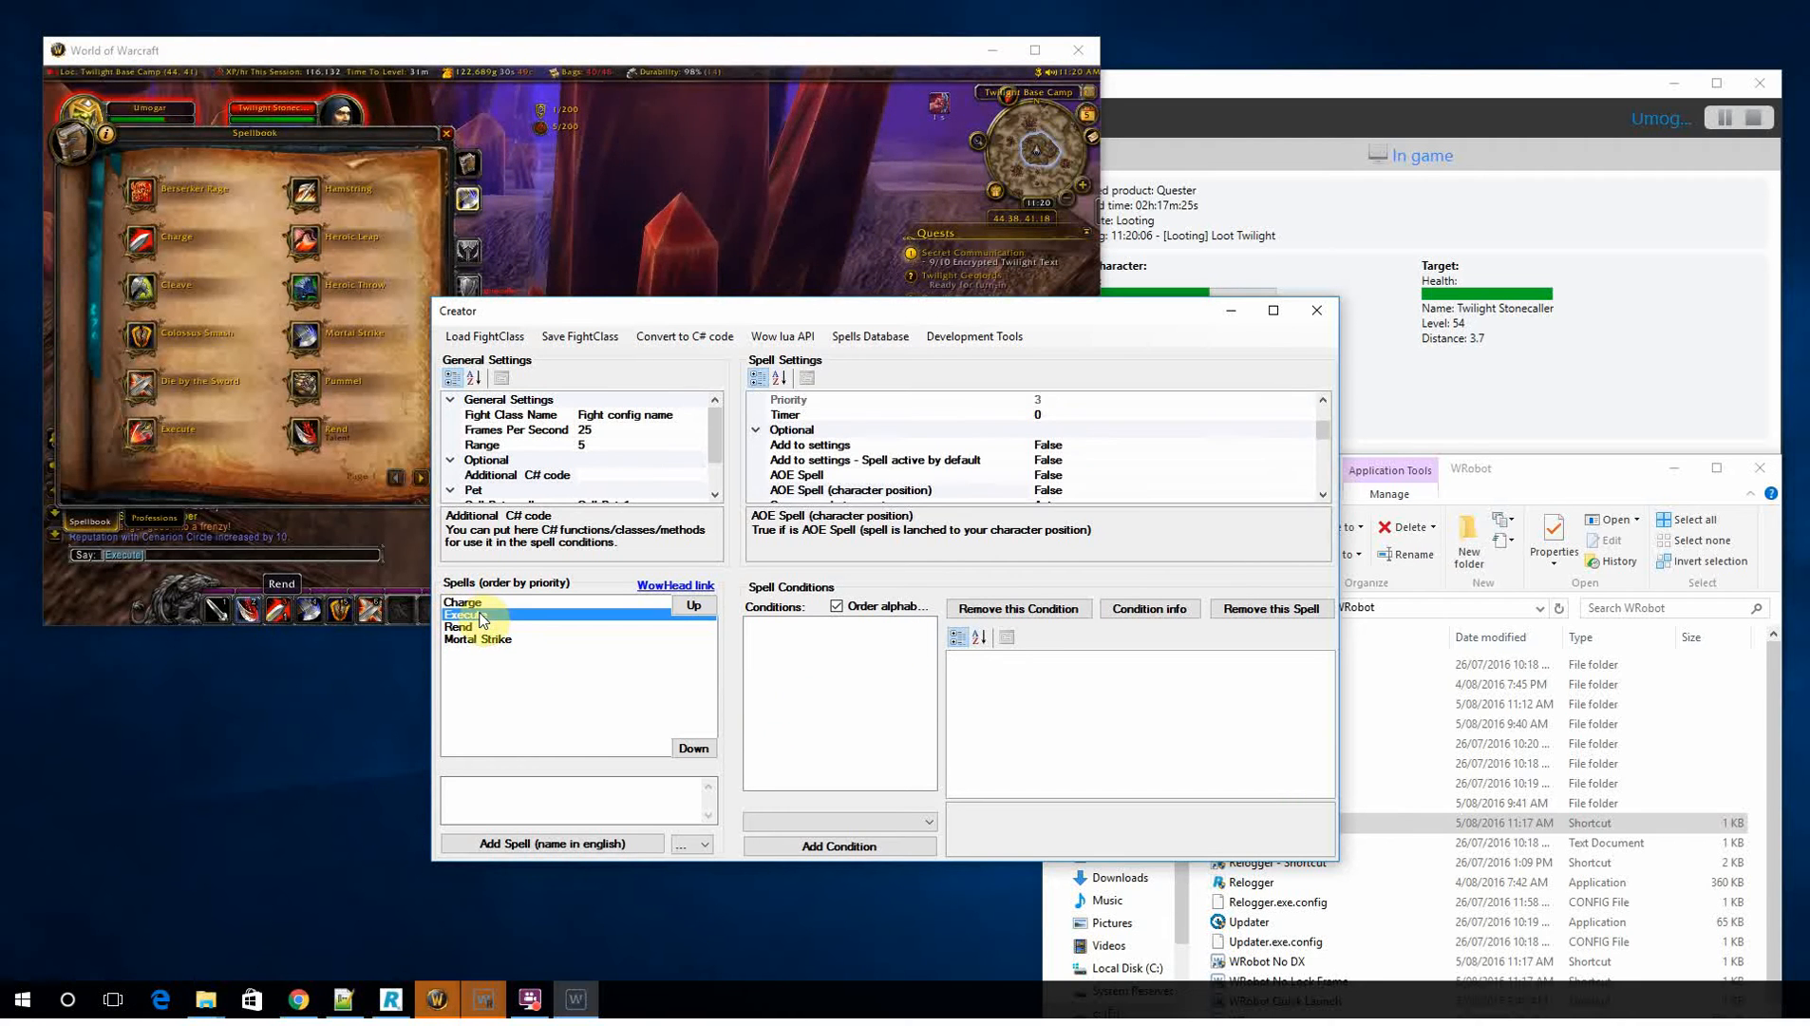
# Step: Give Execute a Target Health Percent condition, SmallerOrEqual to 20
pyautogui.click(839, 820)
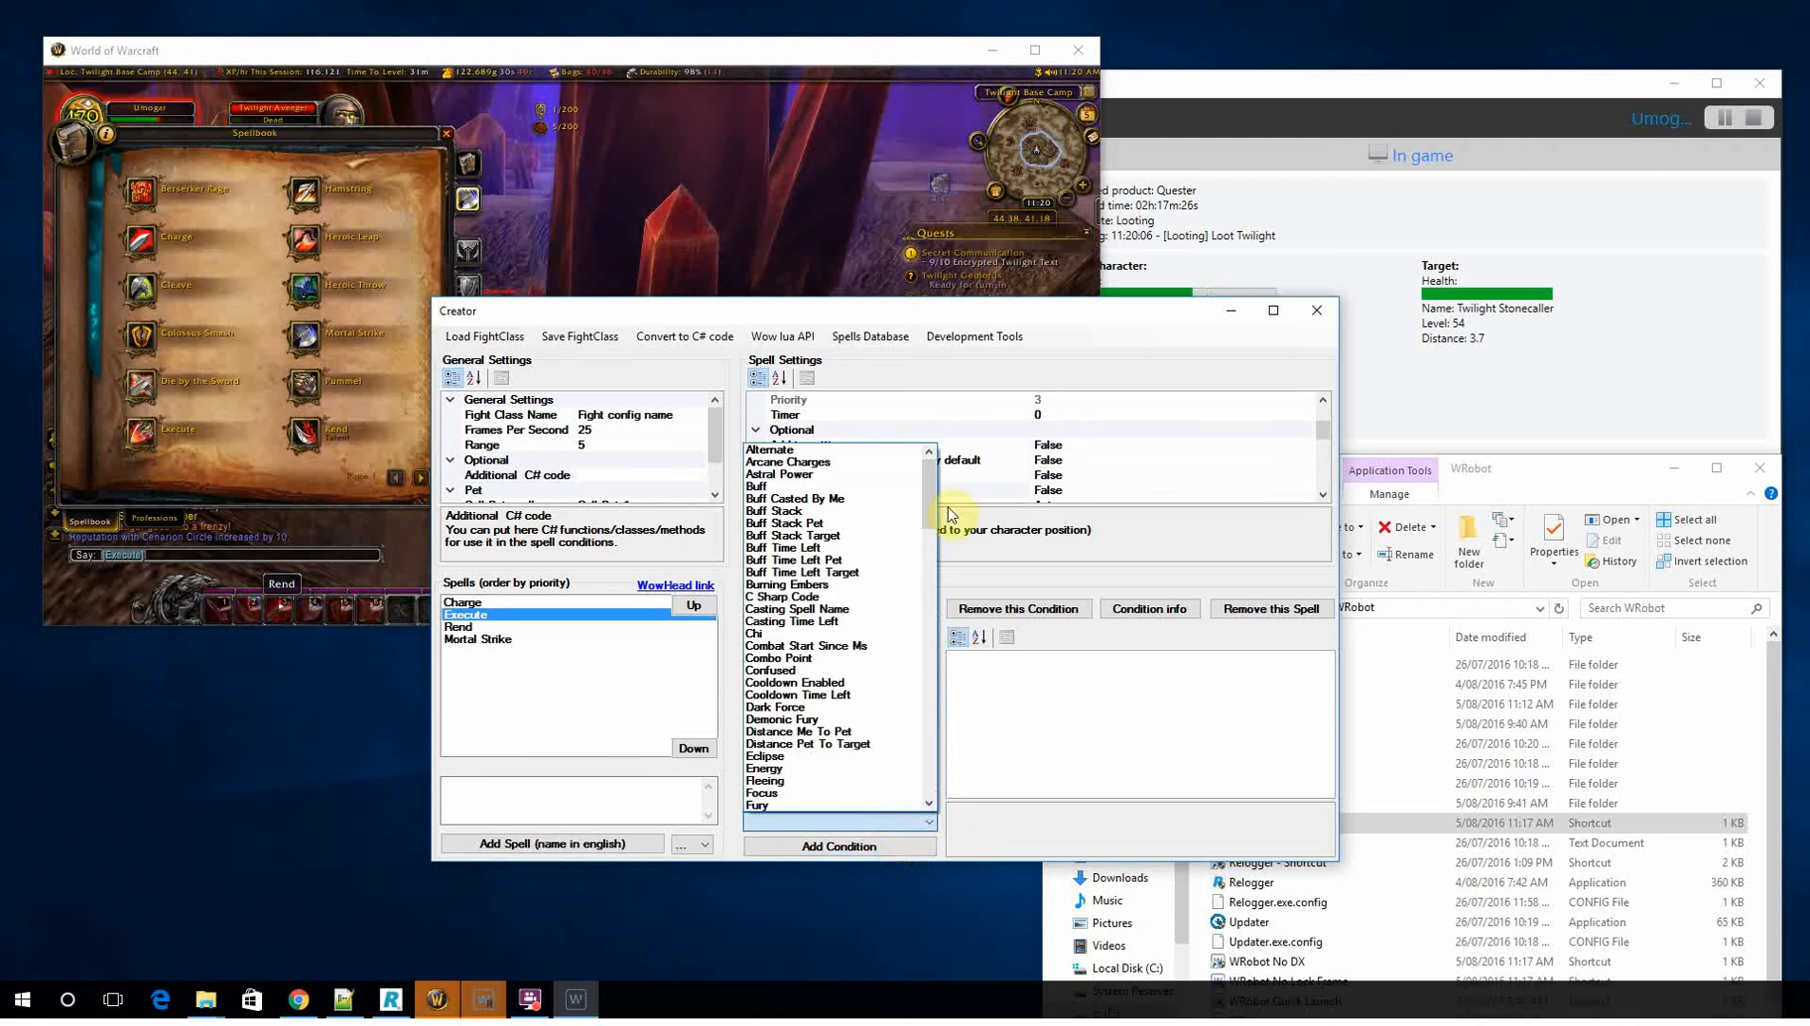
pyautogui.scroll(-3)
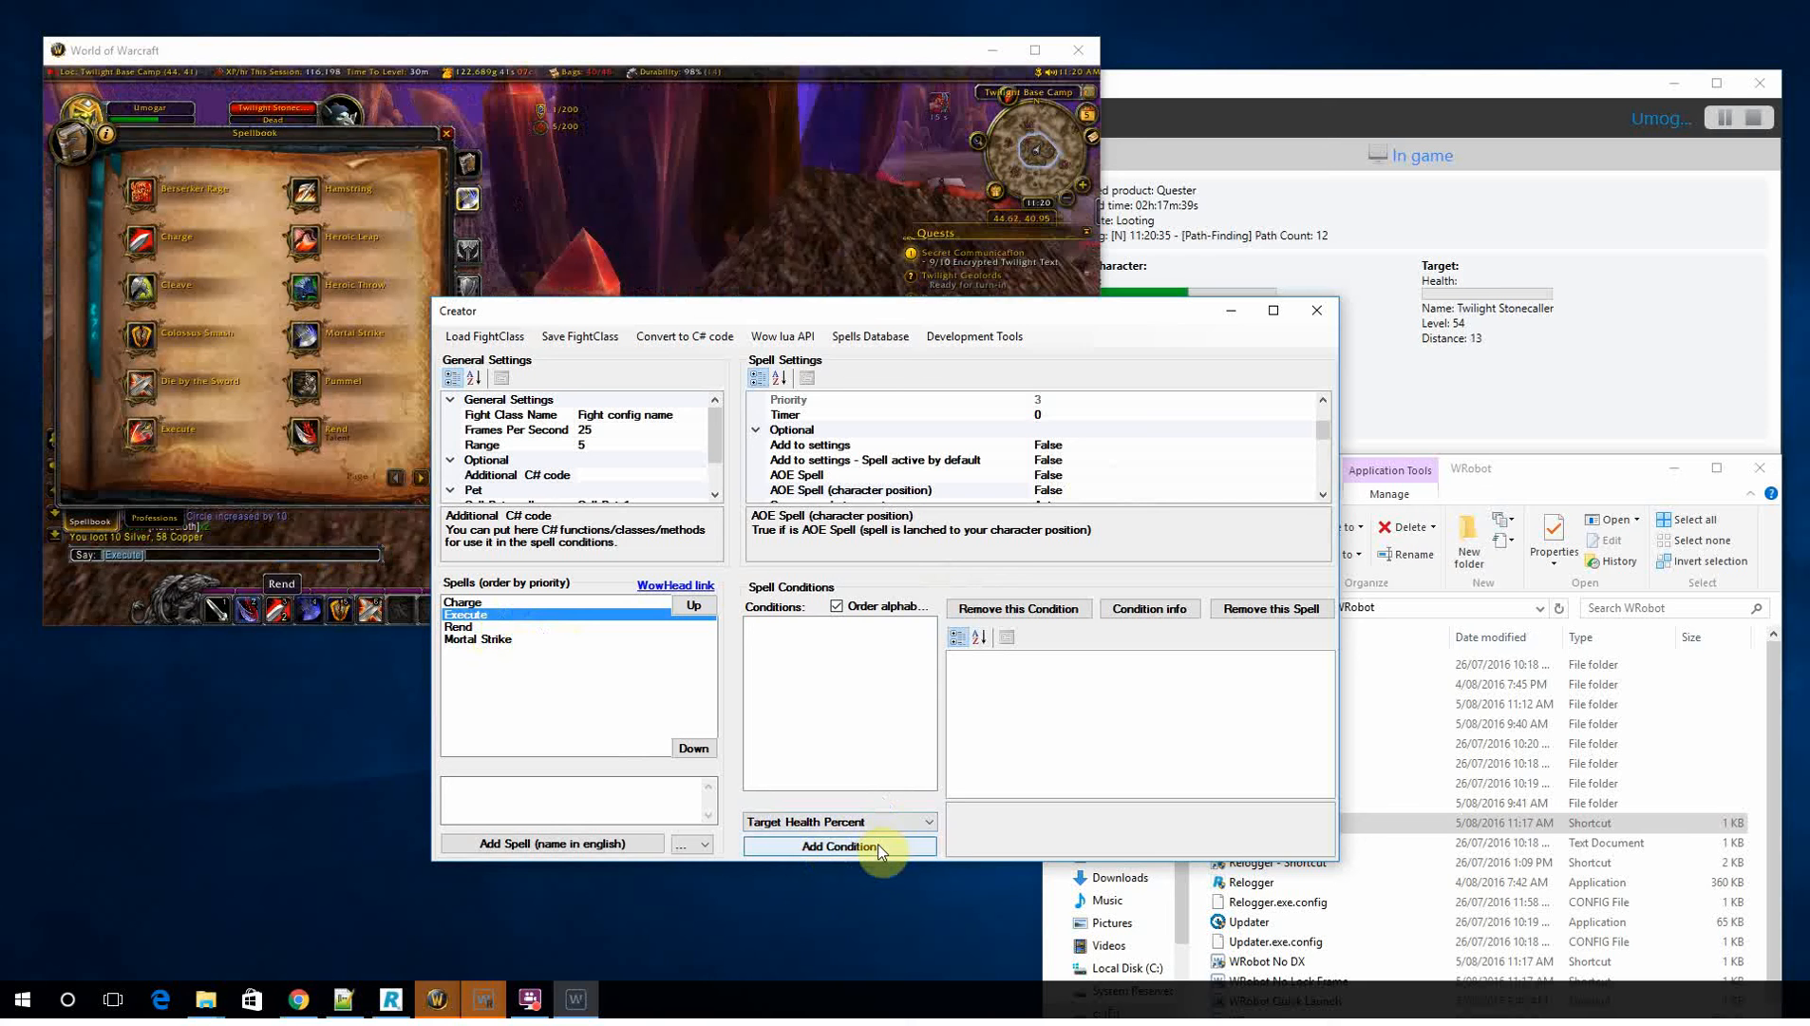
pyautogui.click(837, 846)
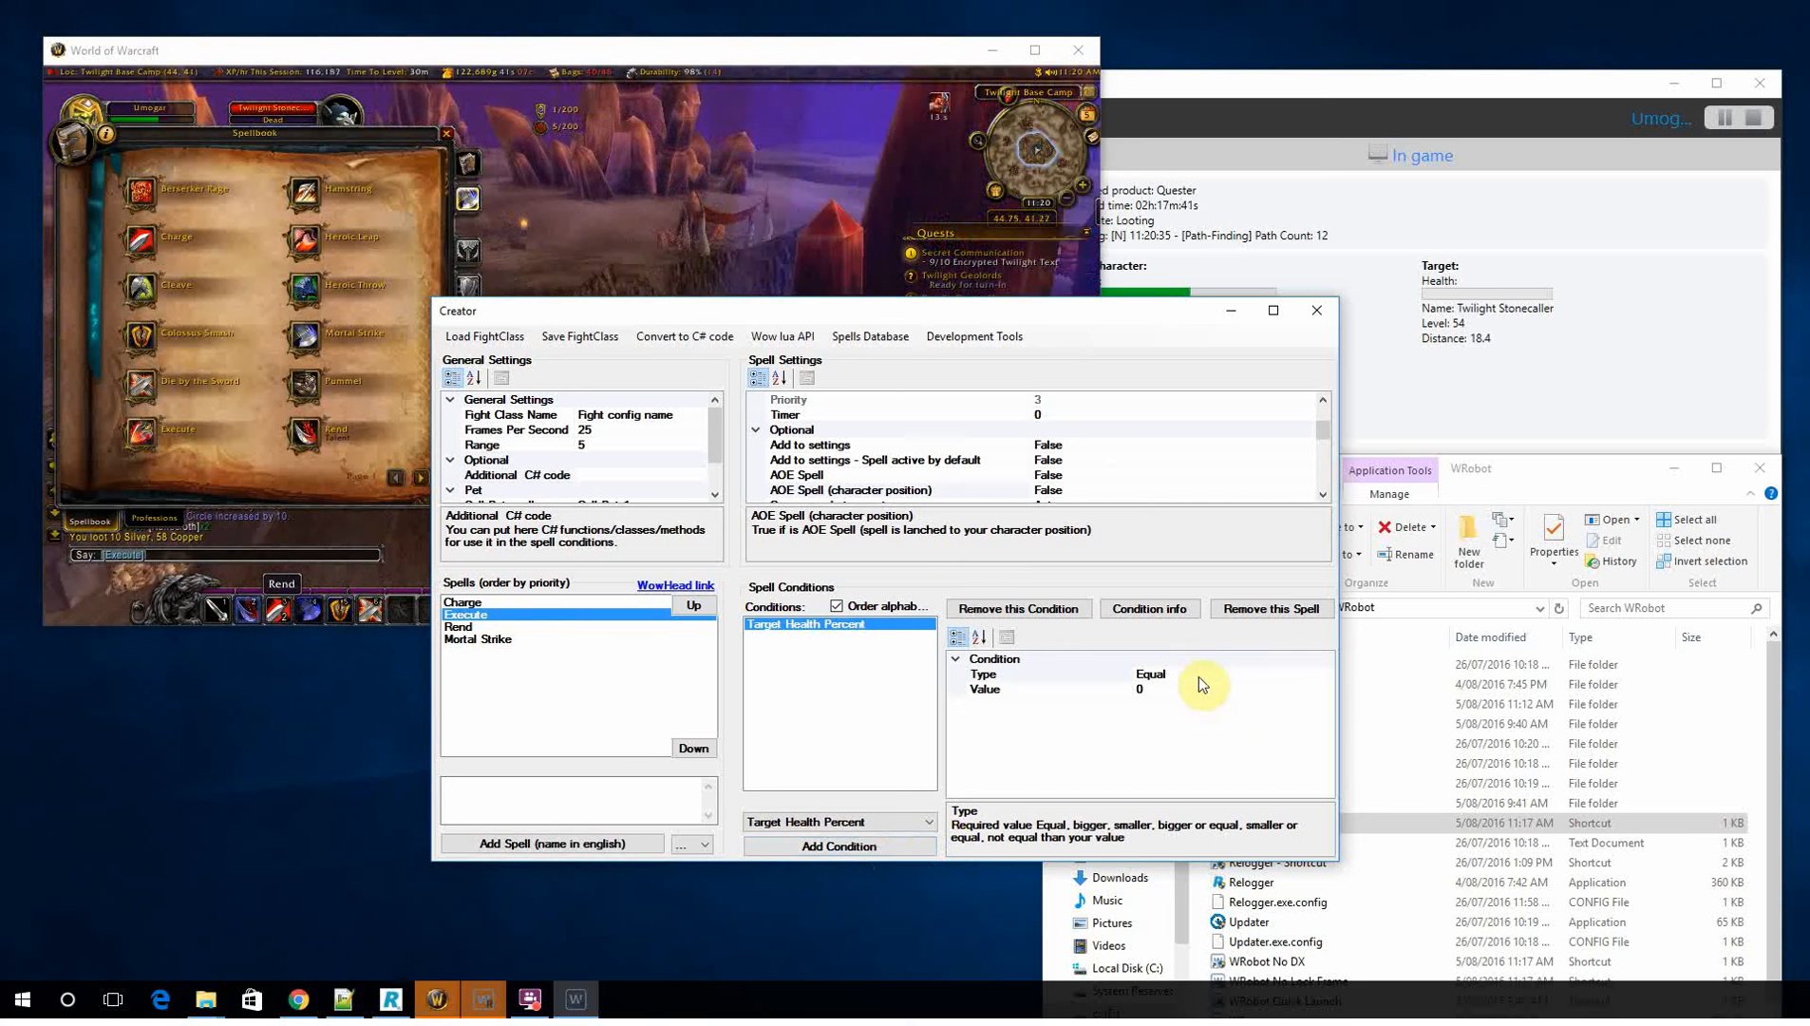
pyautogui.click(1323, 674)
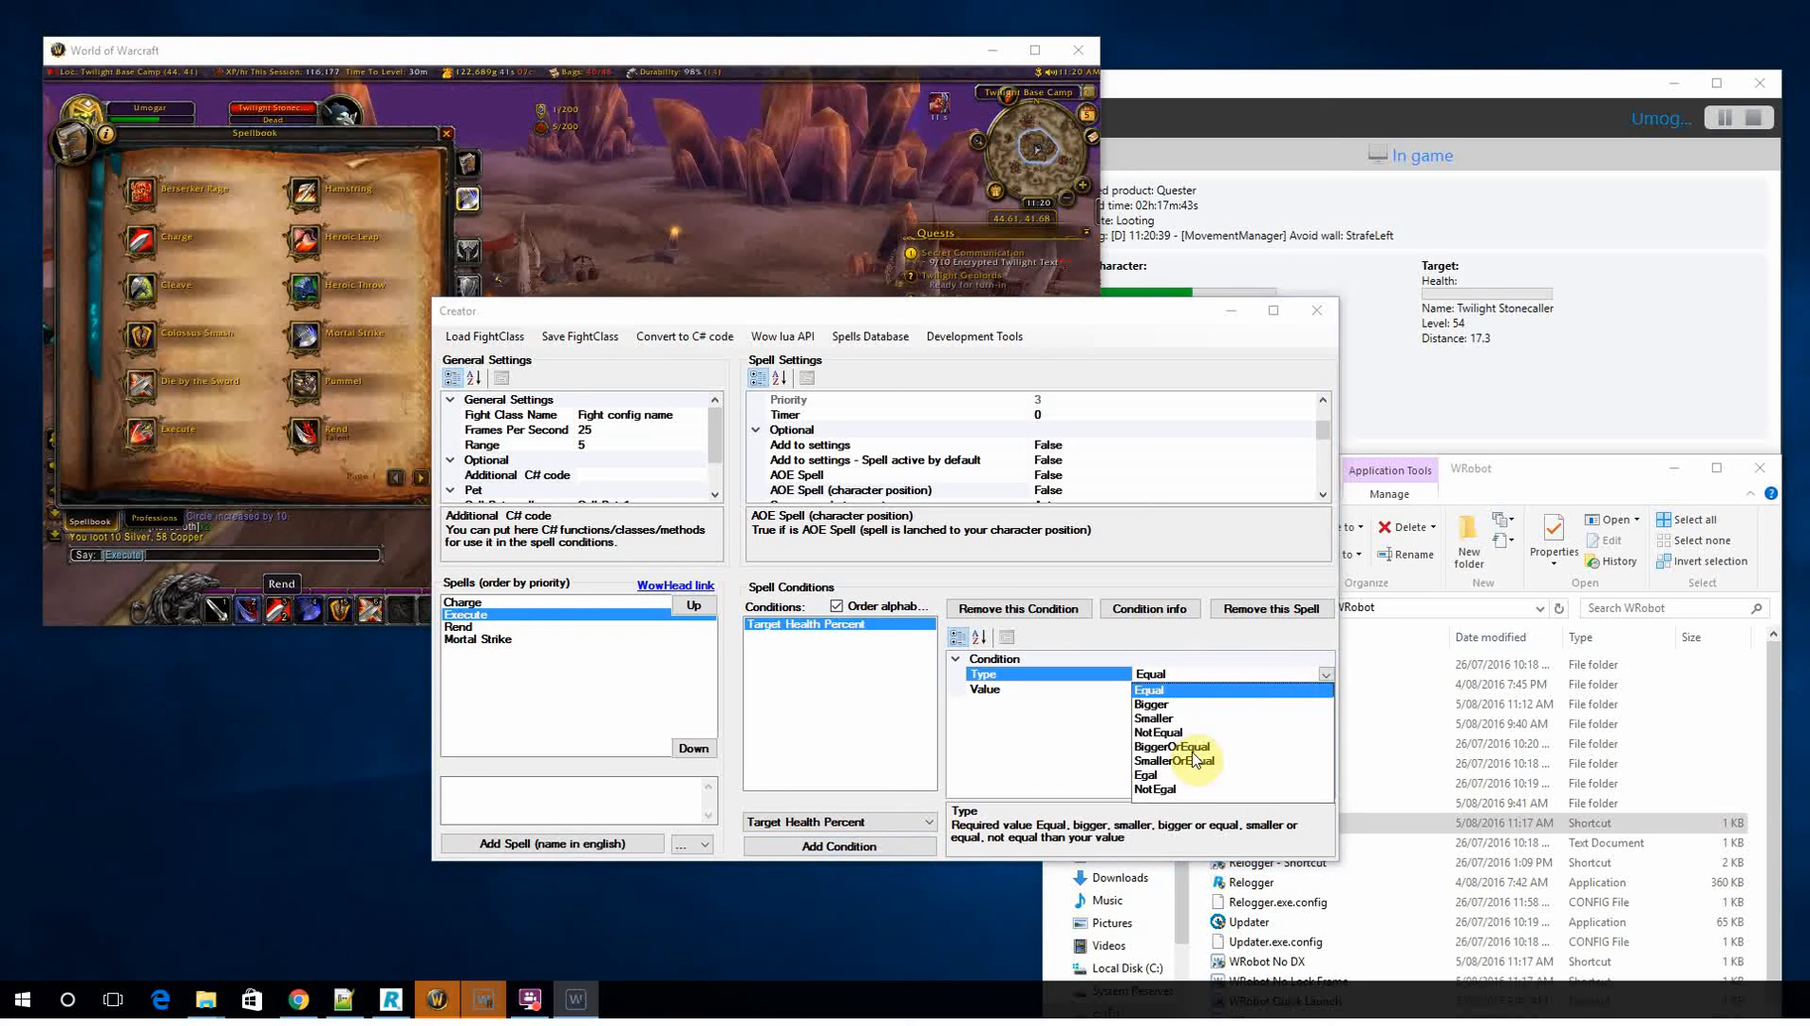
pyautogui.click(1169, 759)
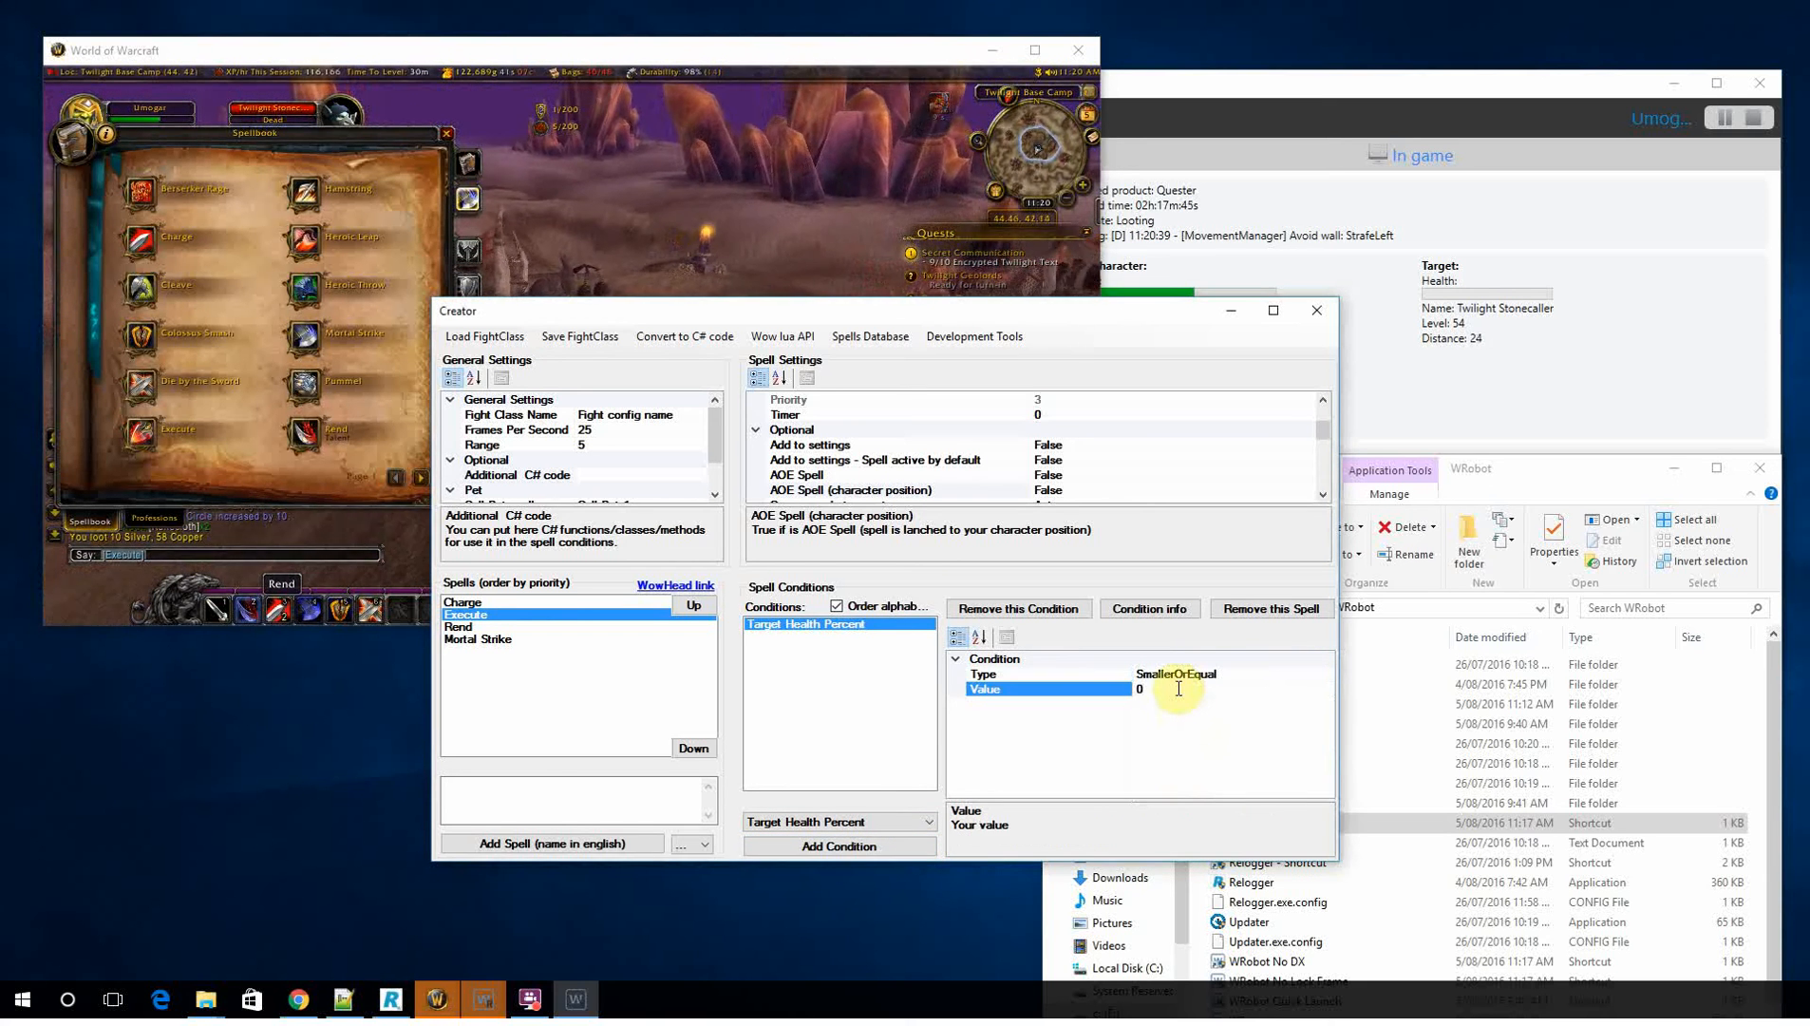
pyautogui.write('20')
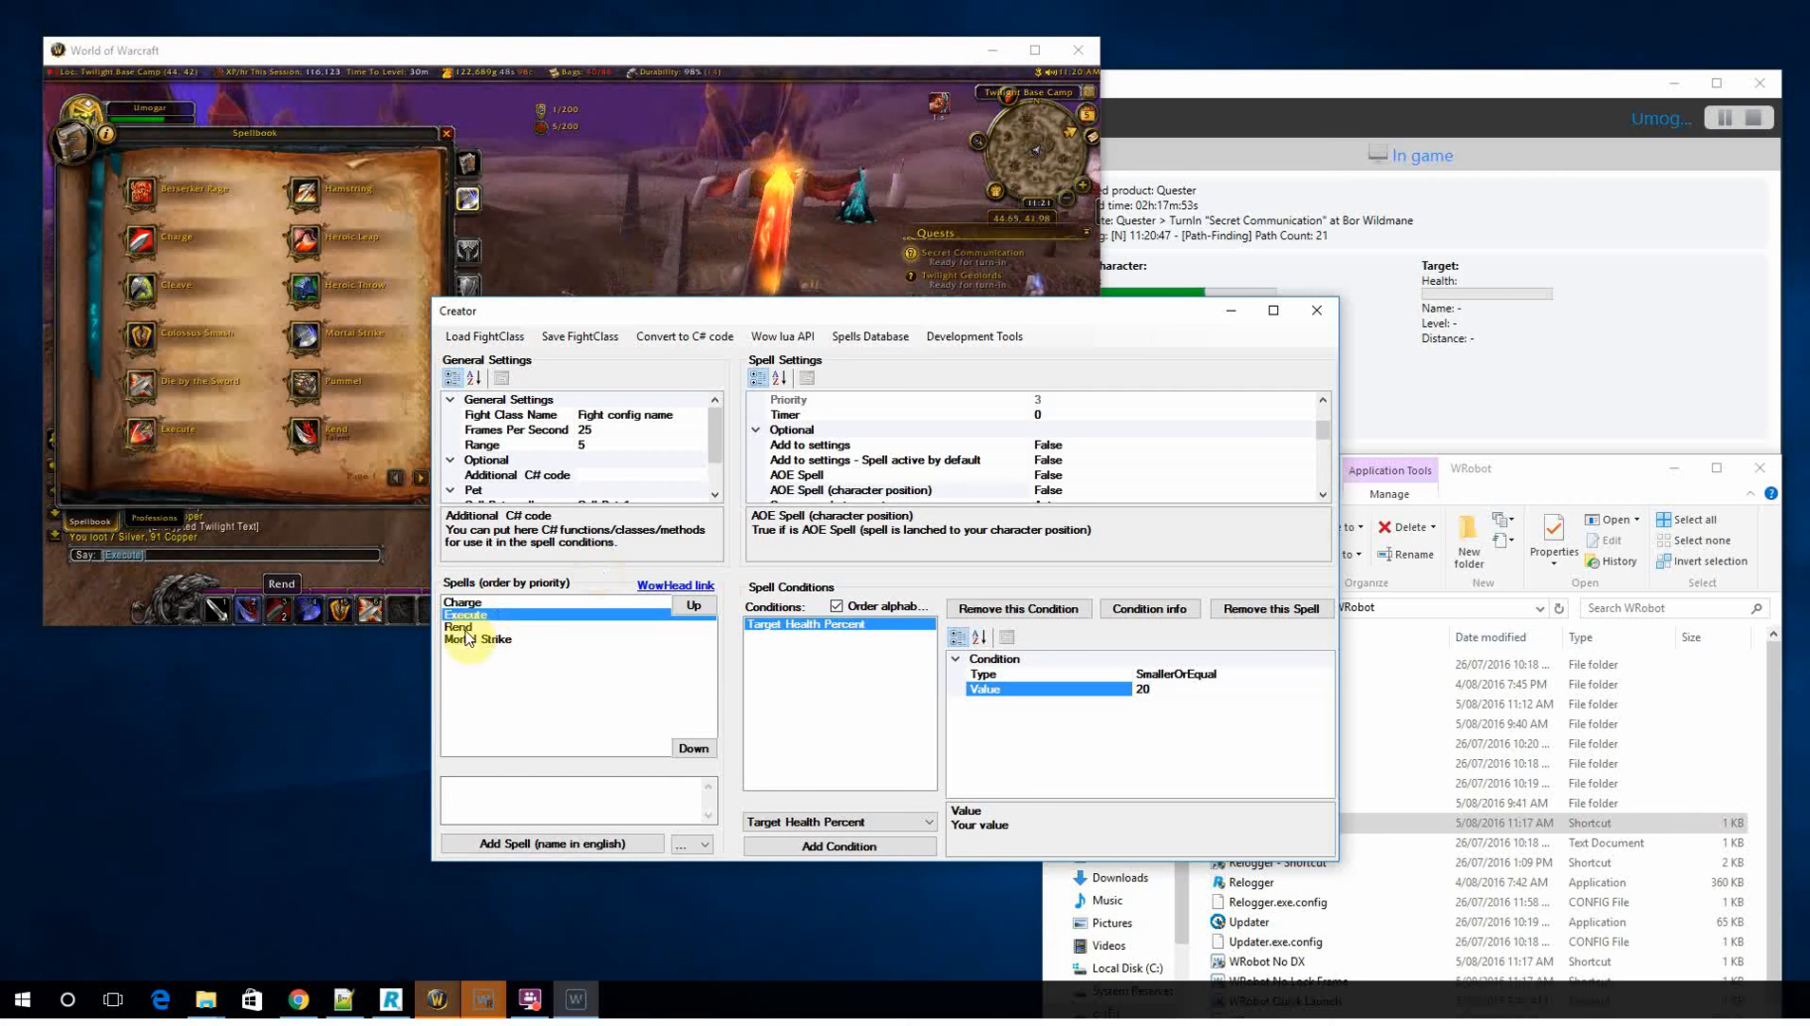
# Step: Select Rend and start a Target Buff condition named Rend
pyautogui.click(460, 626)
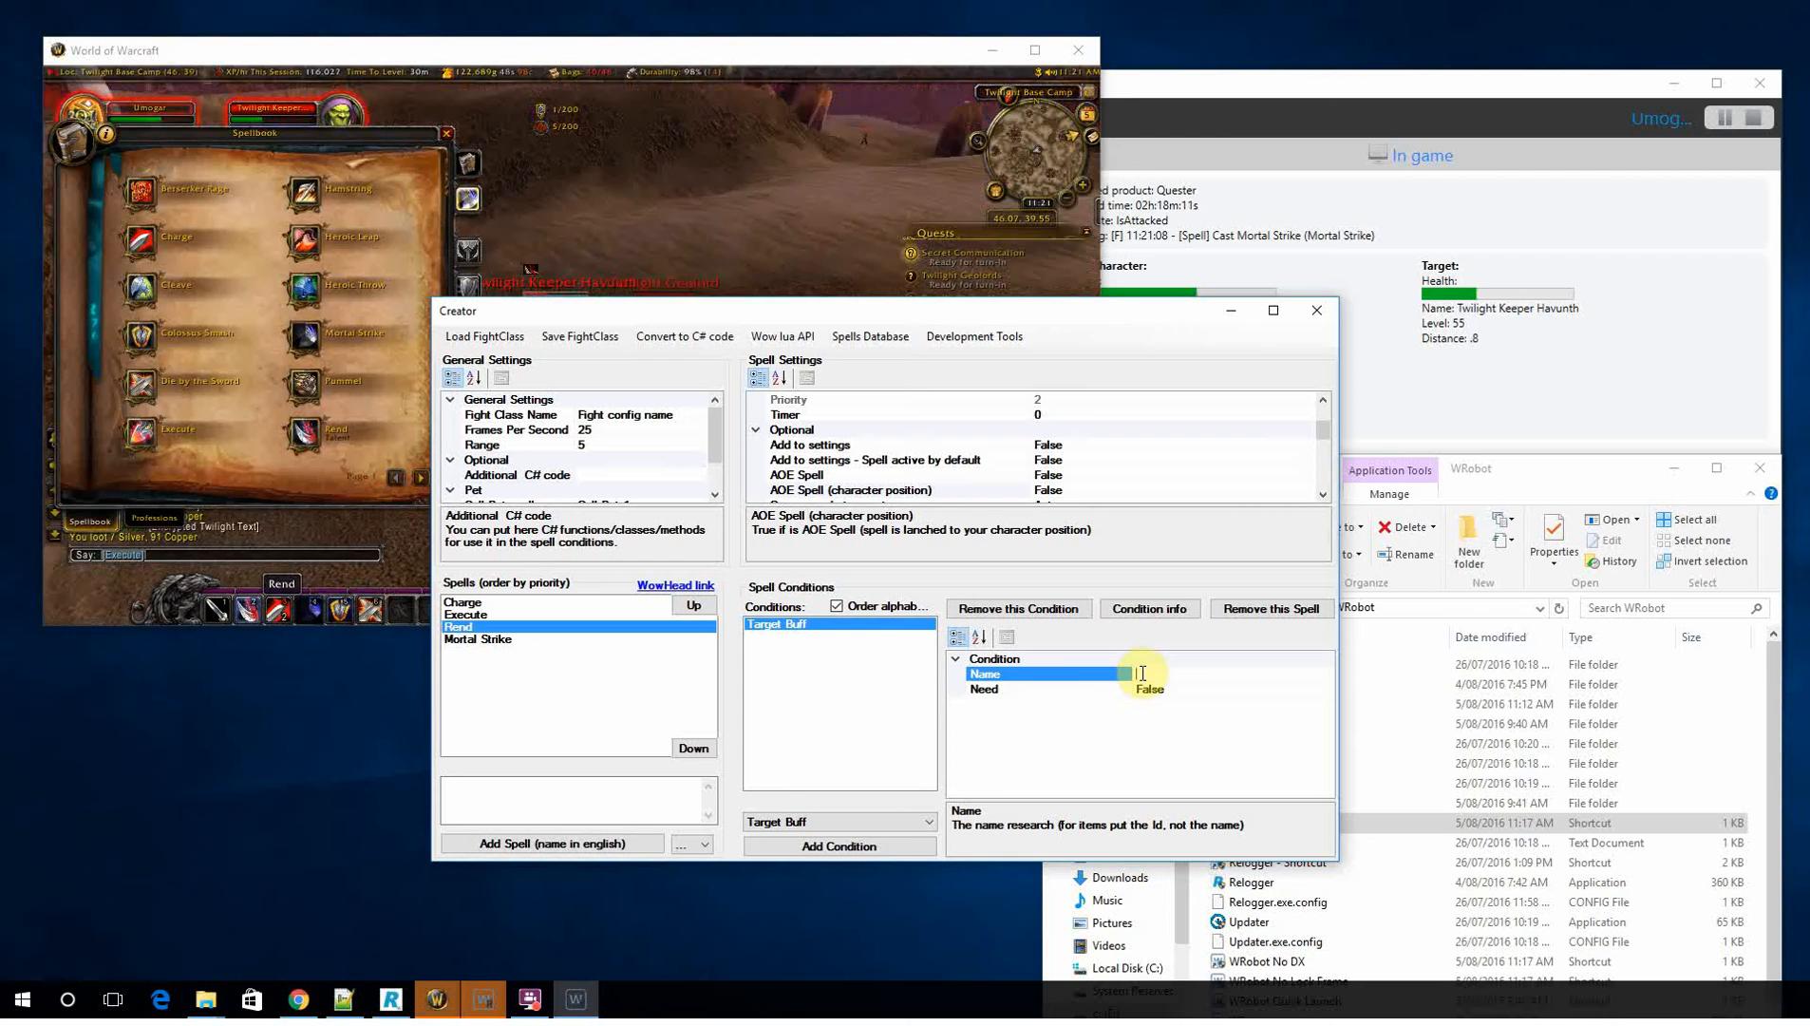
pyautogui.write('Rend')
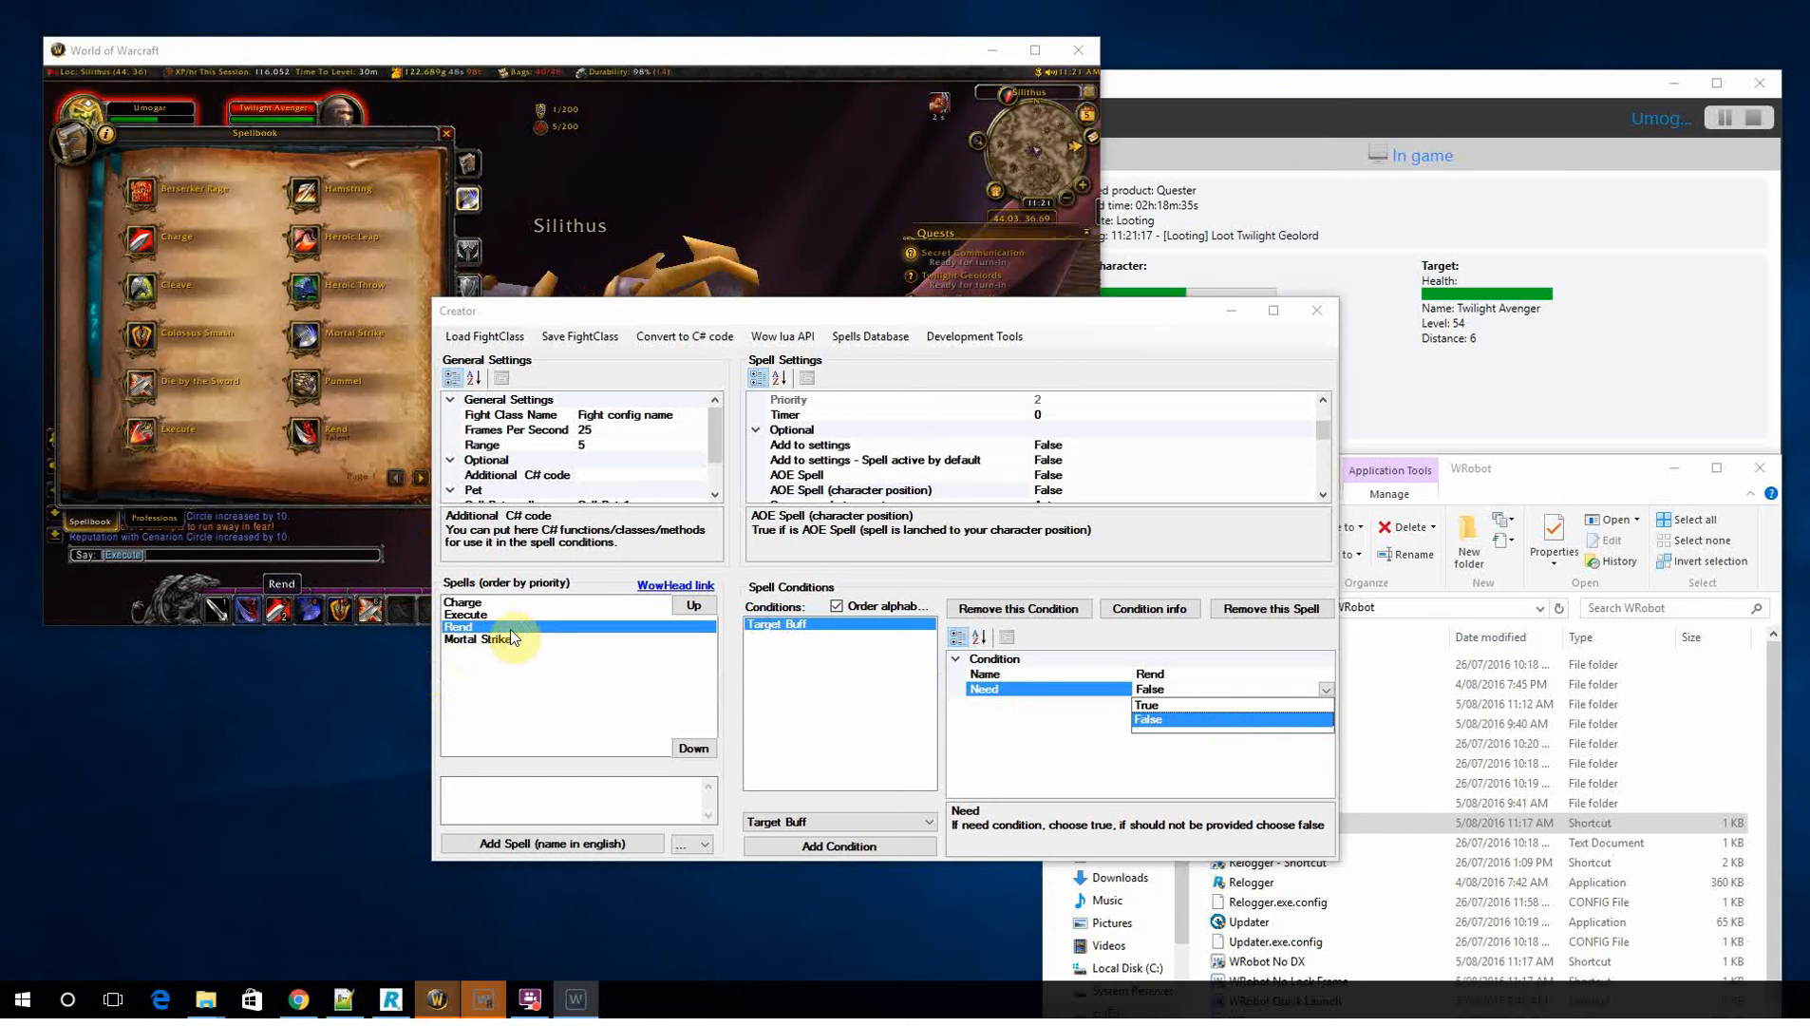
pyautogui.click(477, 638)
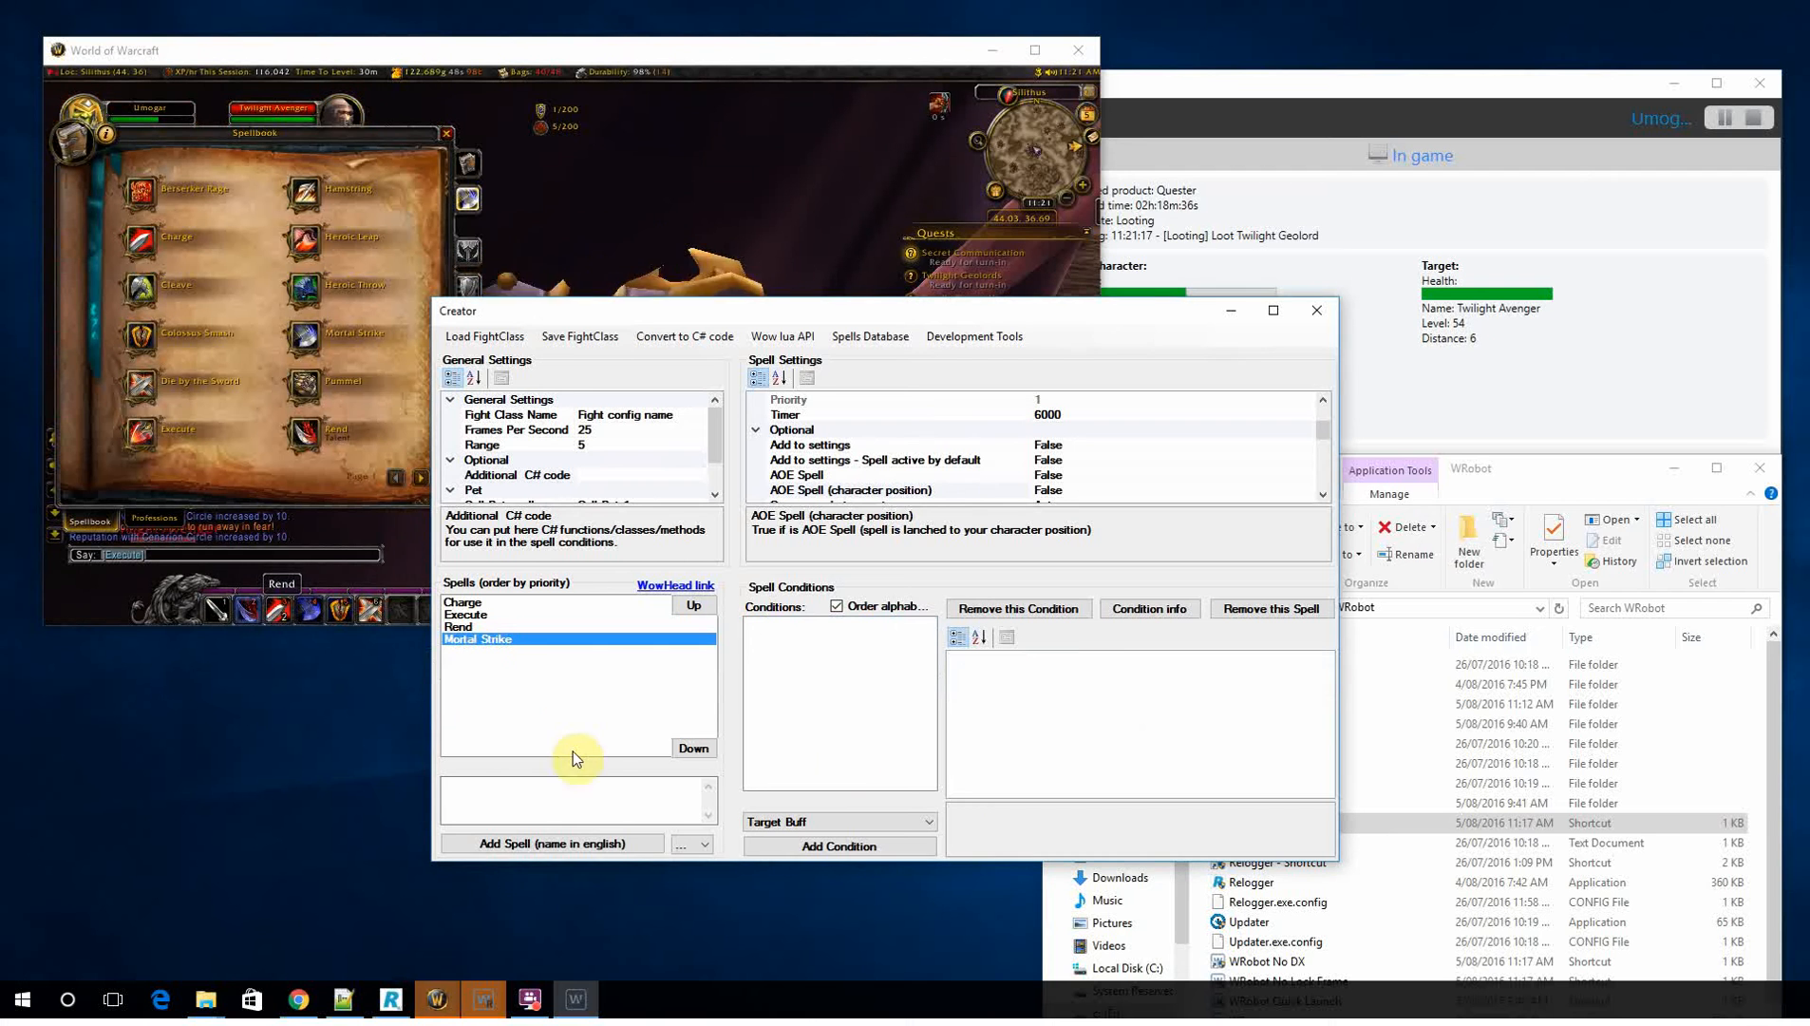
pyautogui.write('S')
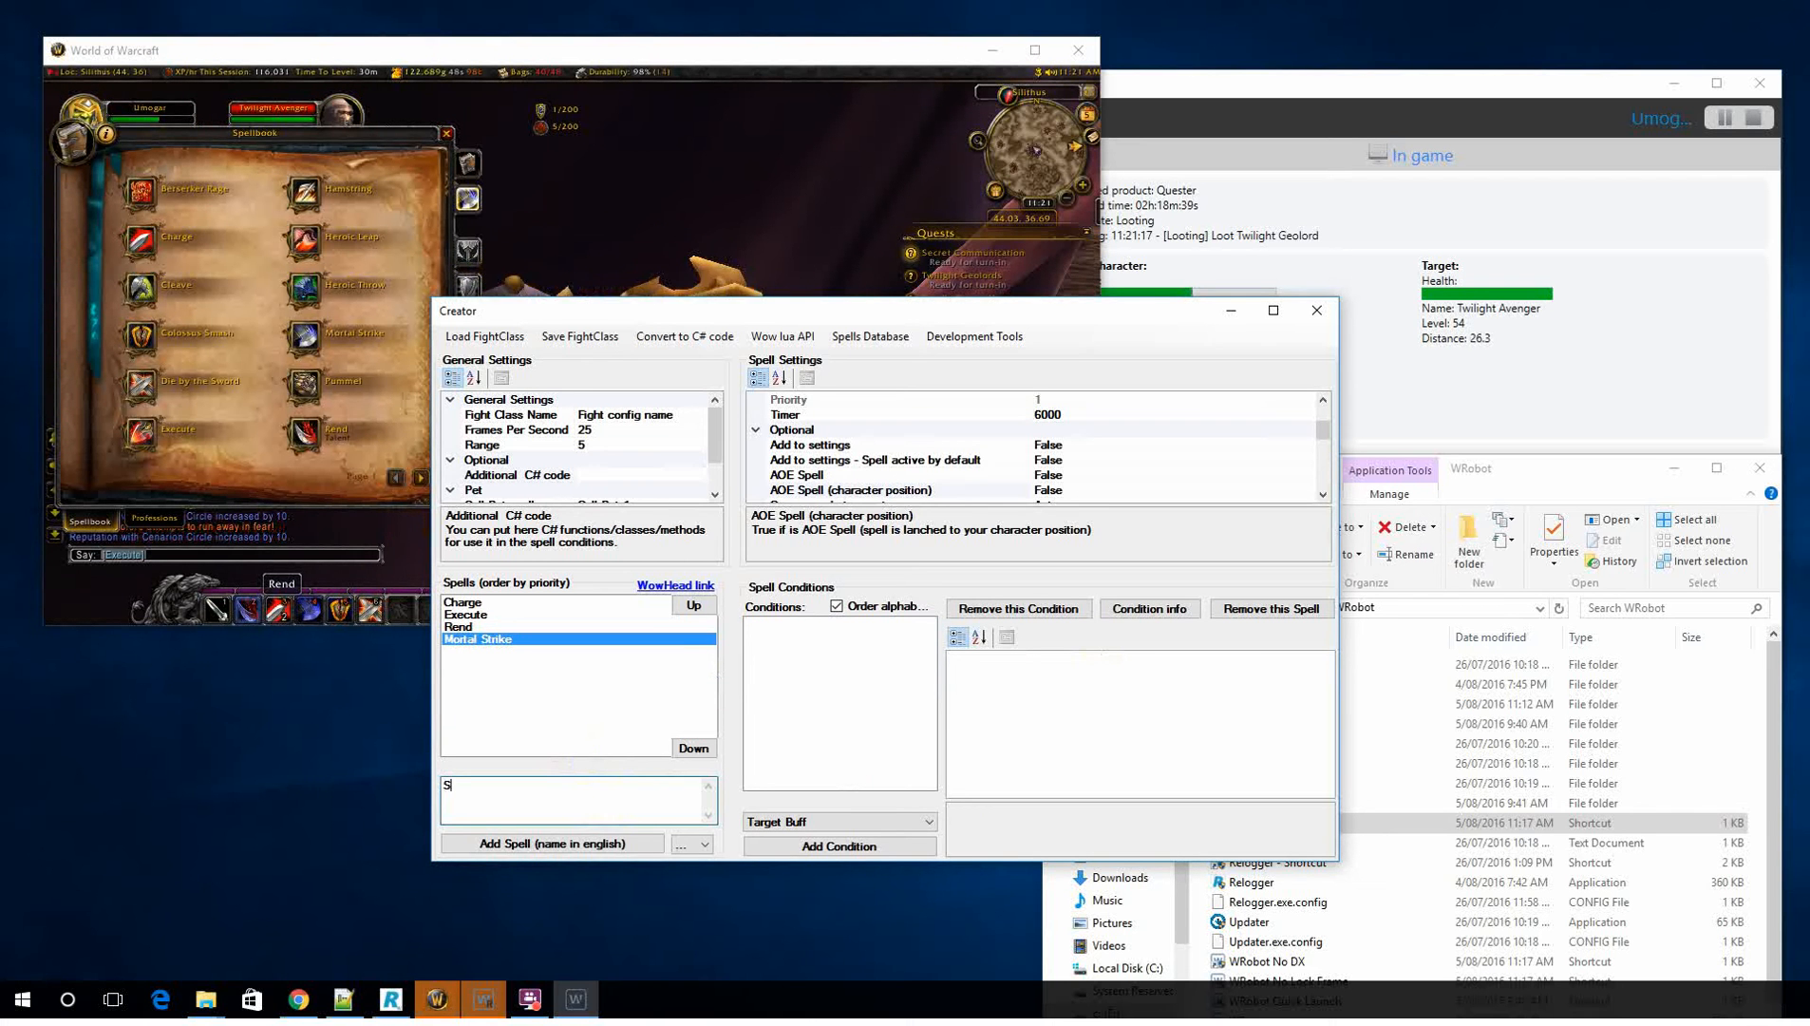
pyautogui.click(551, 841)
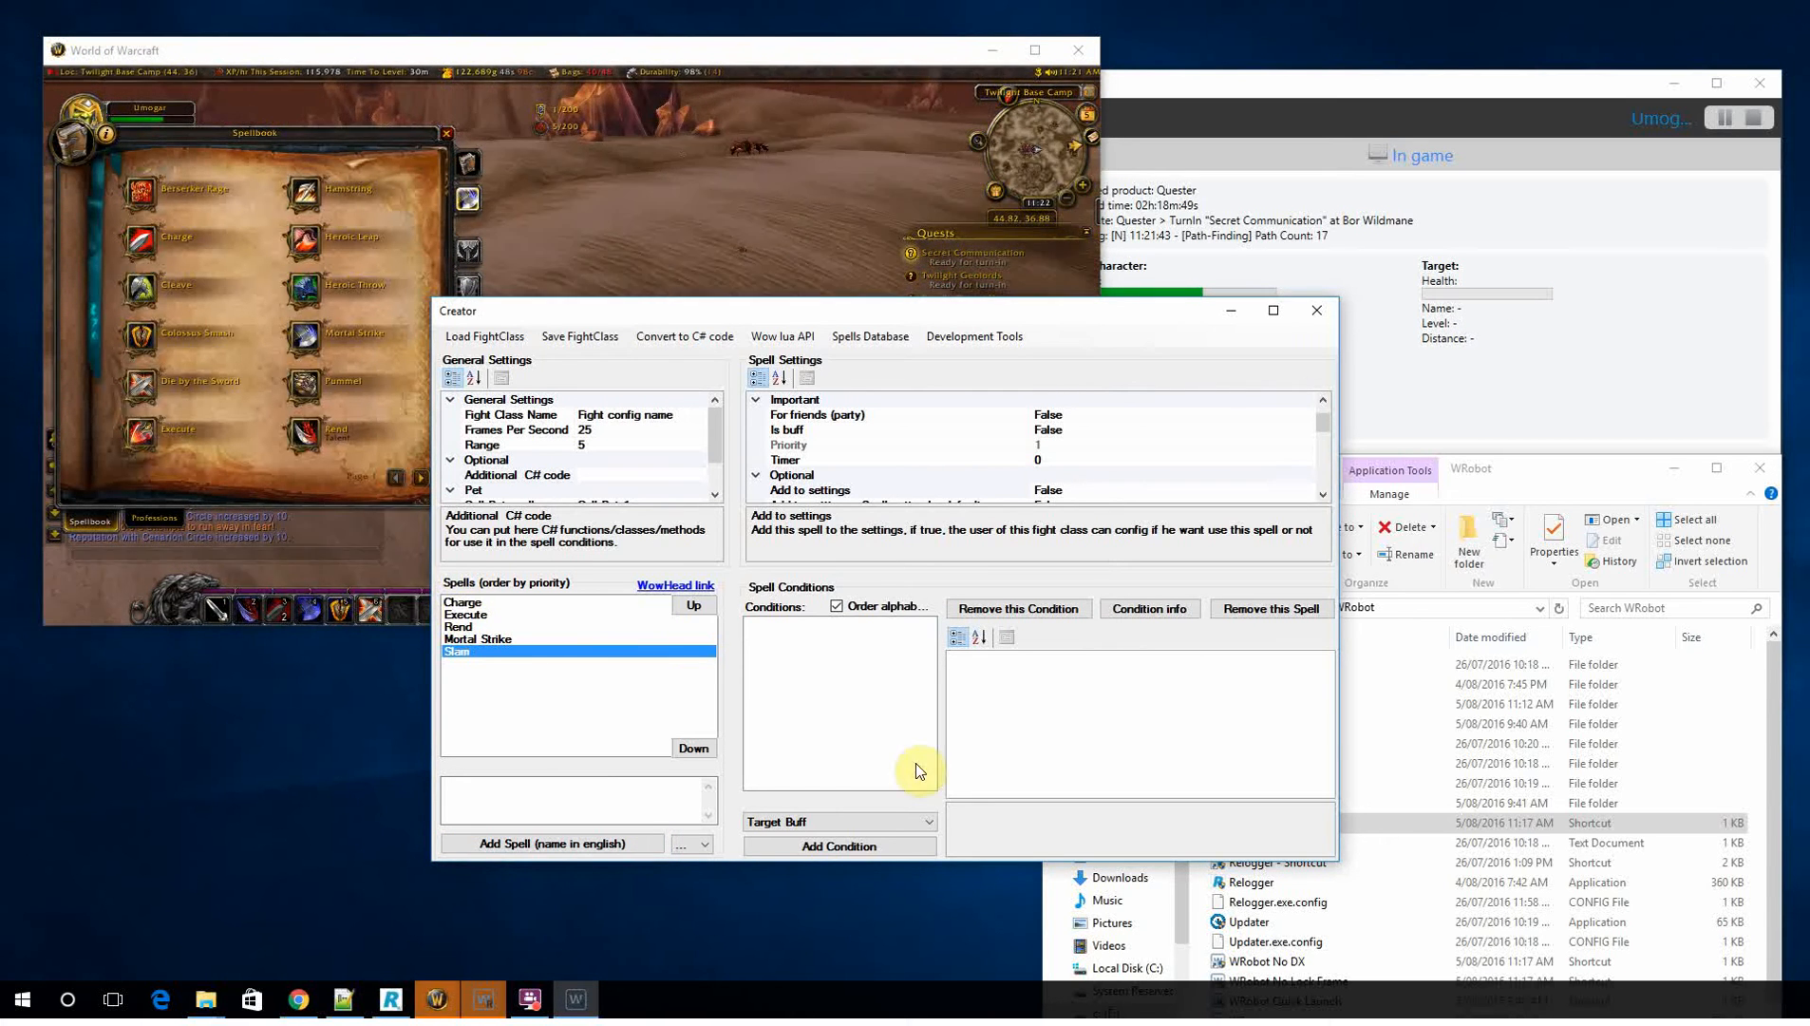
pyautogui.click(462, 600)
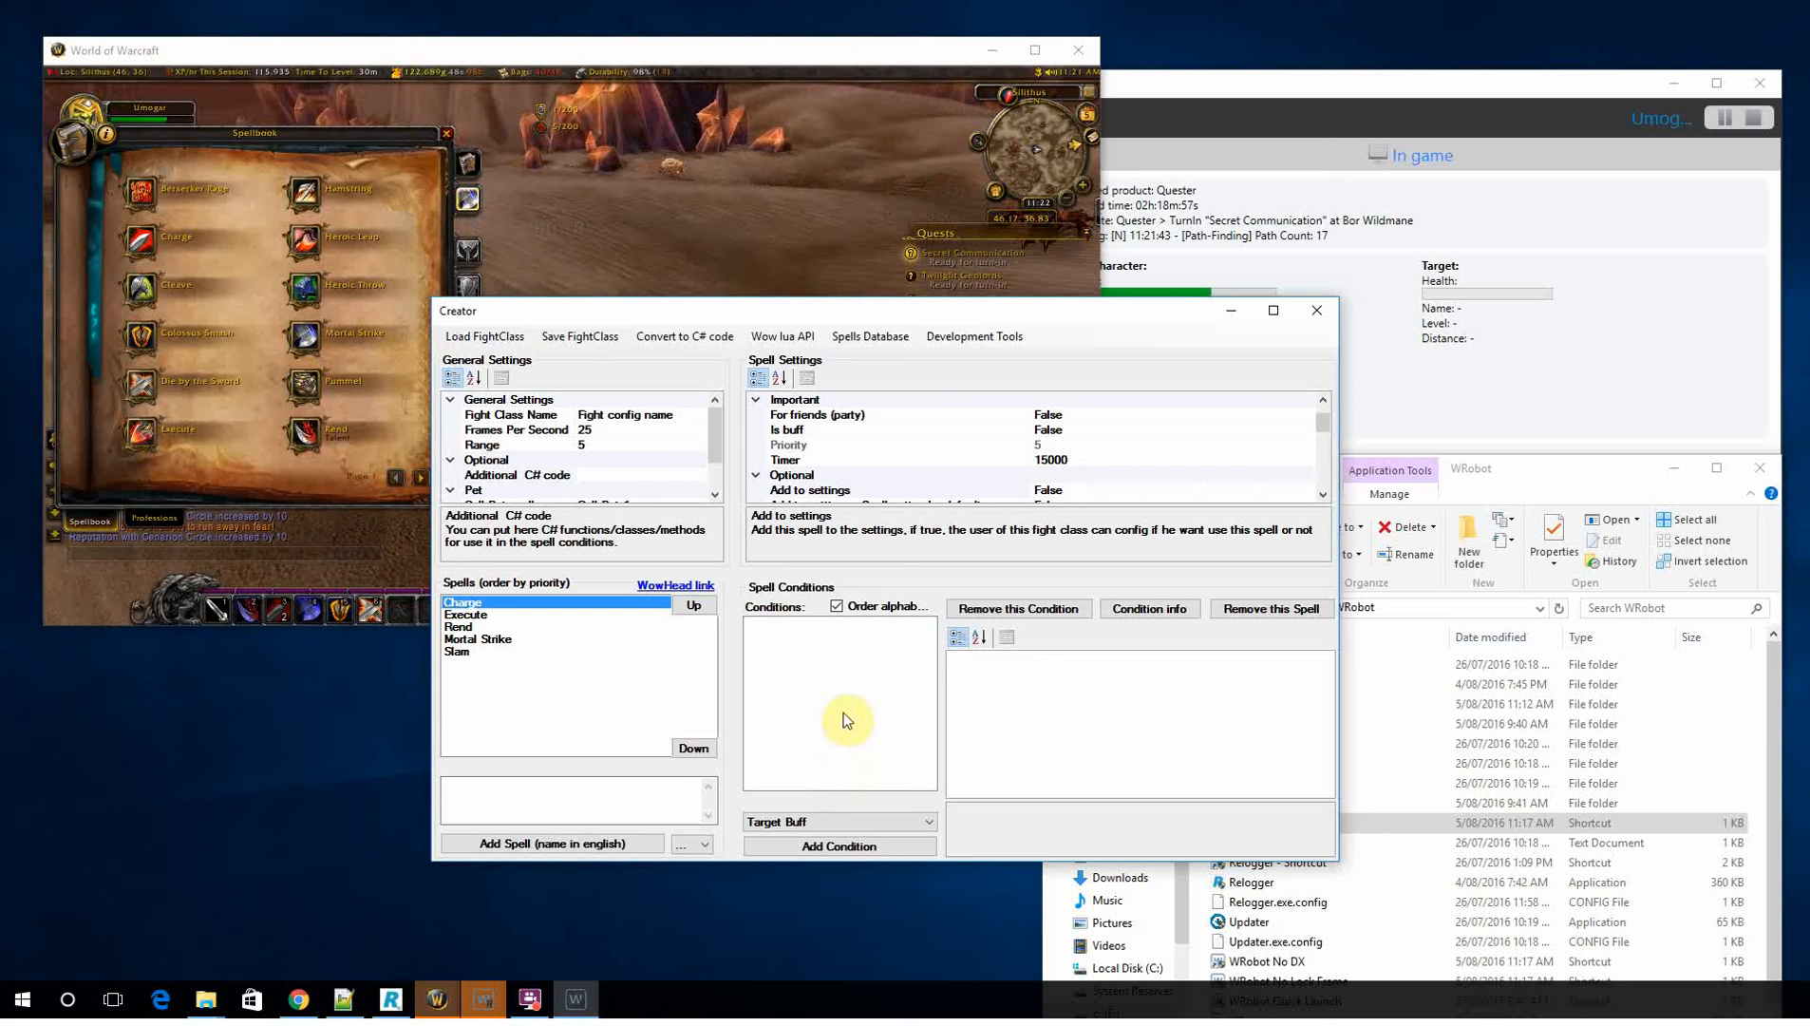
pyautogui.click(459, 651)
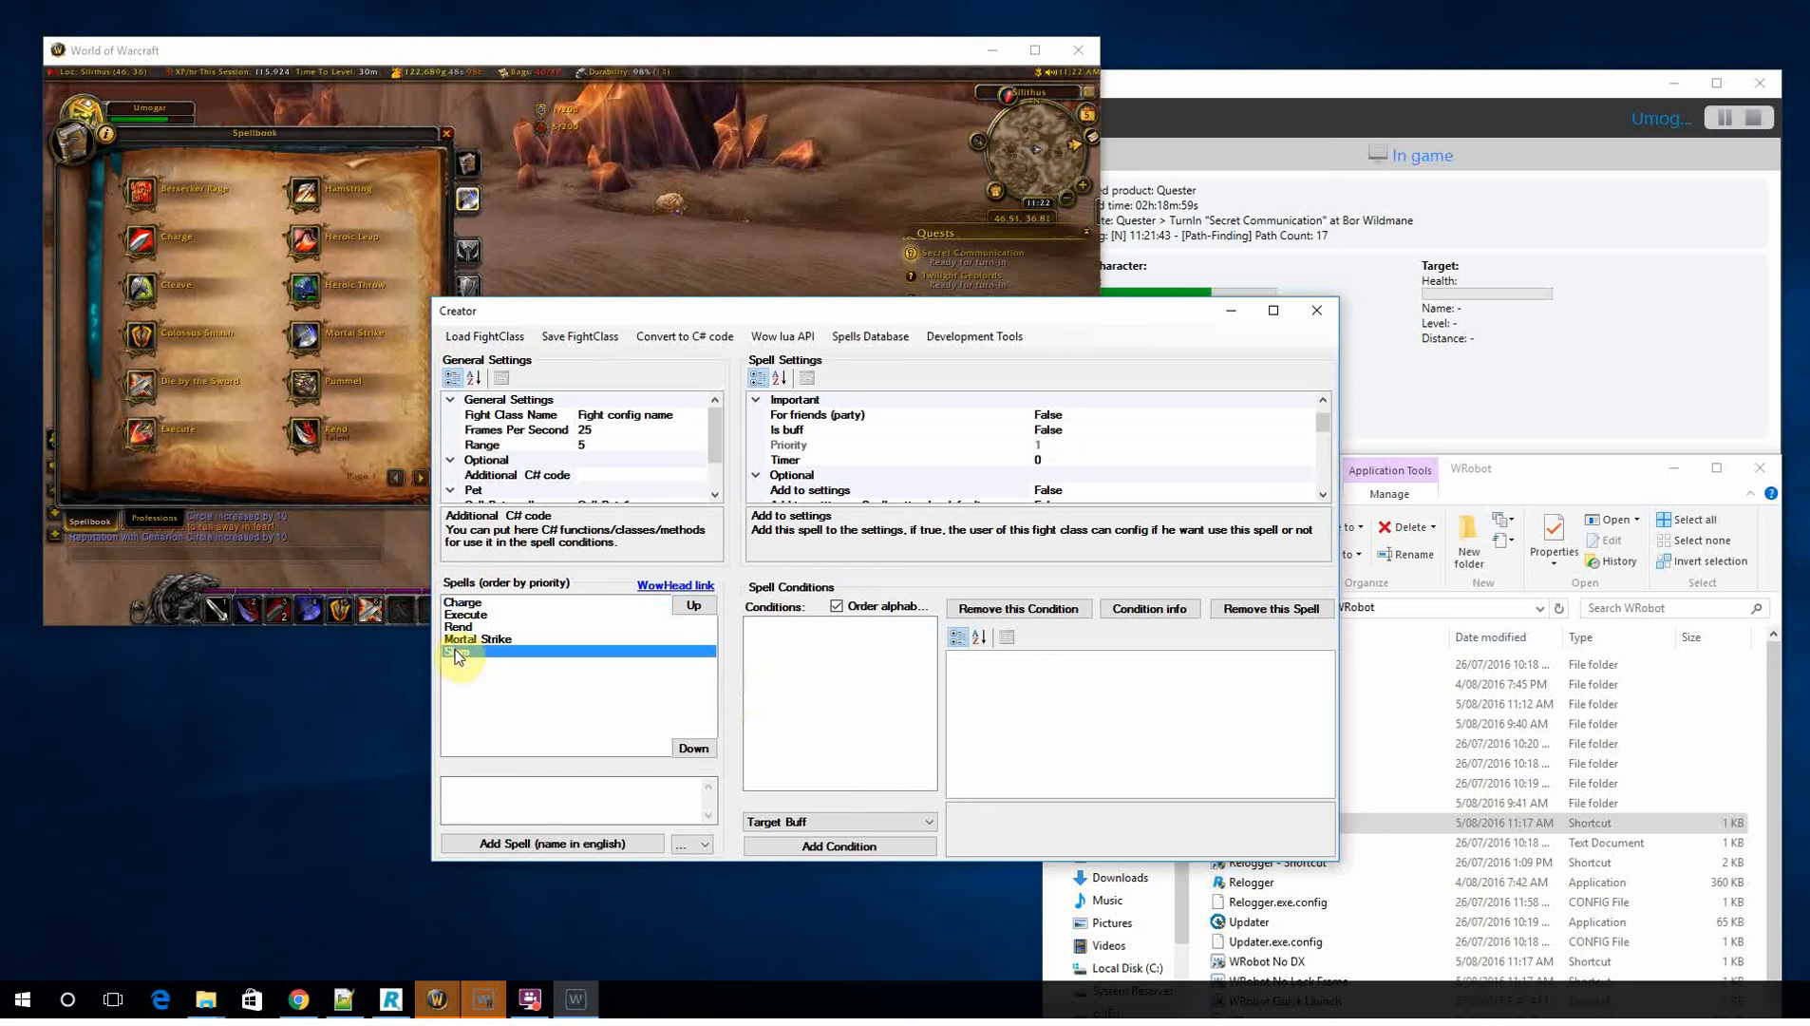
pyautogui.click(461, 650)
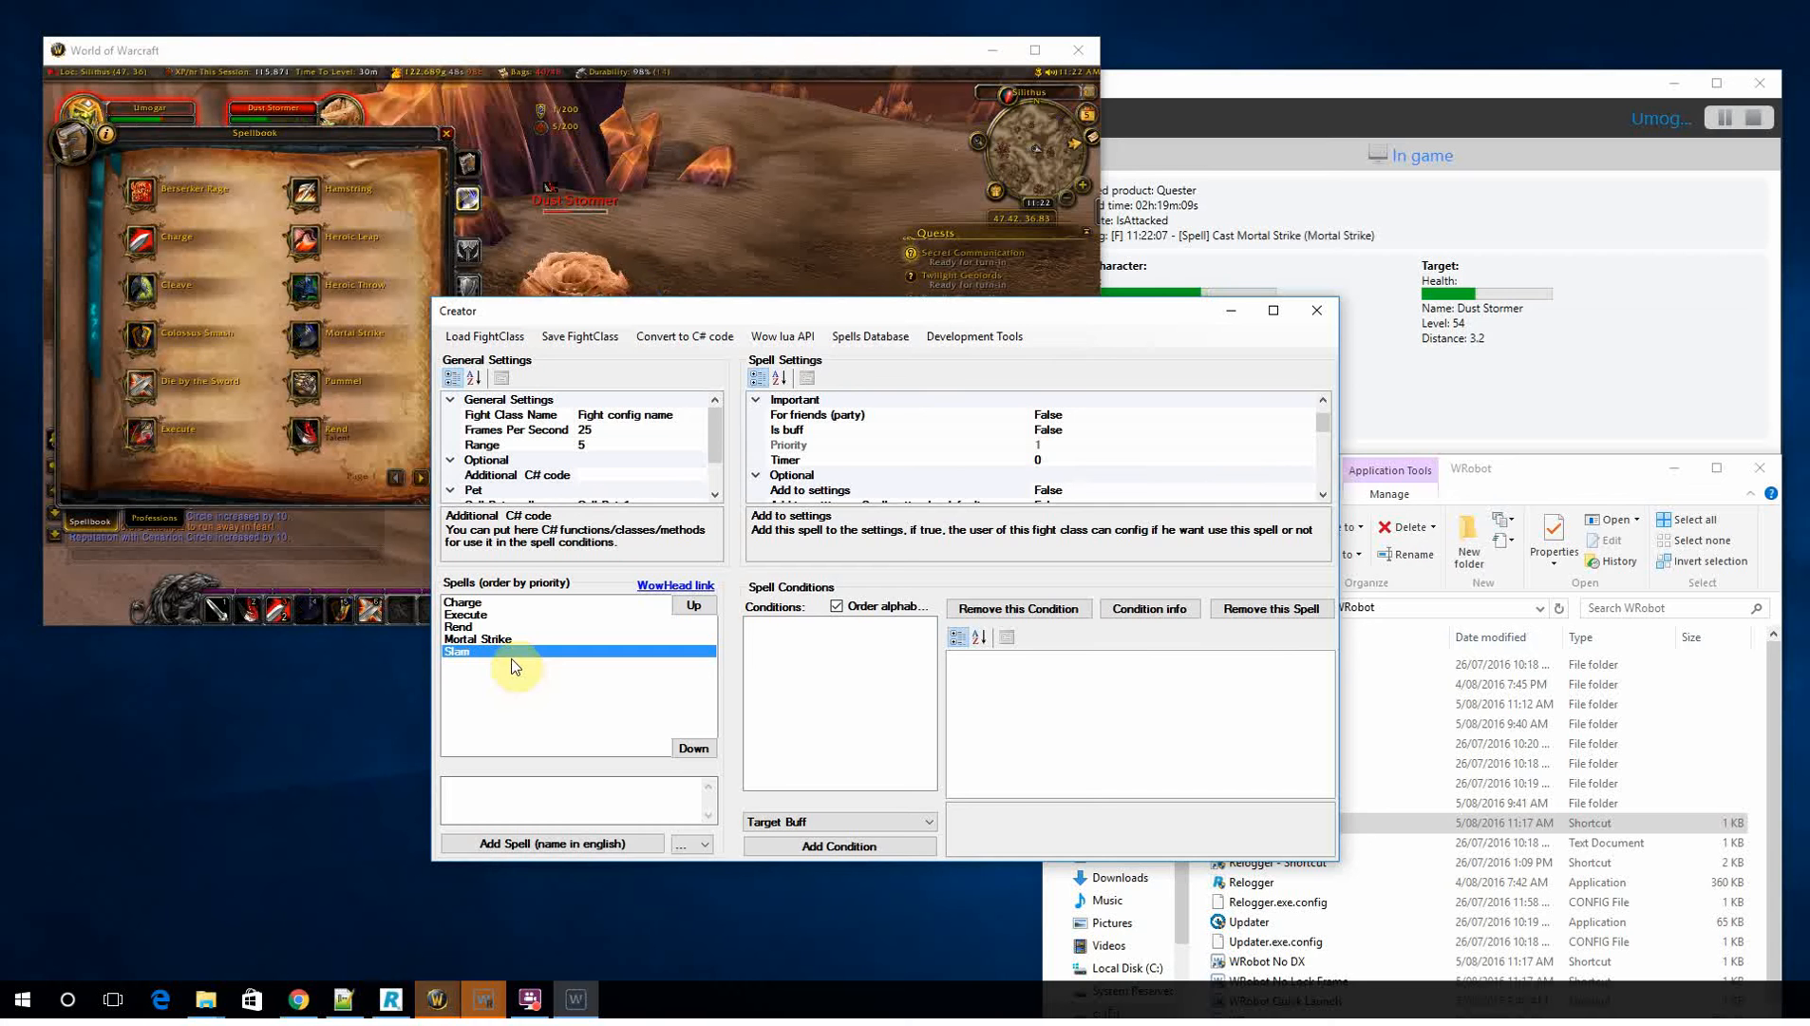
# Step: Save the fight class as Legion_warrior_lazy in the FightClass folder
pyautogui.click(577, 336)
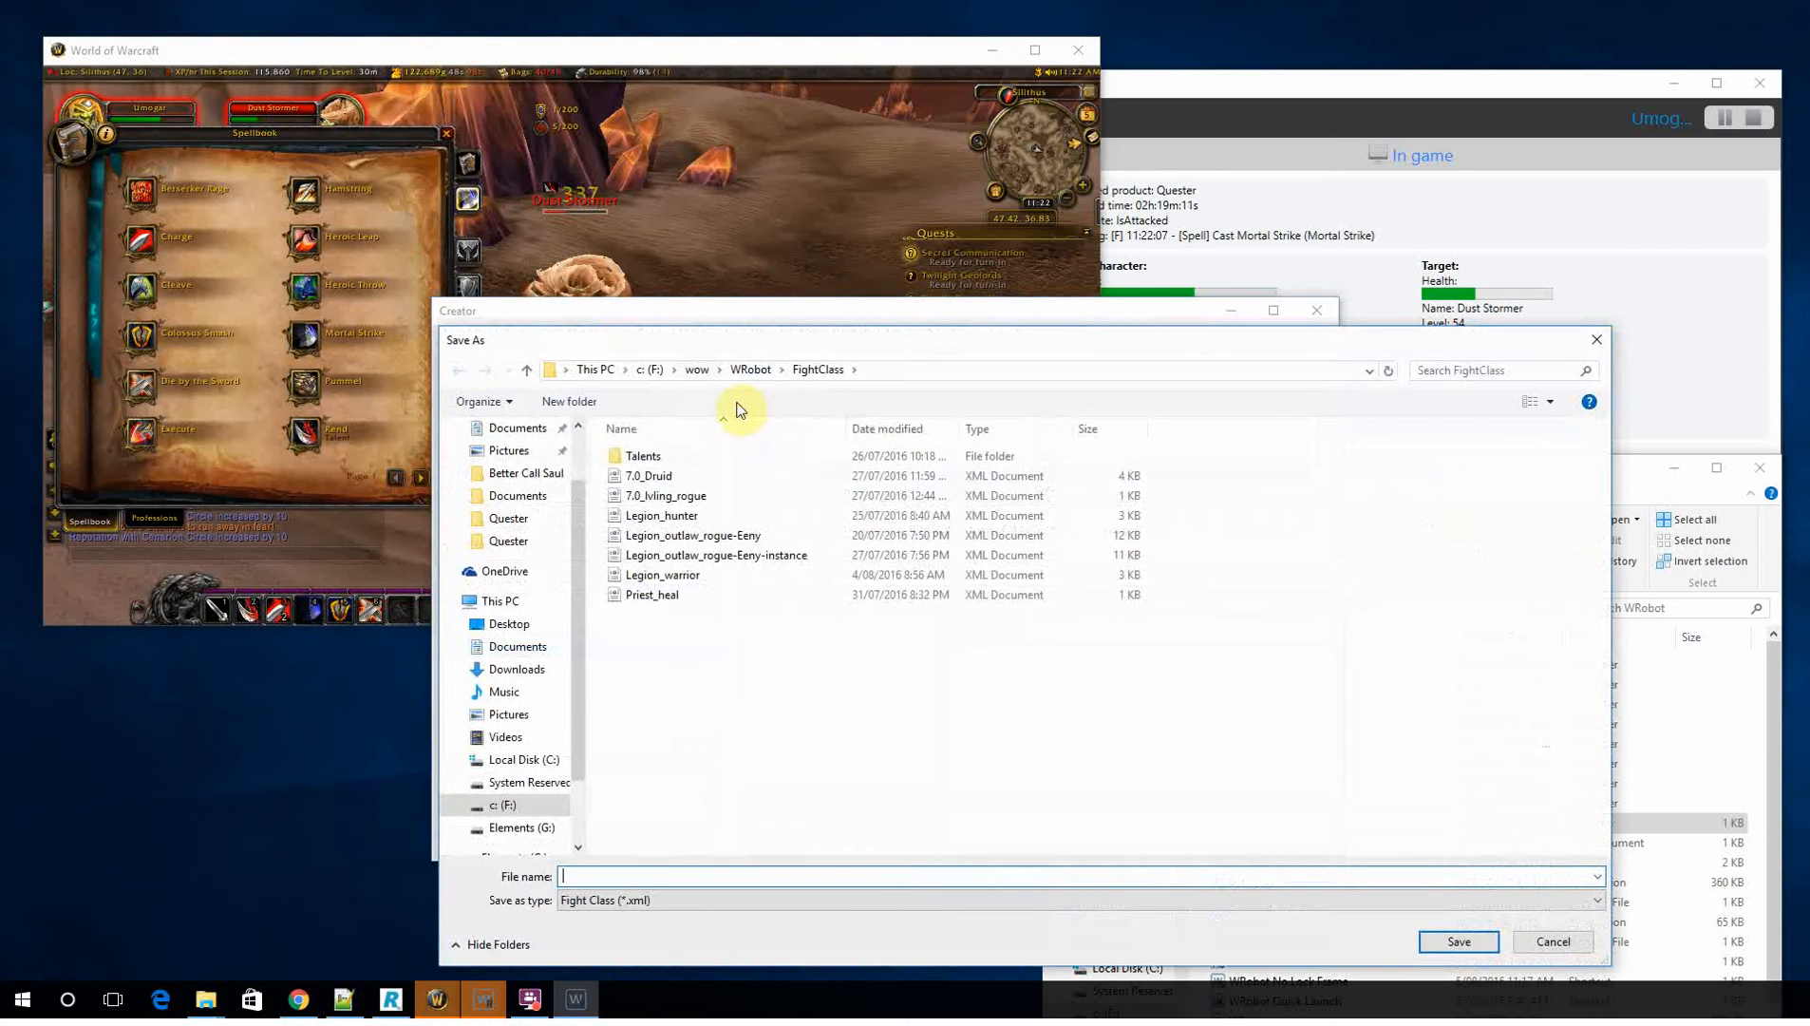
pyautogui.write('Legion_warrior_lazy')
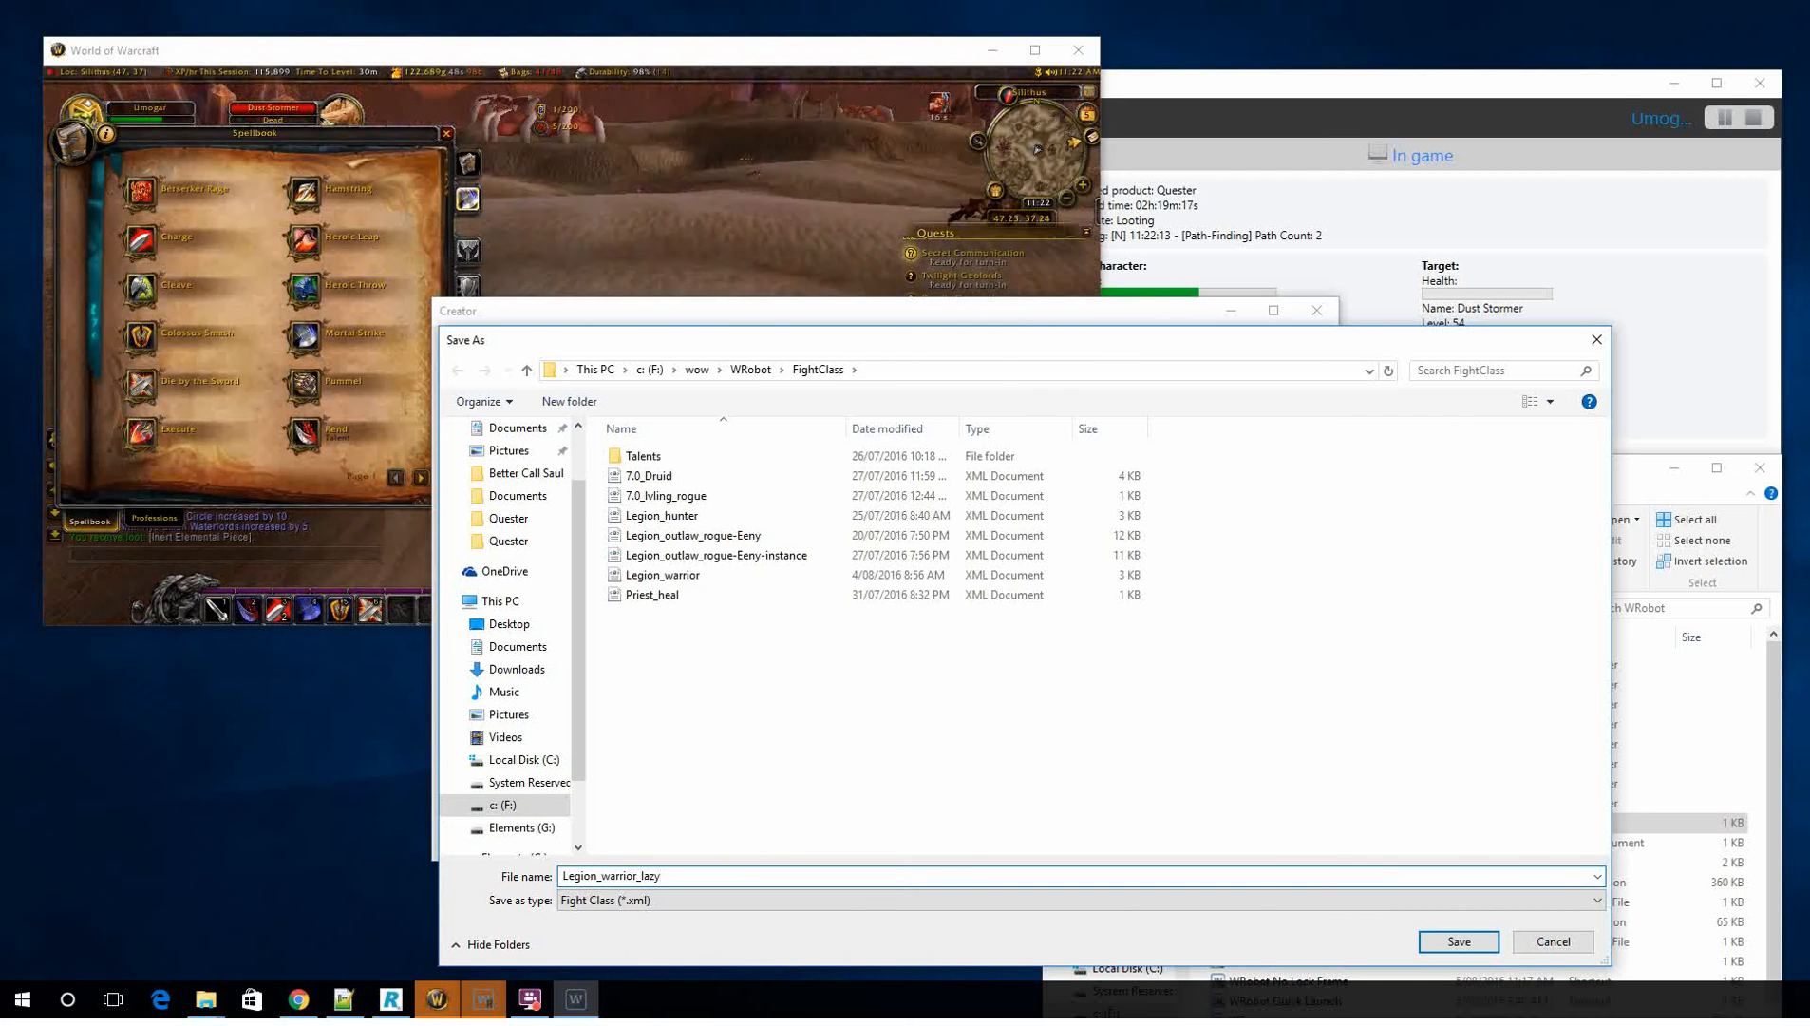
pyautogui.click(1455, 942)
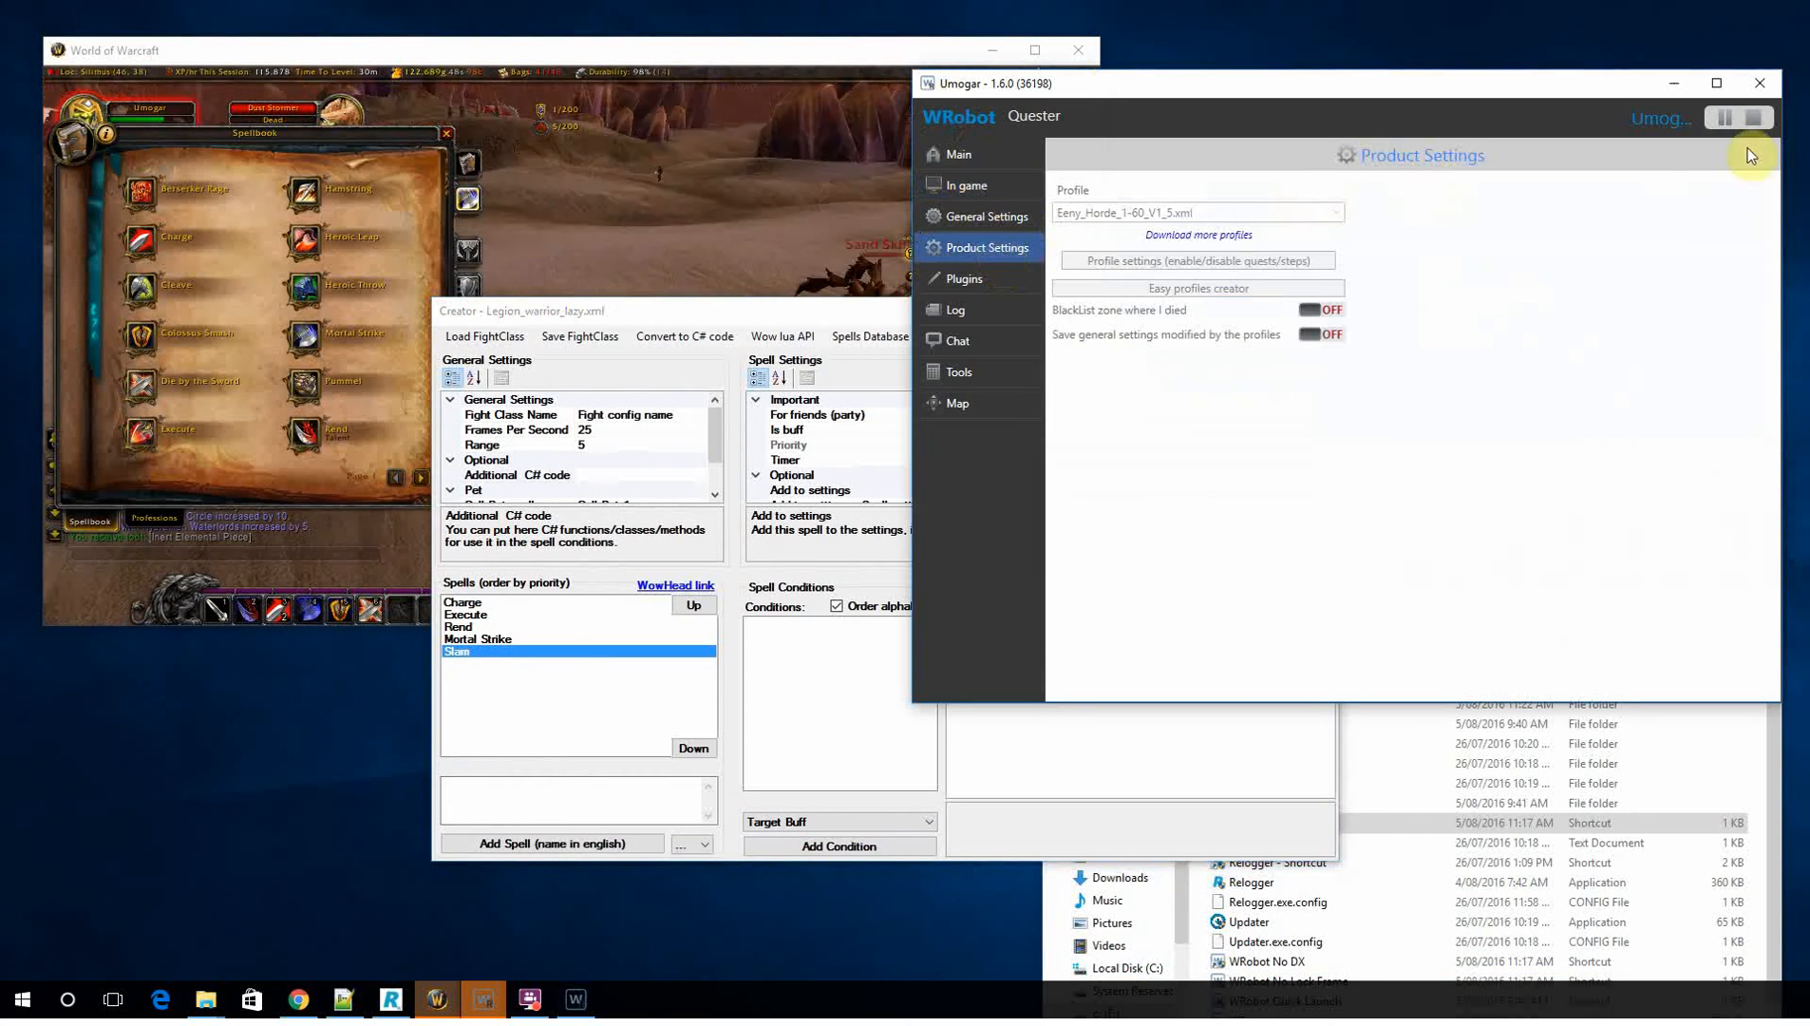
# Step: Choose Legion_warrior_lazy.xml as the fight class in WRobot's General Settings
pyautogui.click(982, 217)
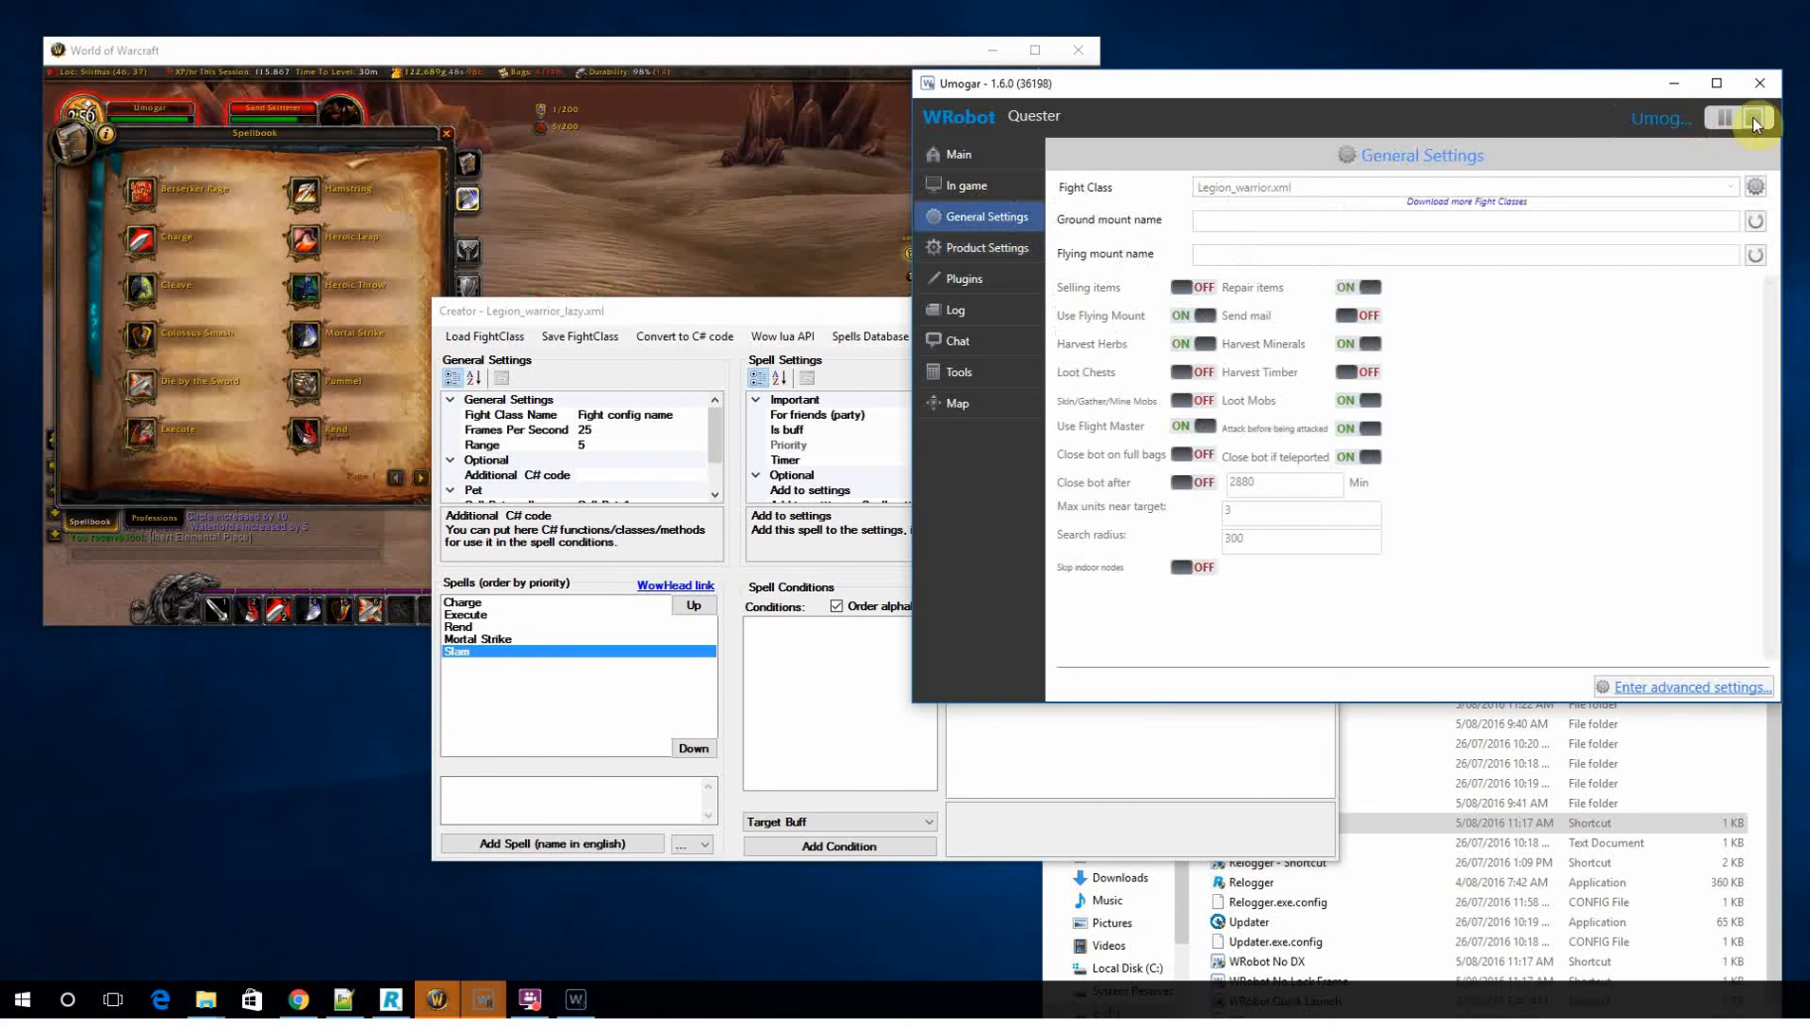
pyautogui.click(1755, 186)
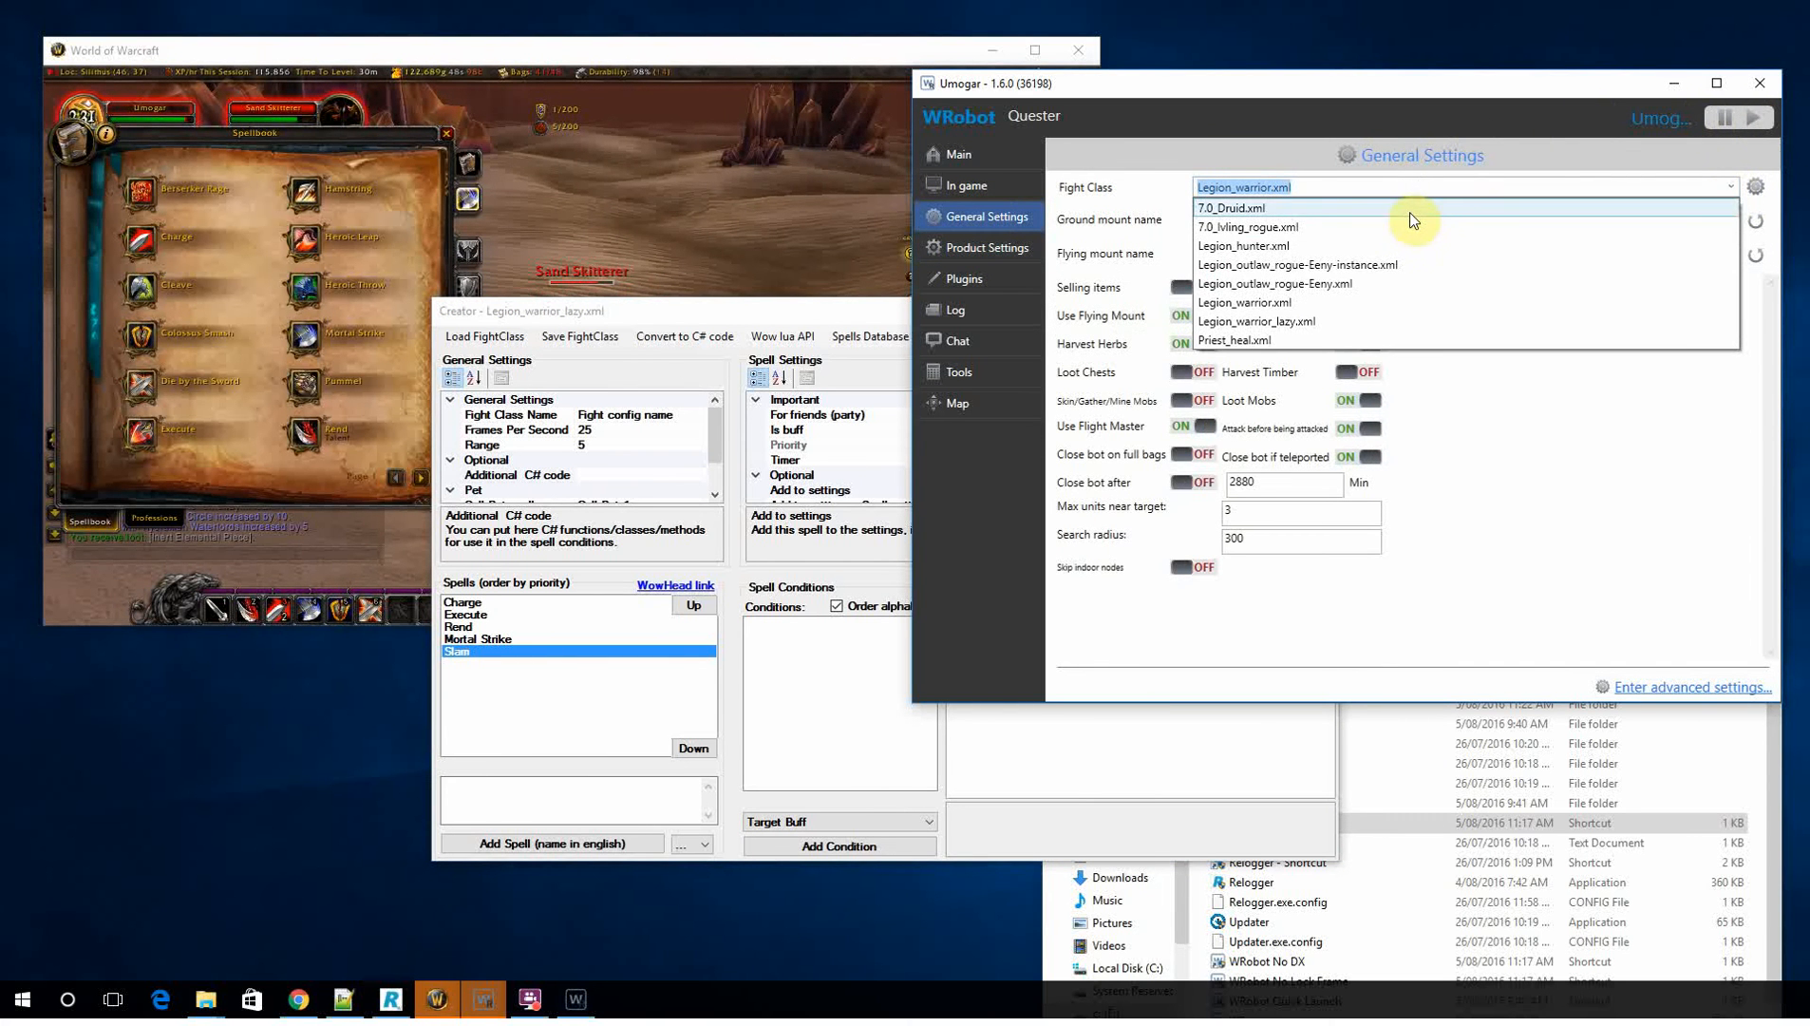
pyautogui.click(1256, 321)
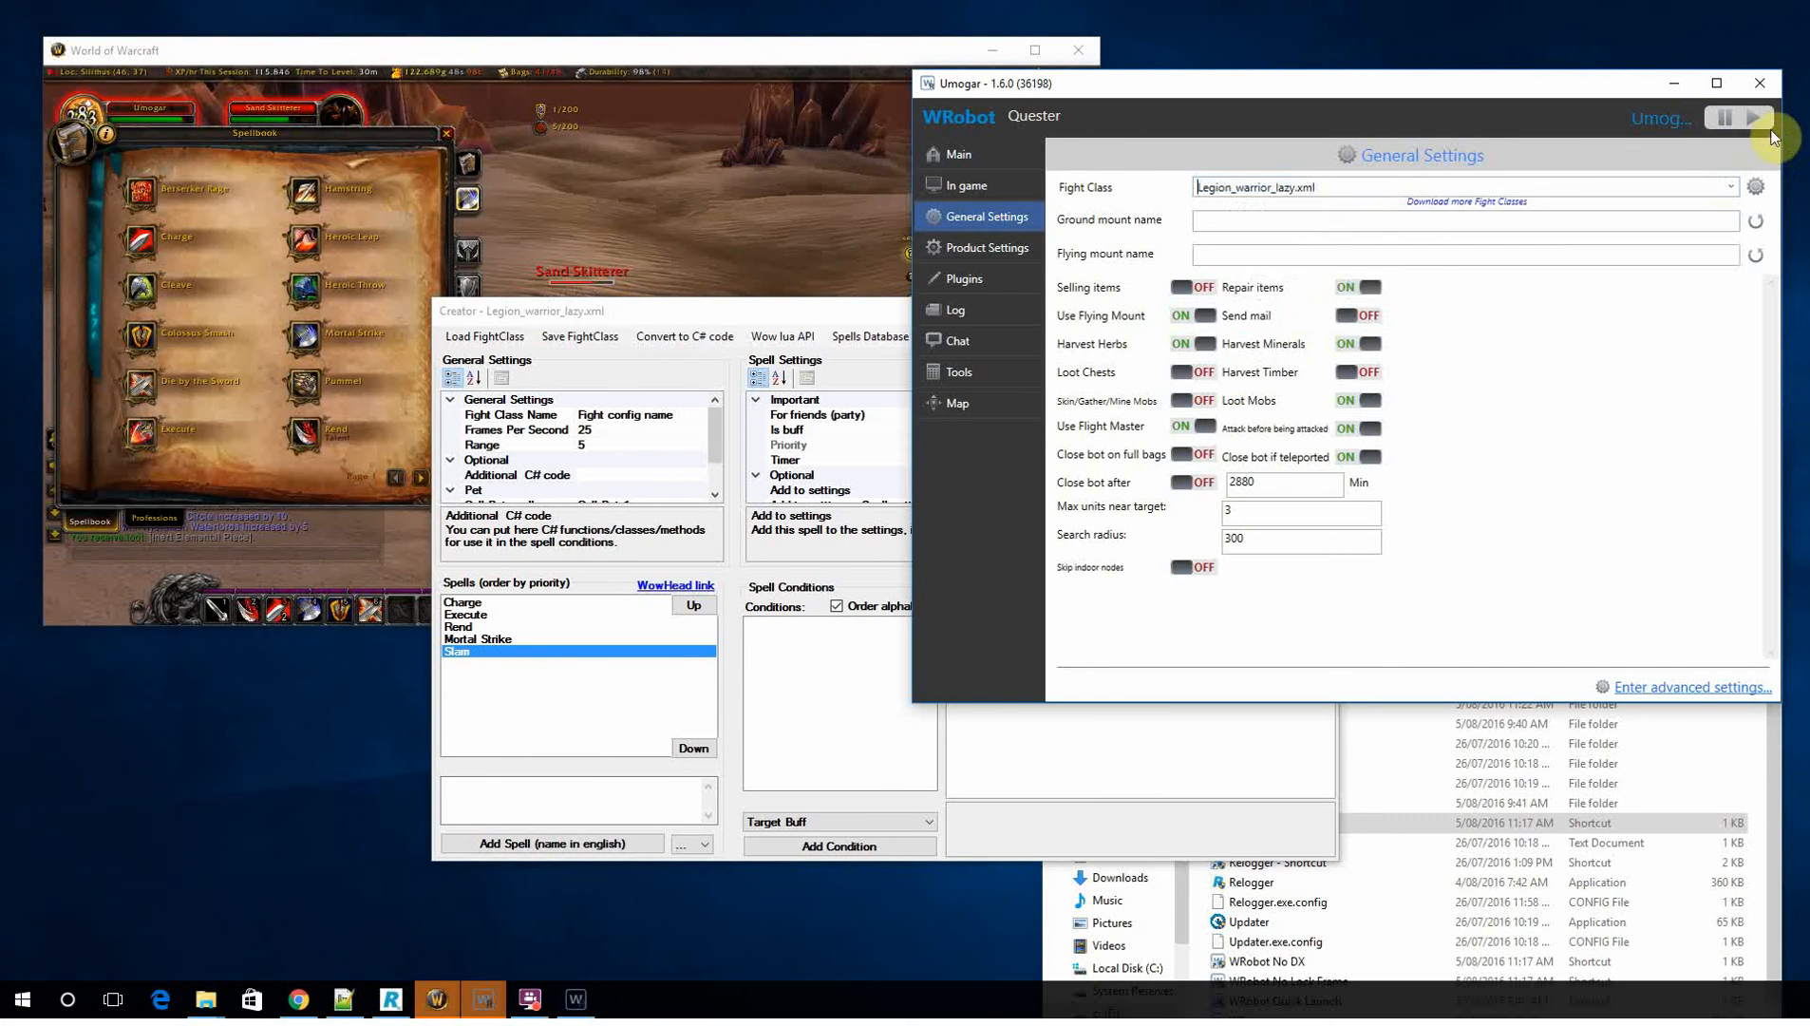
pyautogui.click(1740, 116)
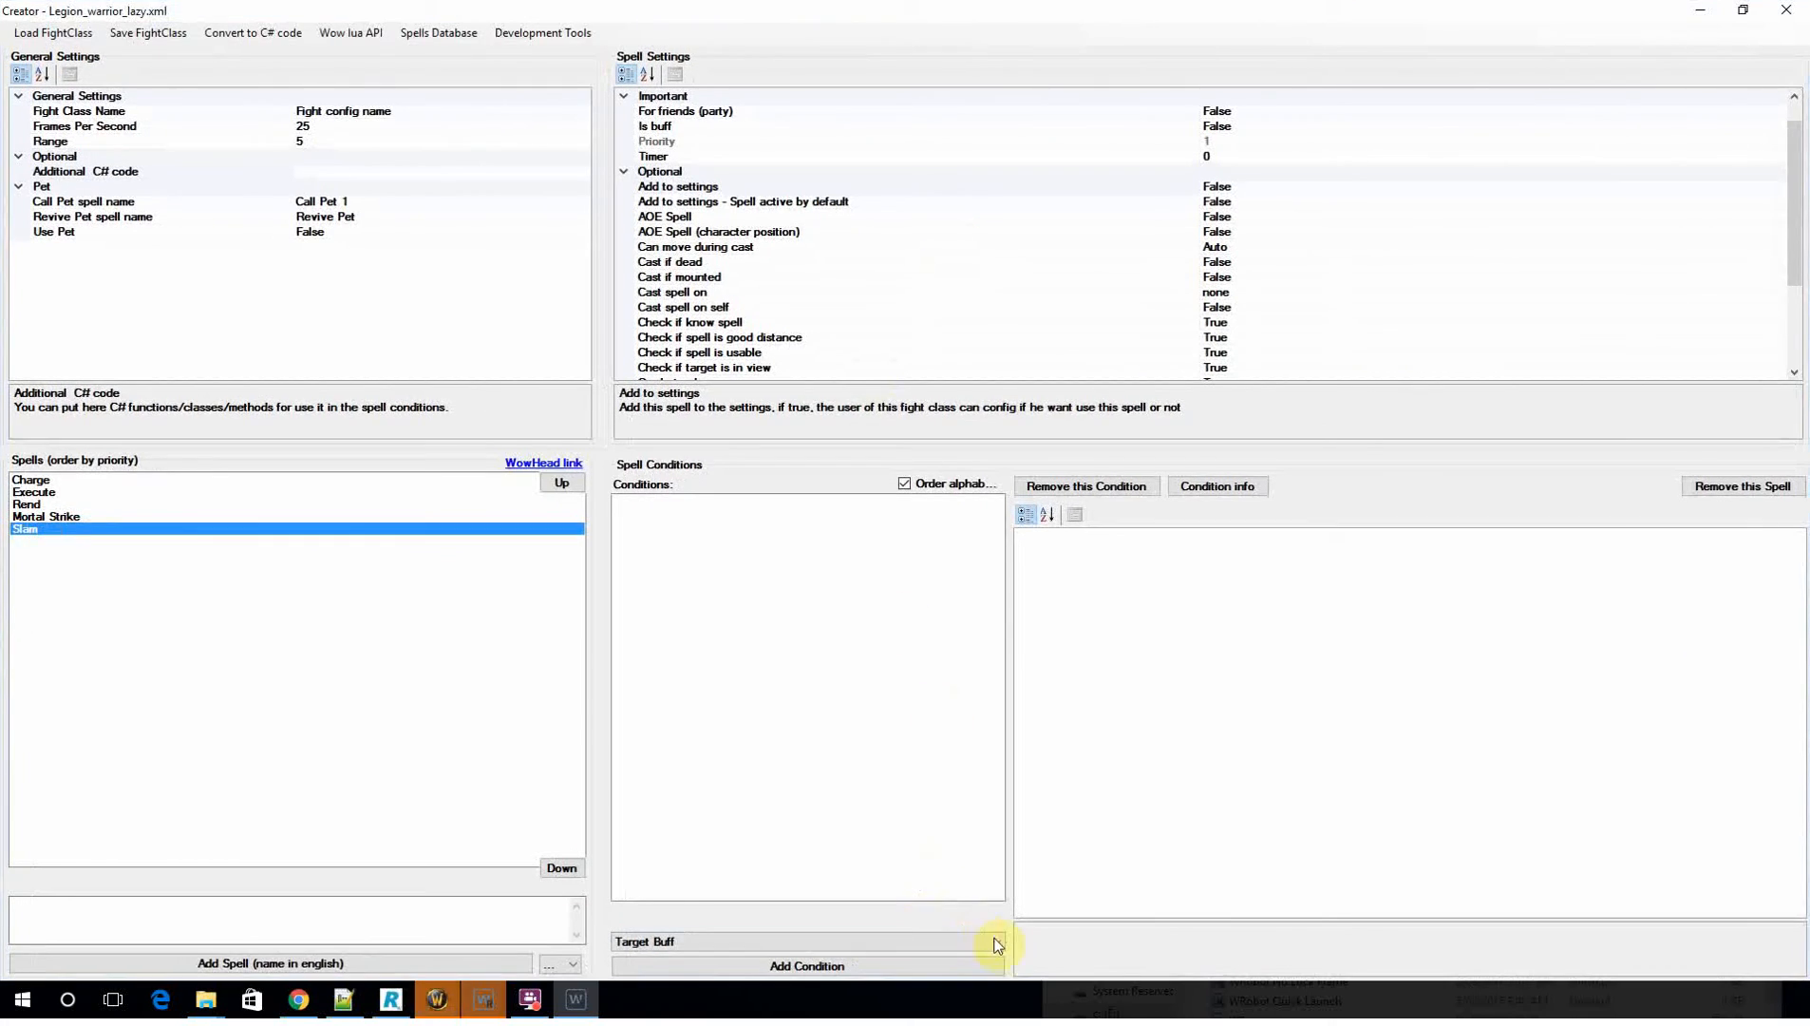
# Step: Give Slam a Hostile Unit Near Target condition with radius 10
pyautogui.click(995, 942)
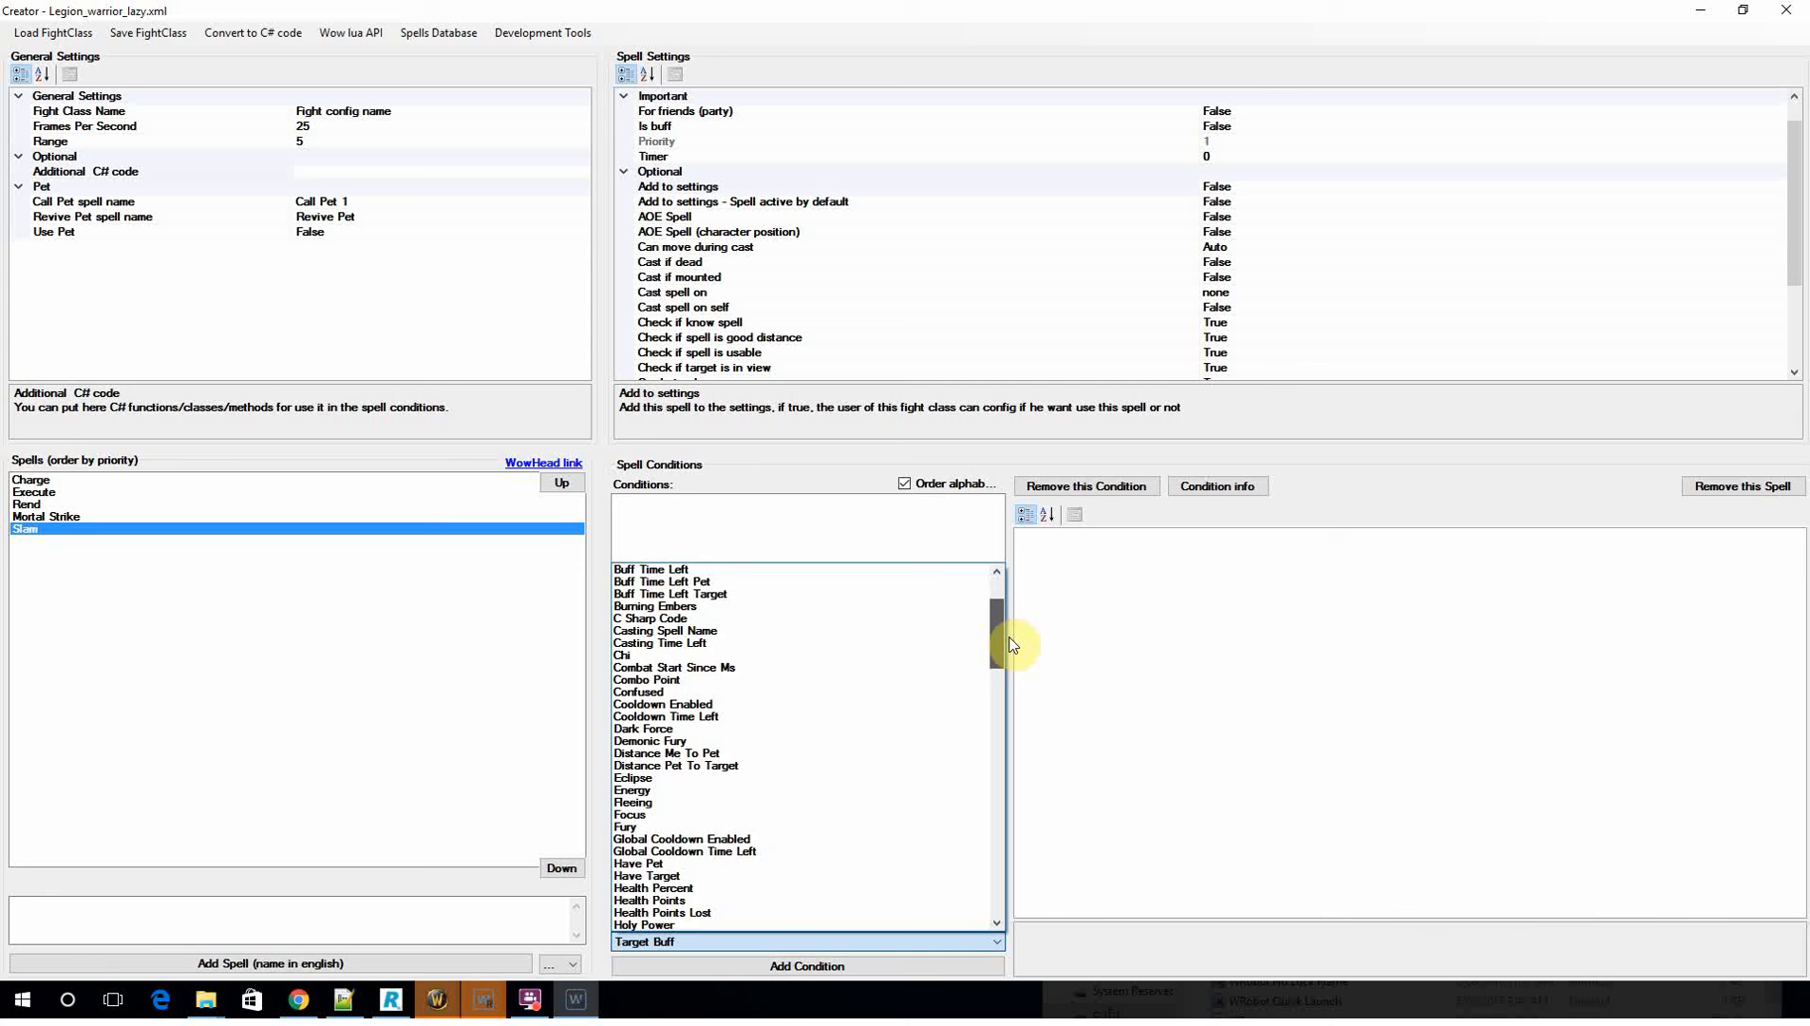
pyautogui.scroll(-3)
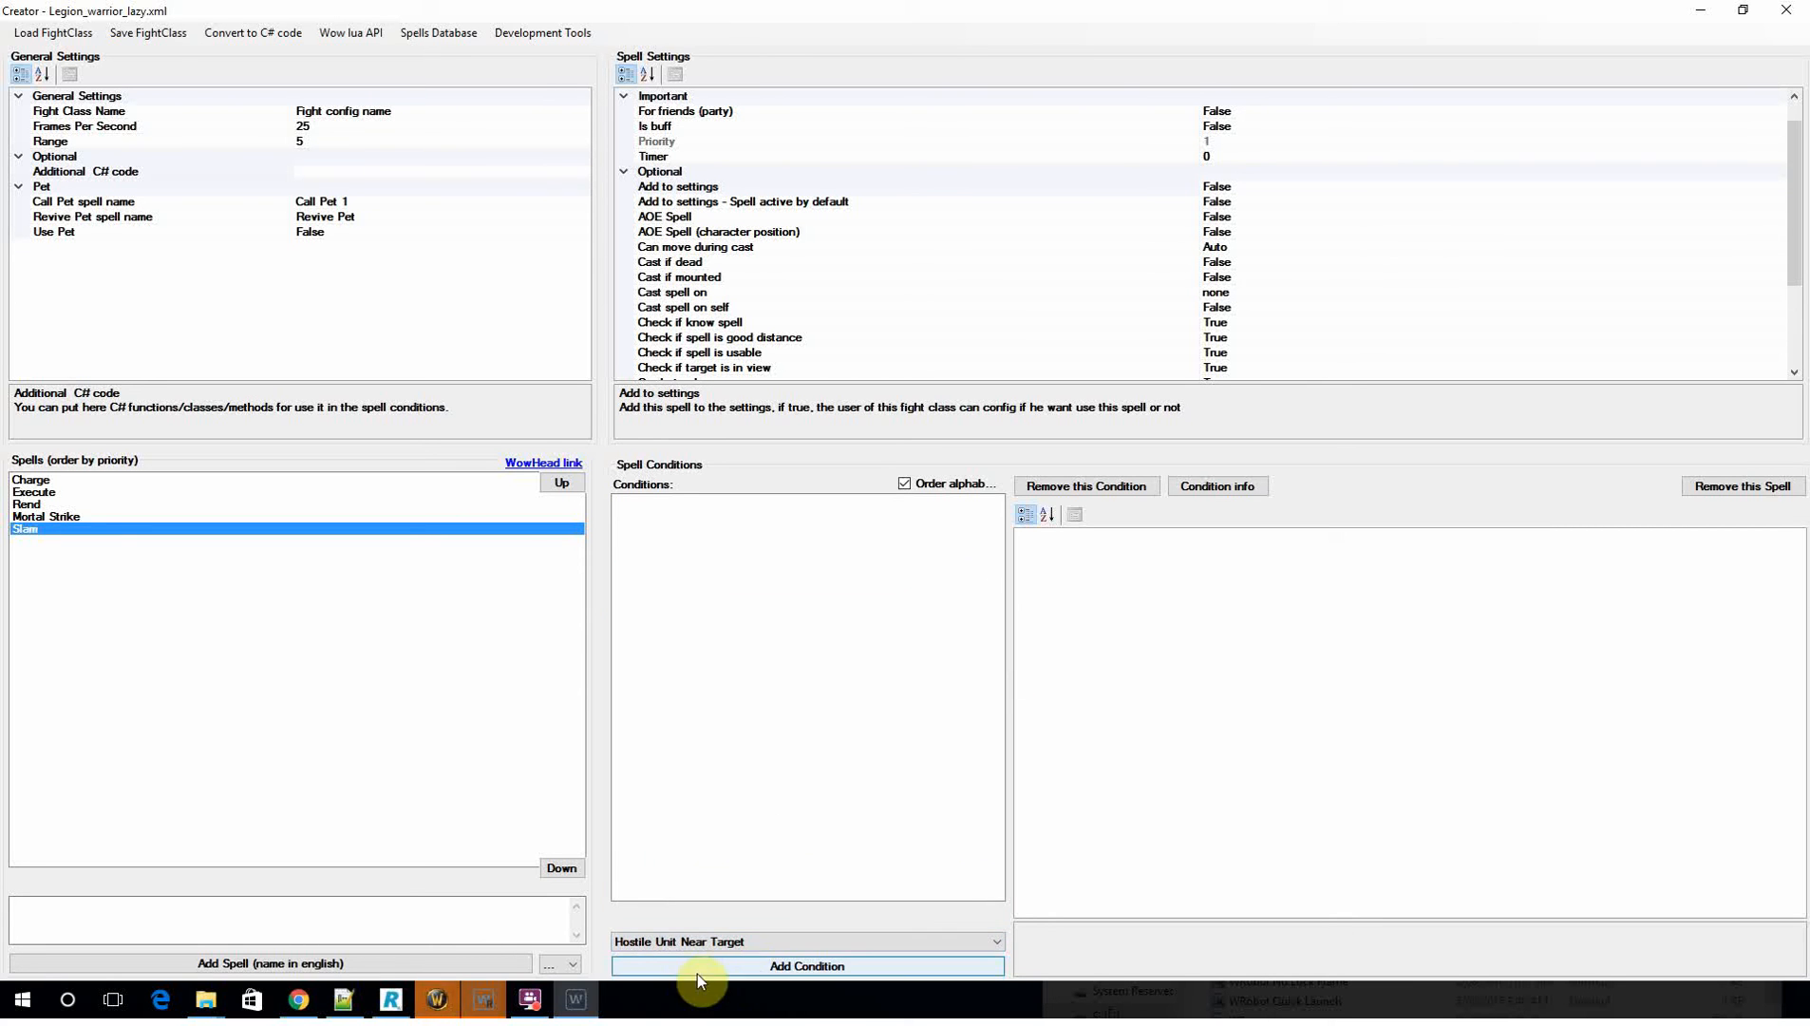
pyautogui.click(805, 965)
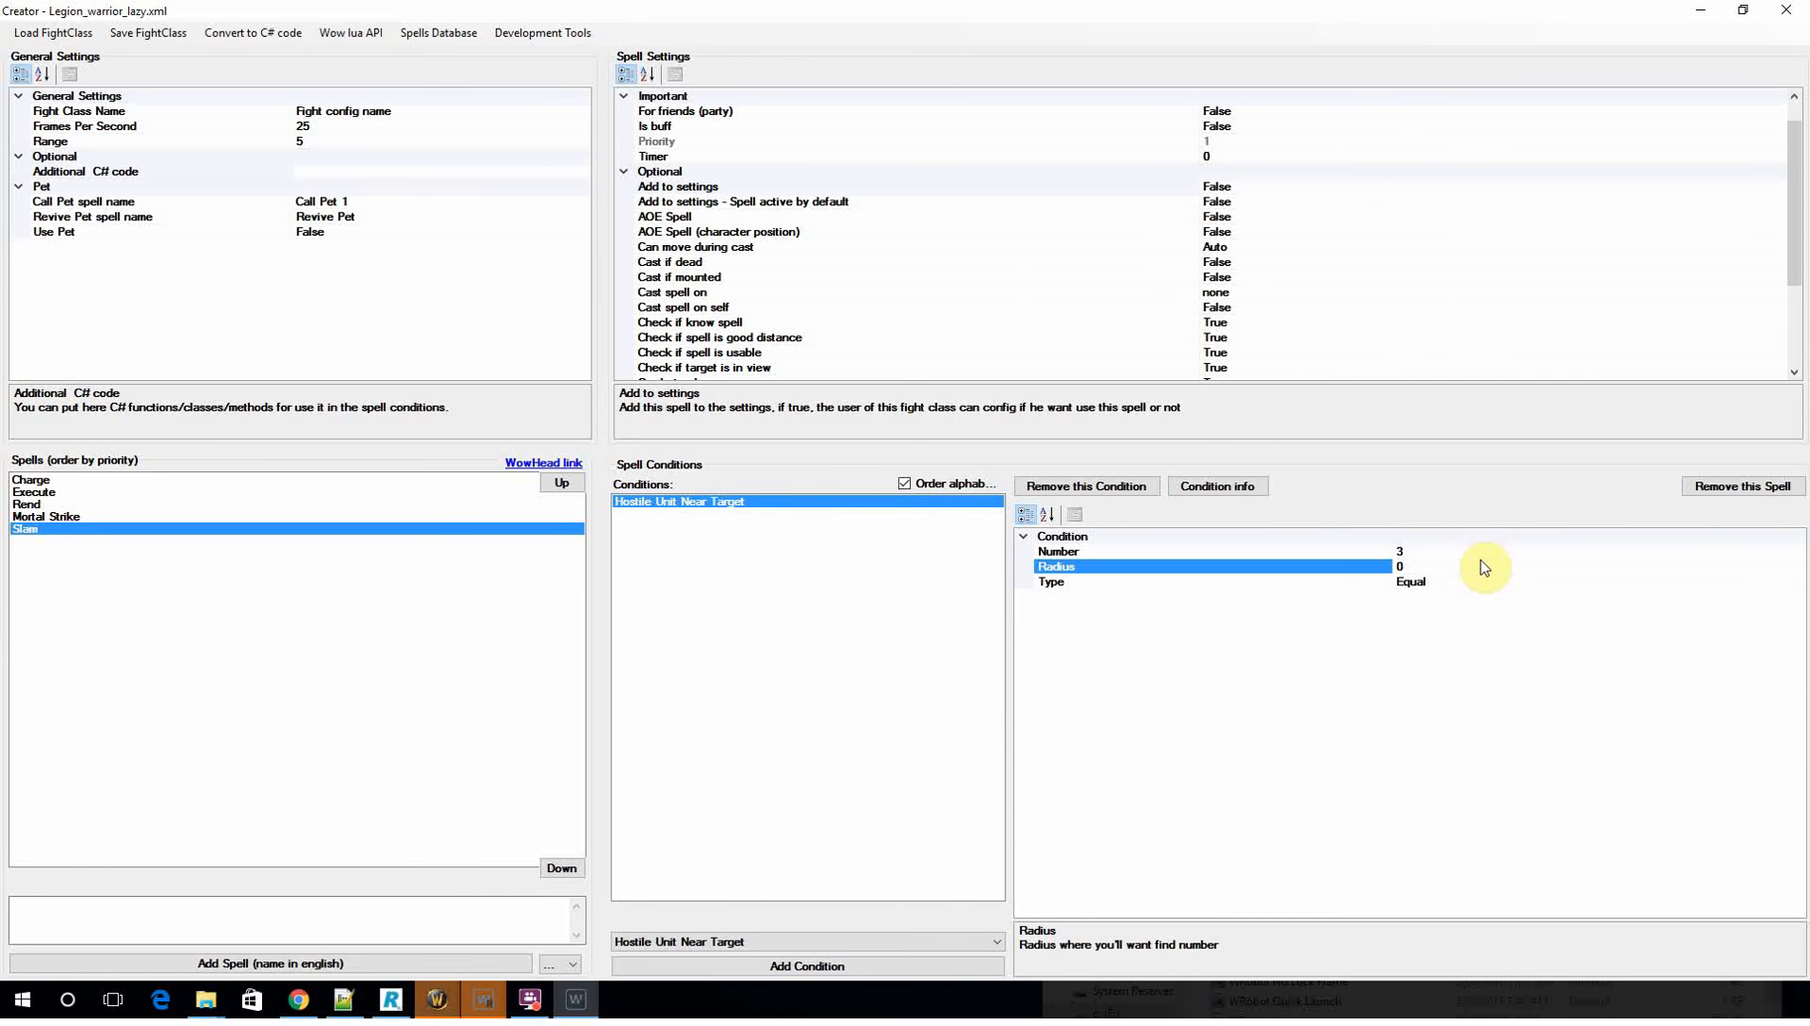
pyautogui.write('10')
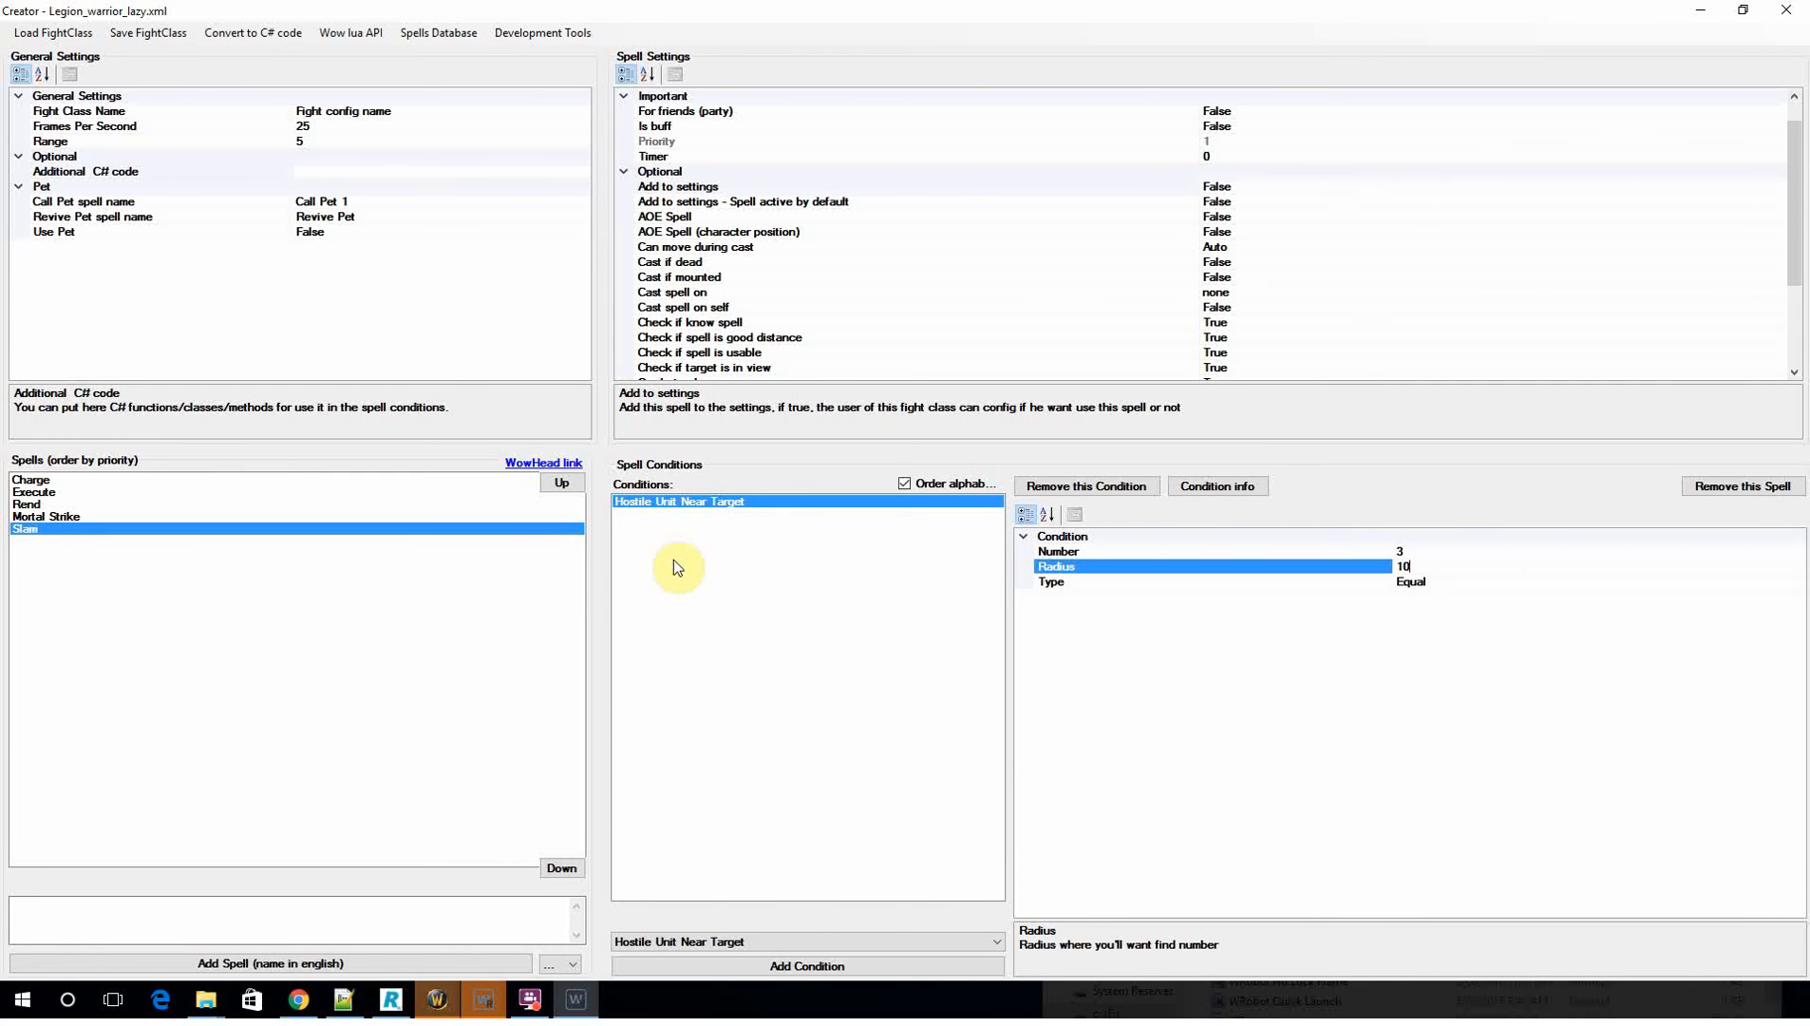
pyautogui.moveTo(760, 509)
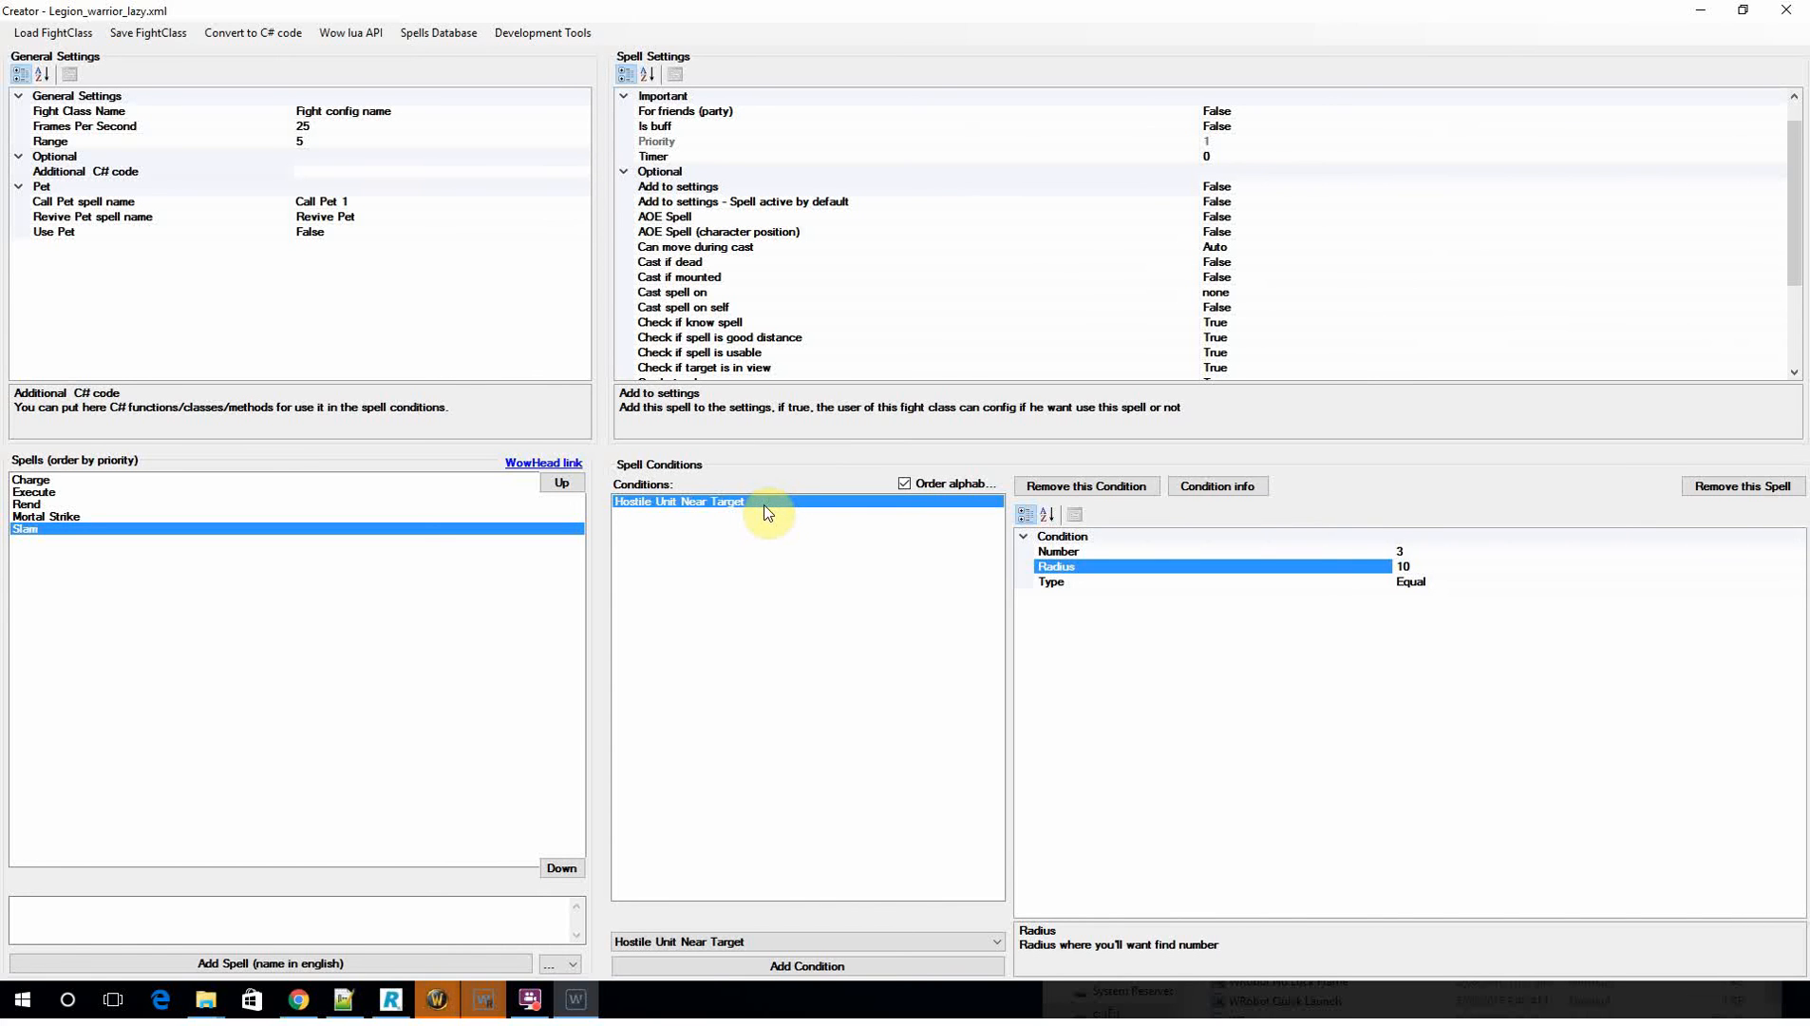
pyautogui.moveTo(762, 522)
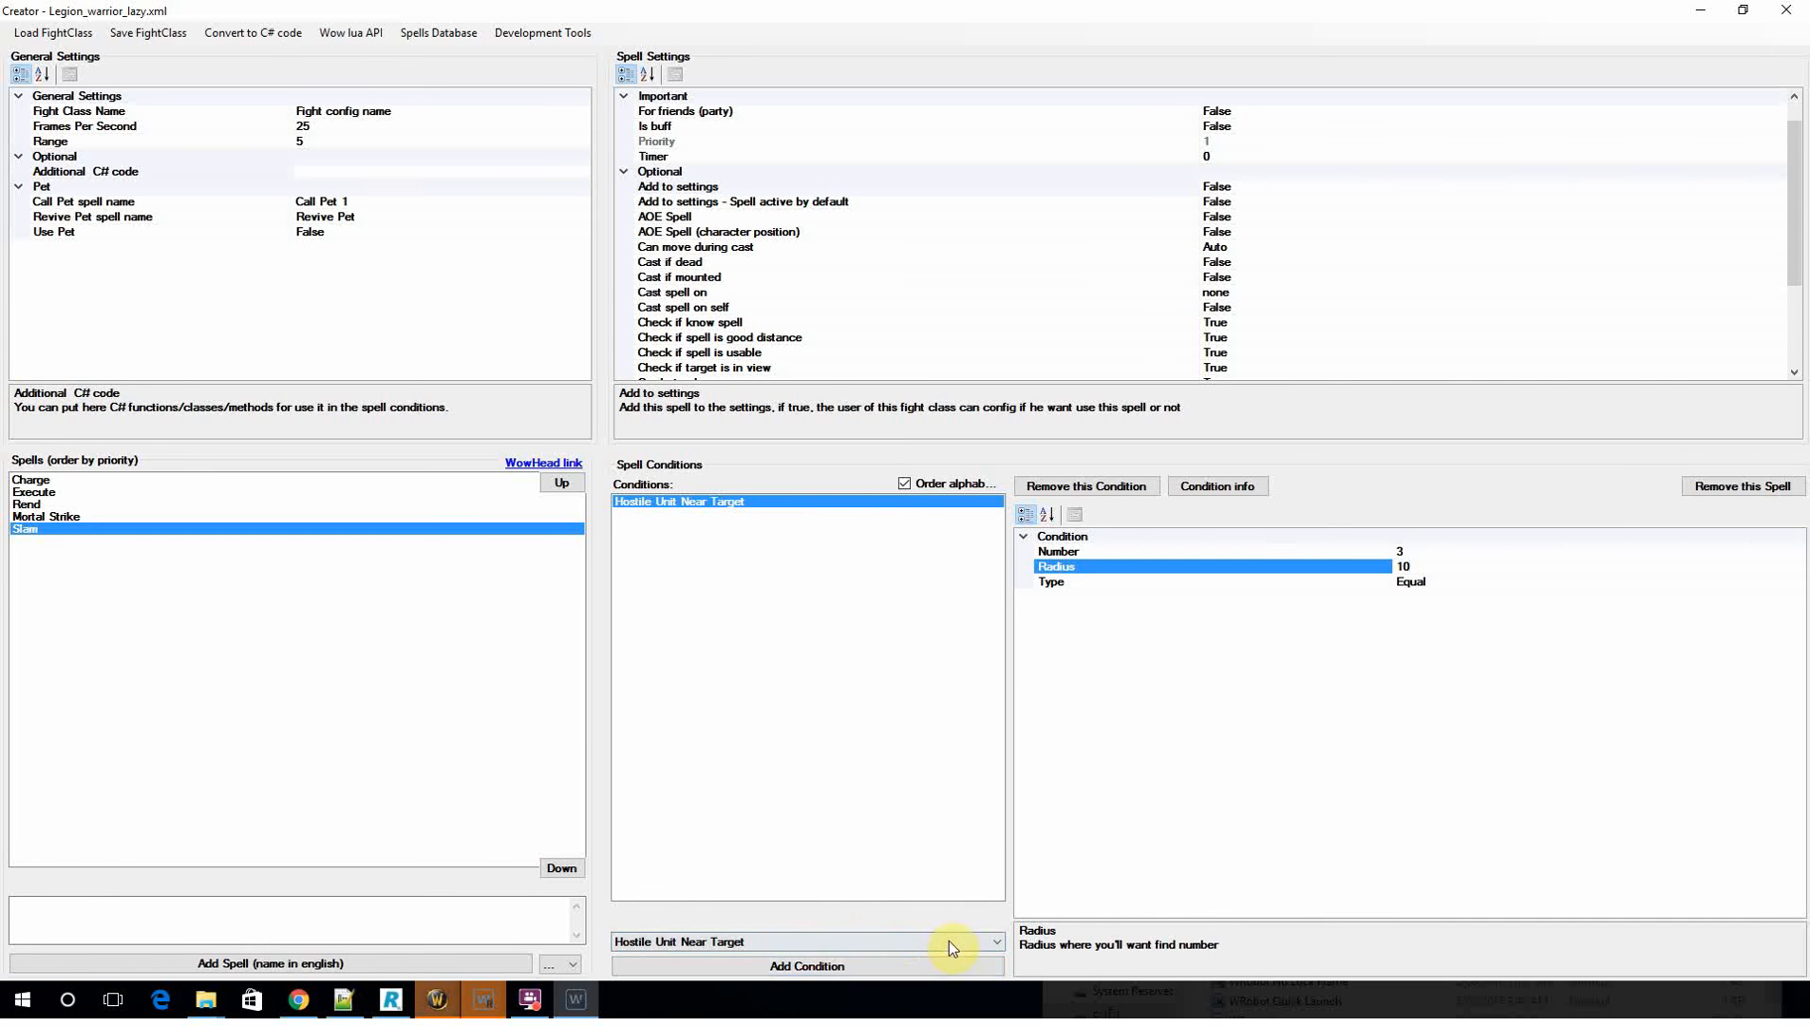
pyautogui.click(990, 942)
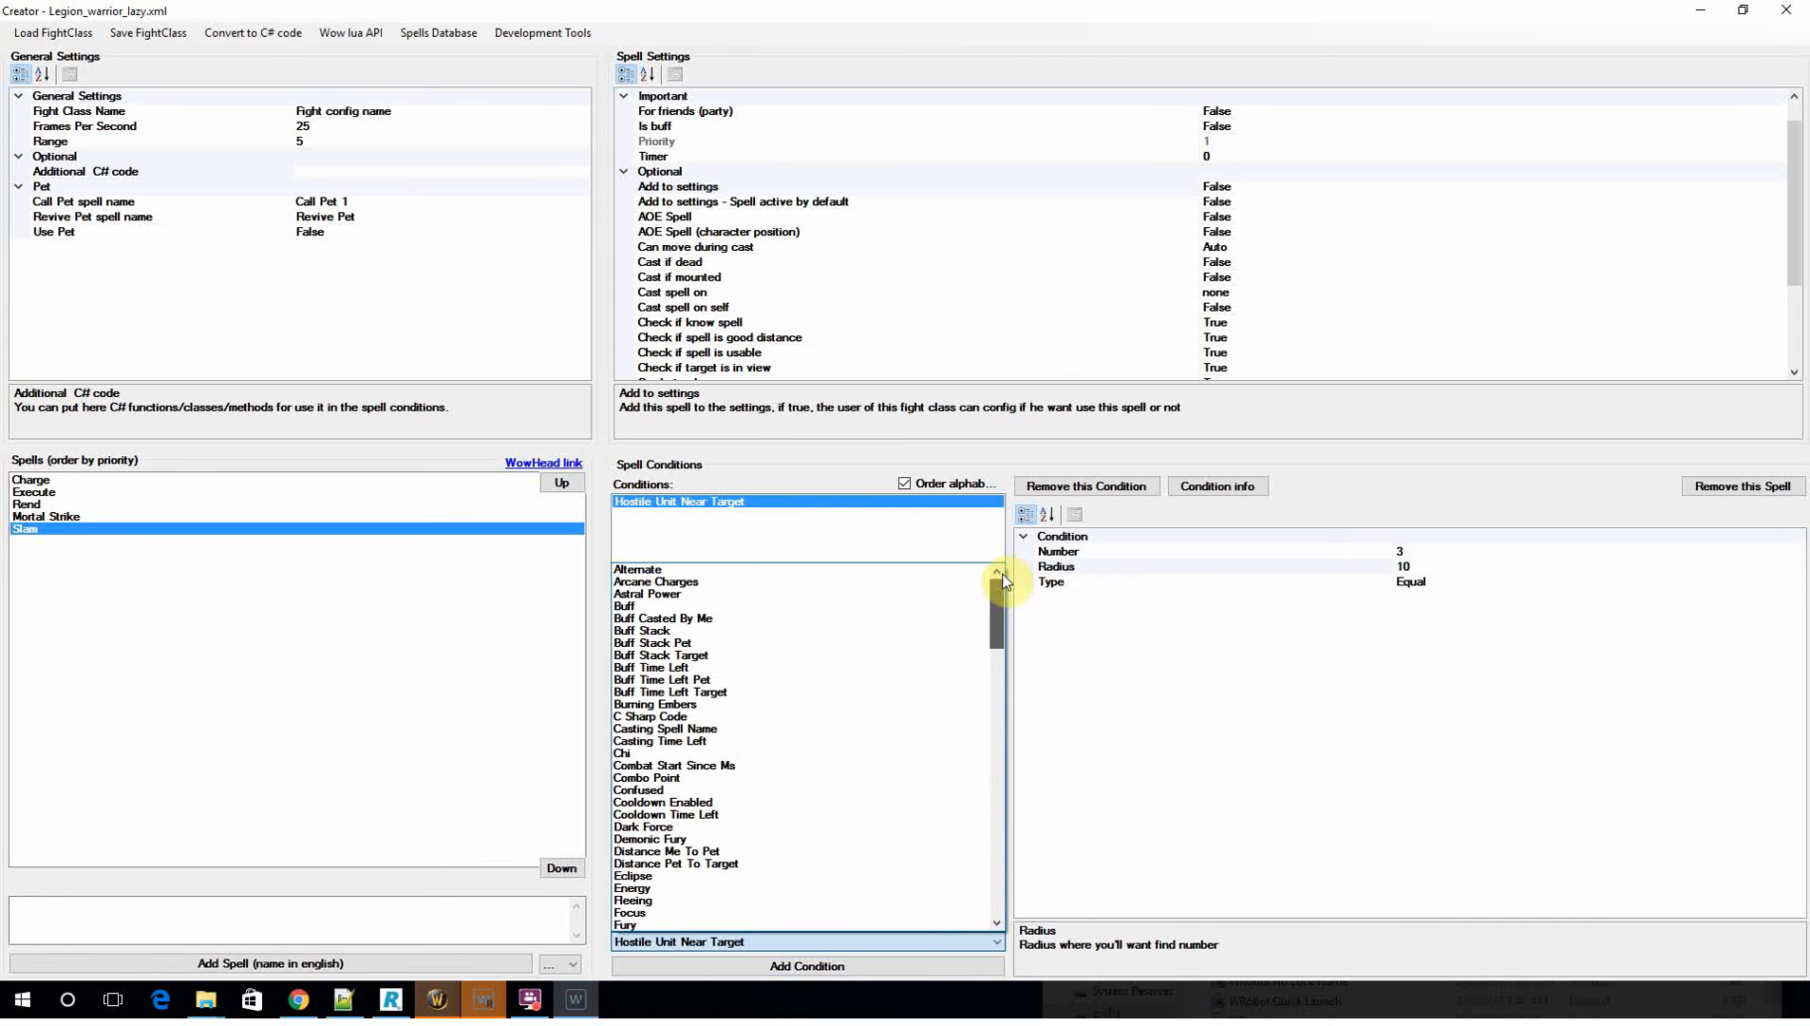
# Step: Give Execute a Buff condition named Sudden Death with Need set to True
pyautogui.click(623, 606)
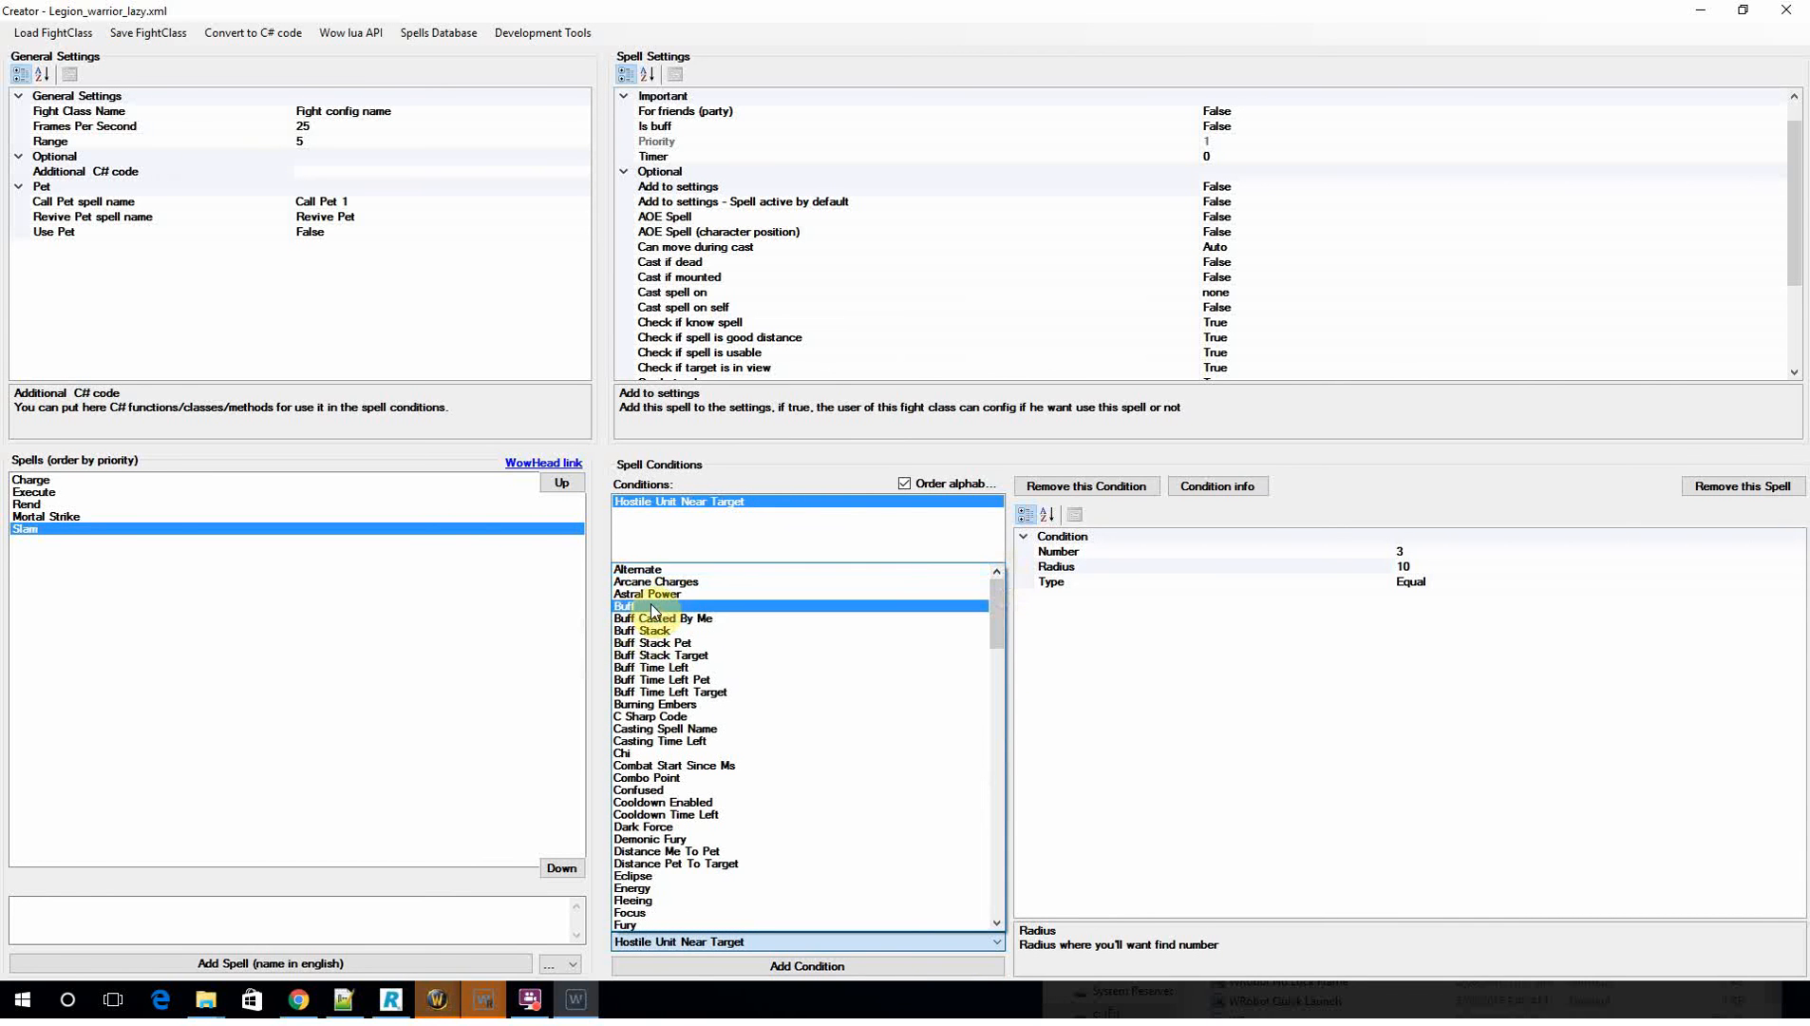
pyautogui.click(623, 606)
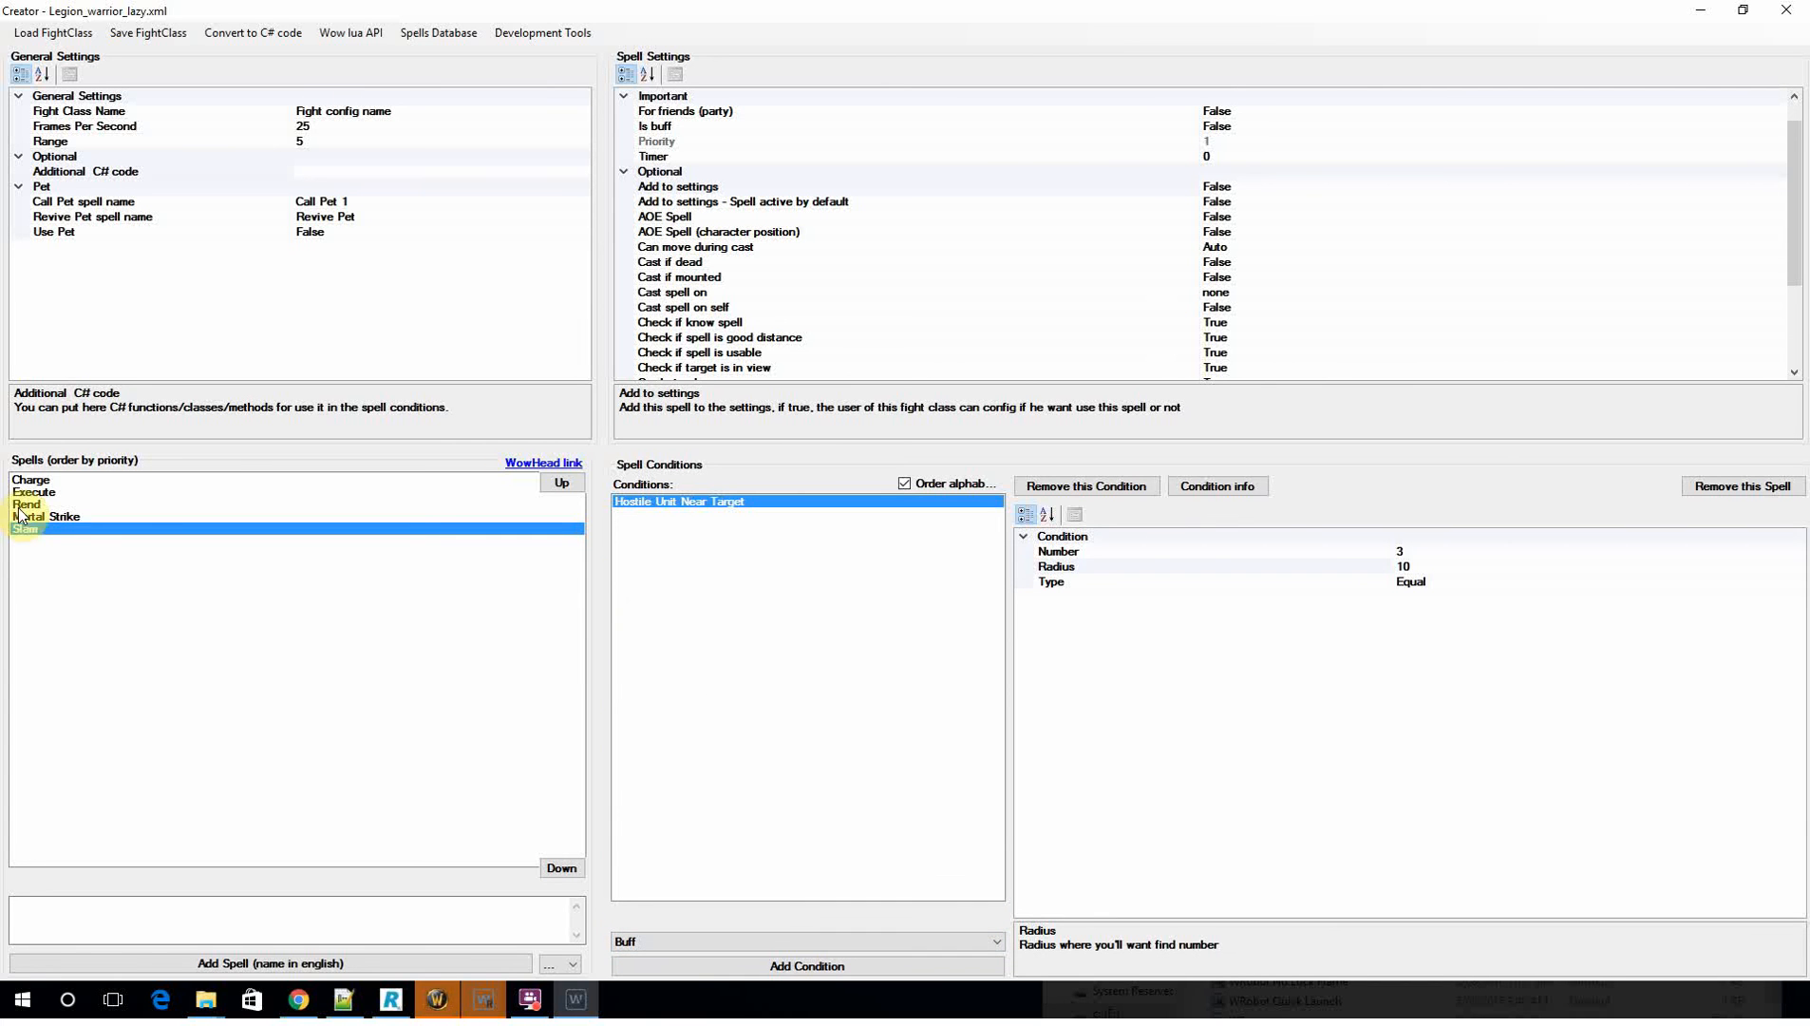
pyautogui.click(34, 490)
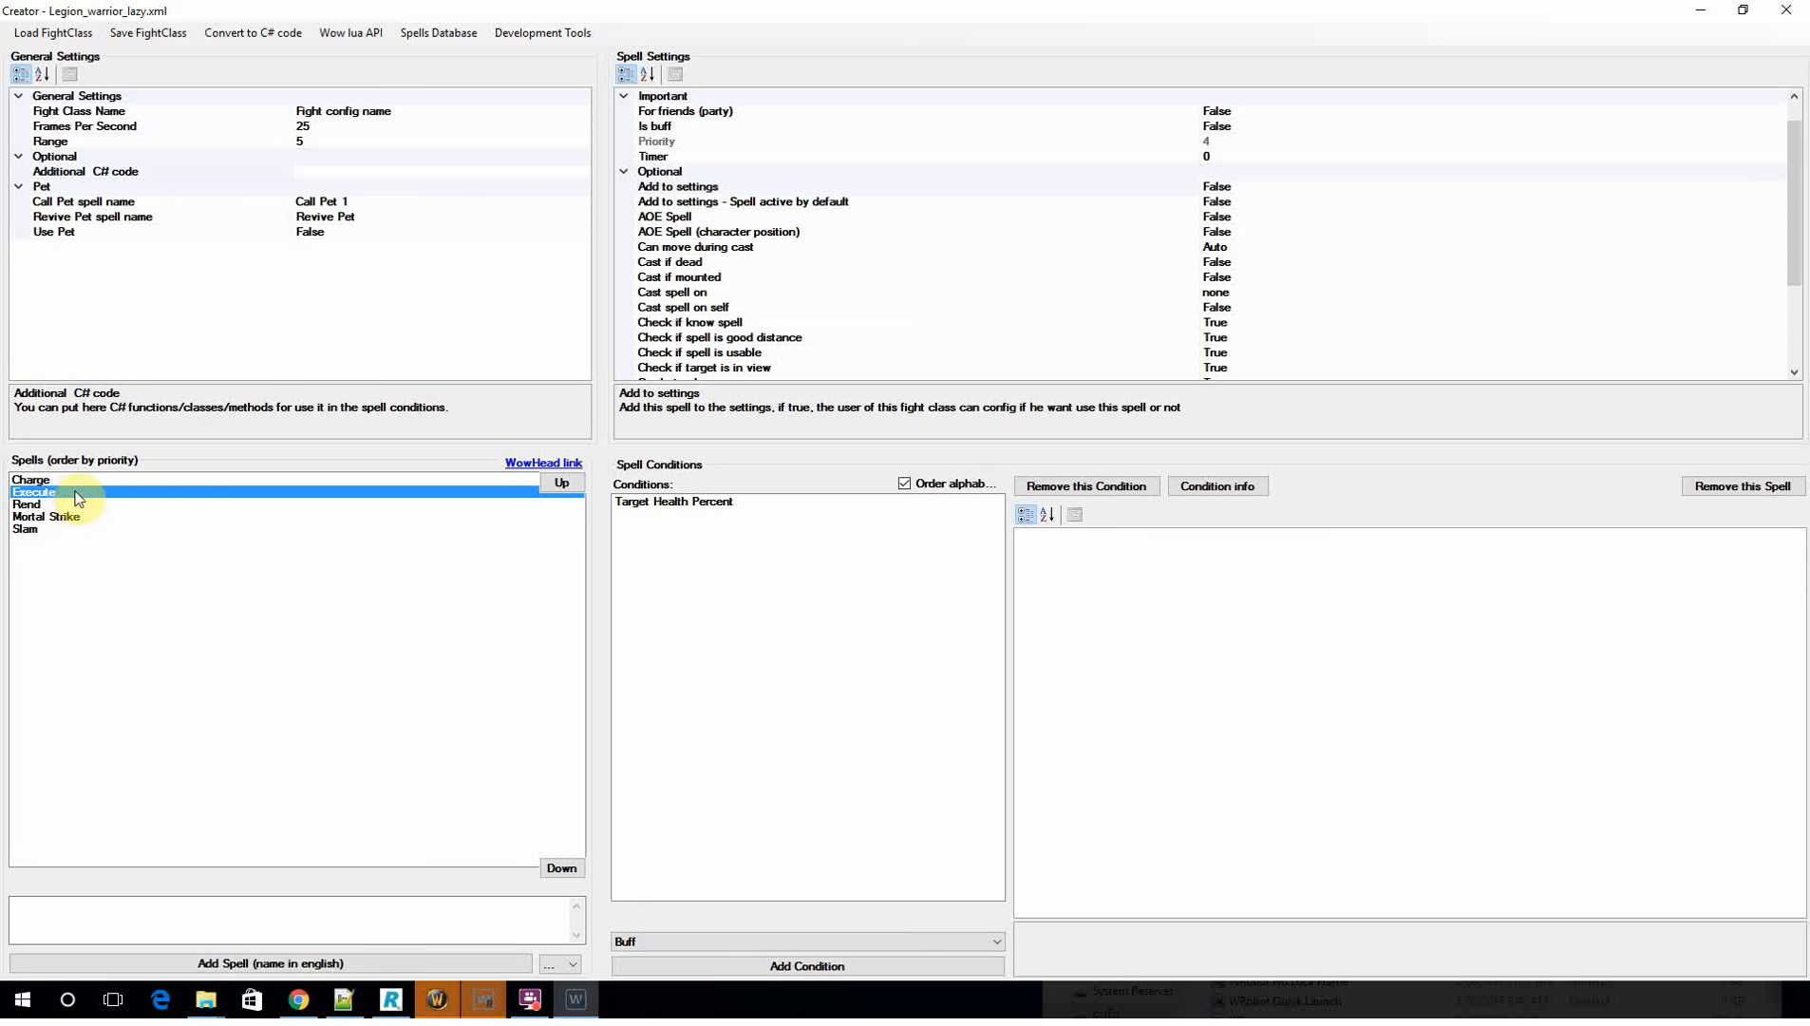
pyautogui.moveTo(245, 505)
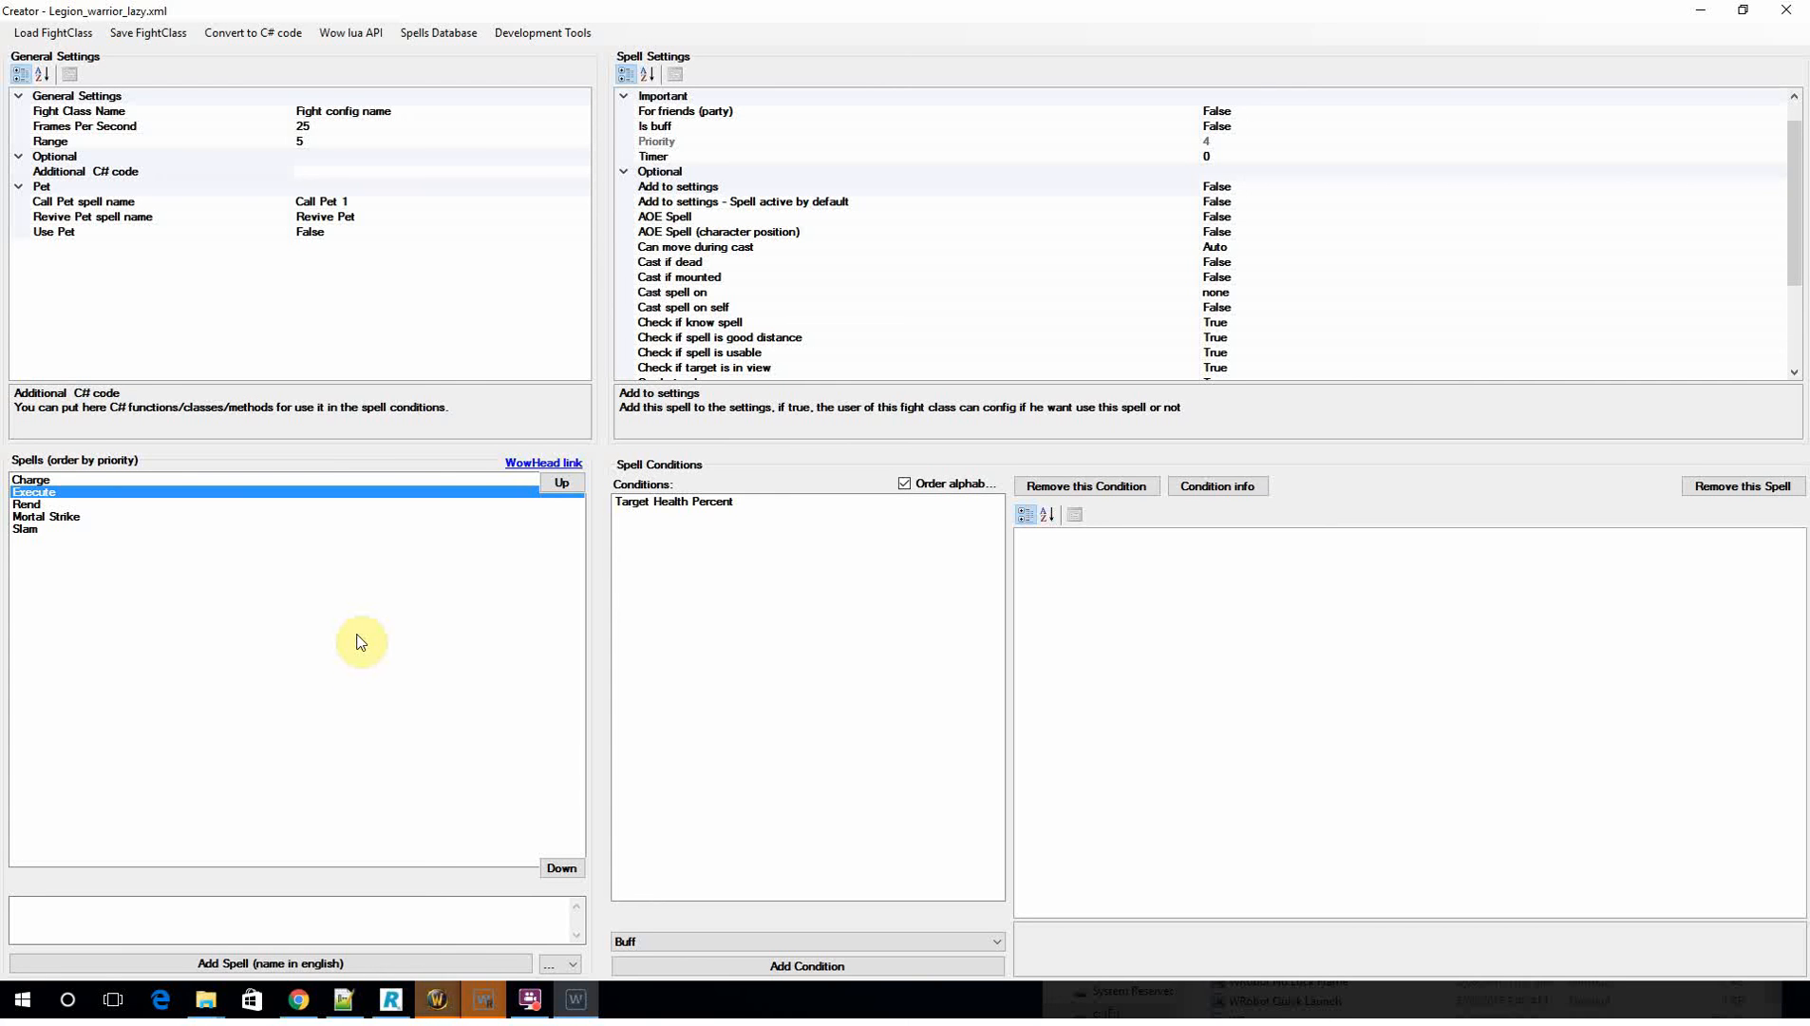
pyautogui.moveTo(537, 637)
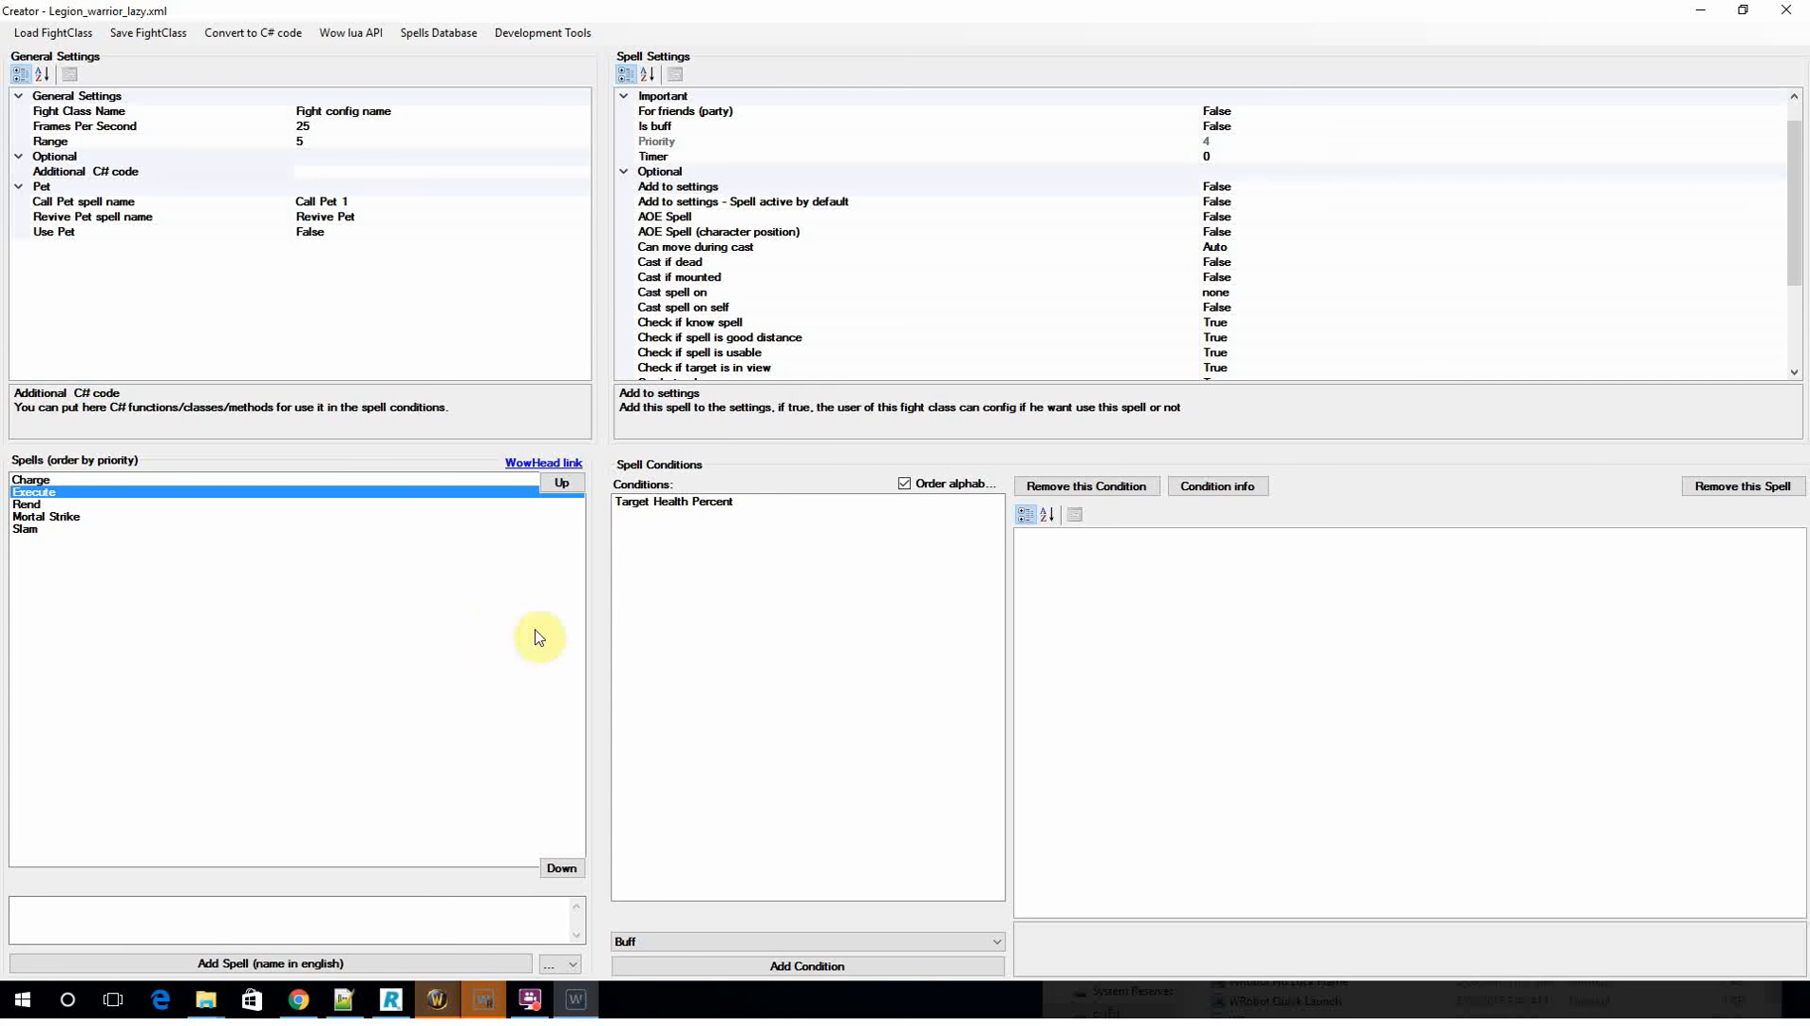
pyautogui.click(672, 513)
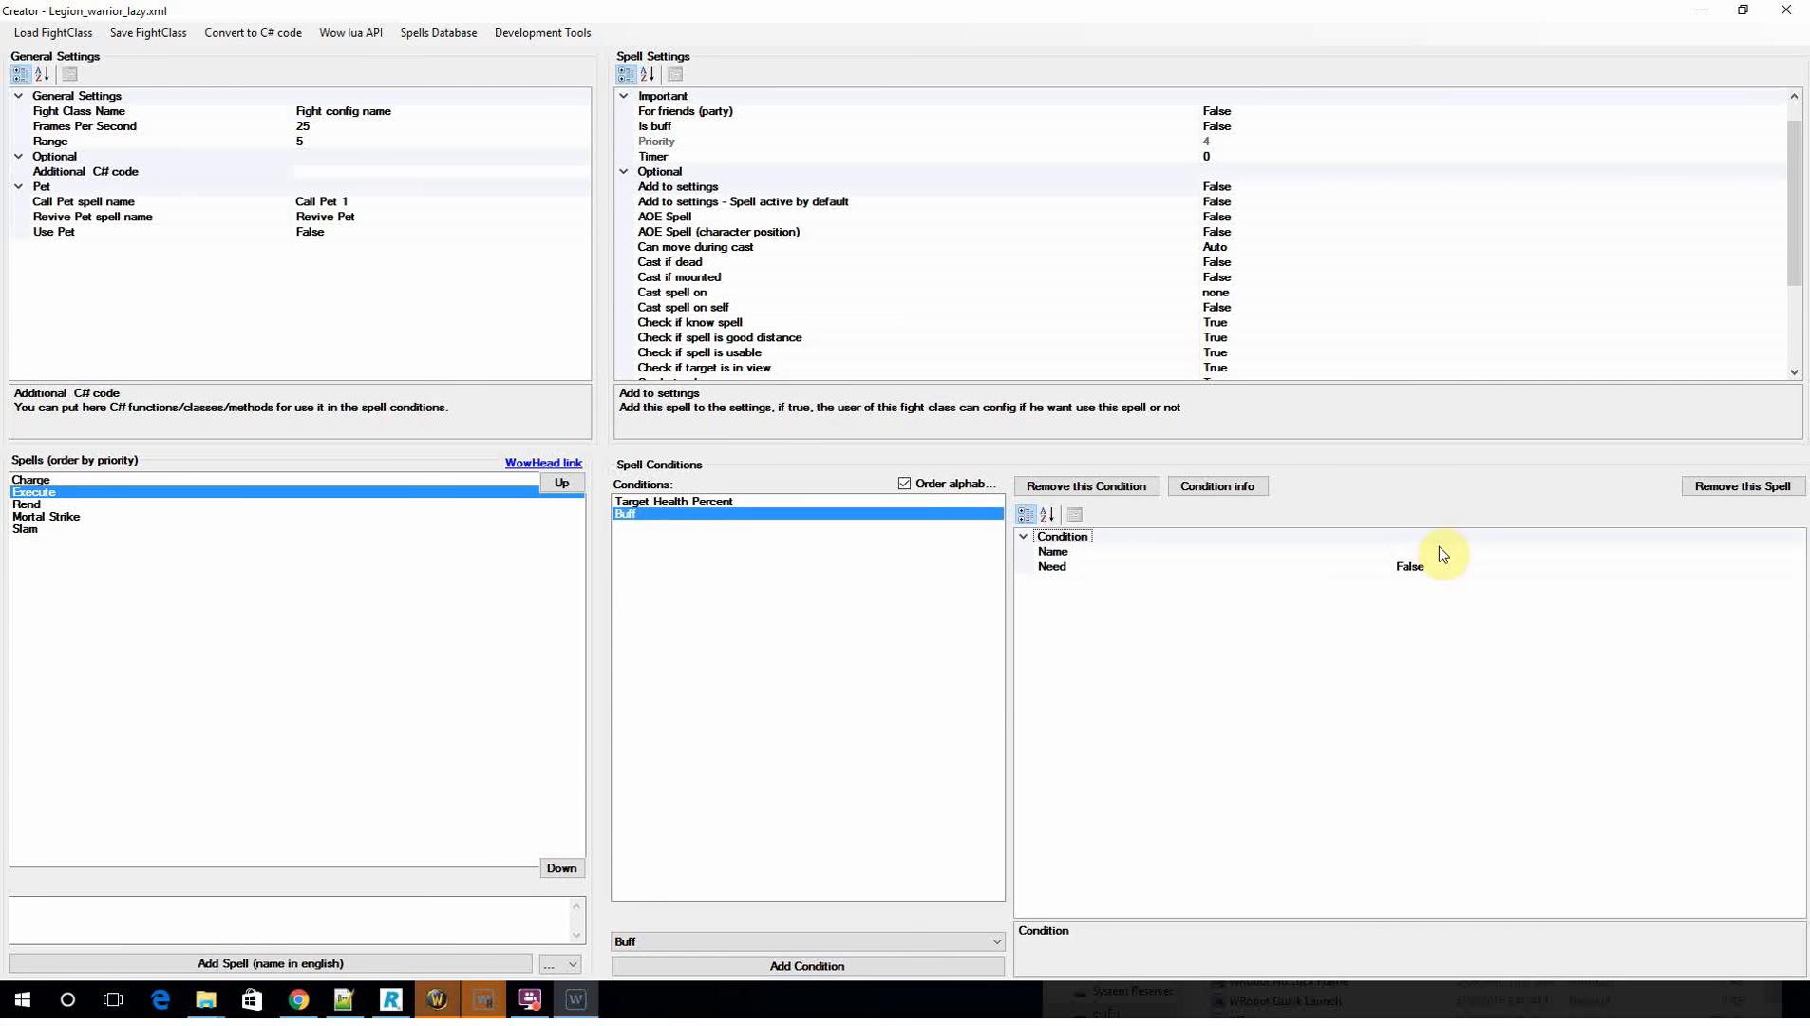
pyautogui.write('Sudden Death')
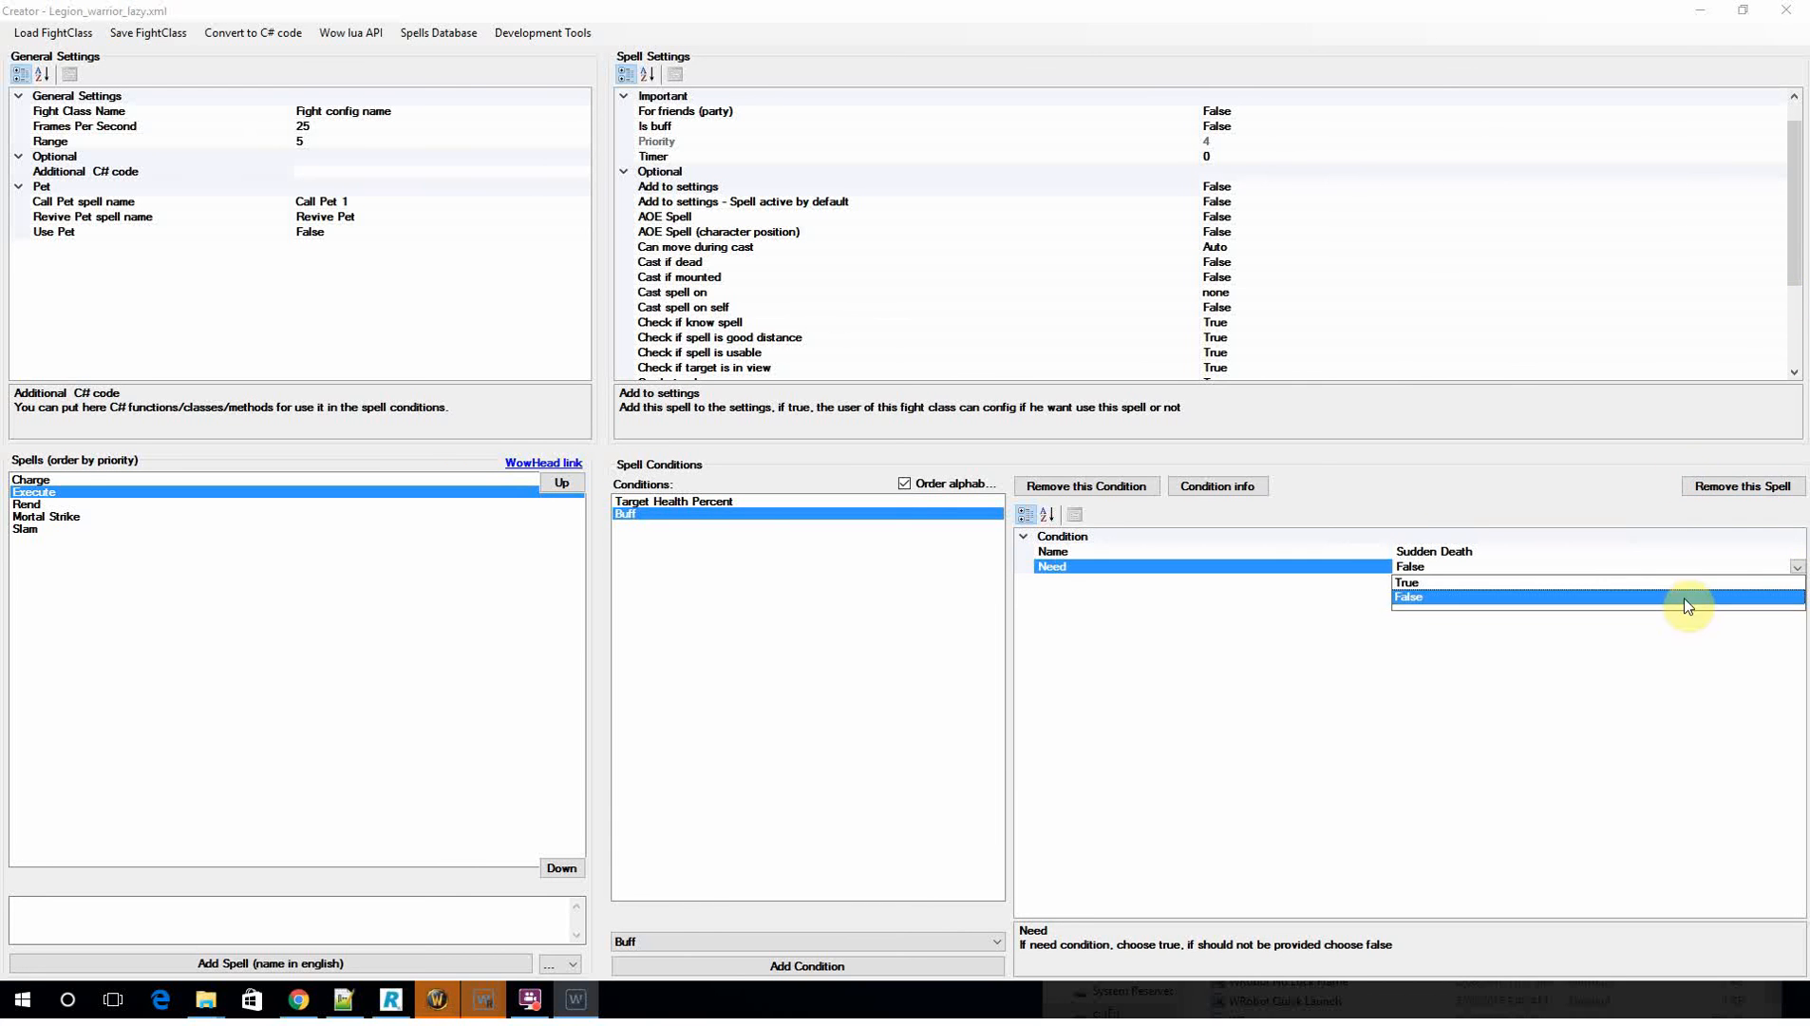
pyautogui.click(1405, 581)
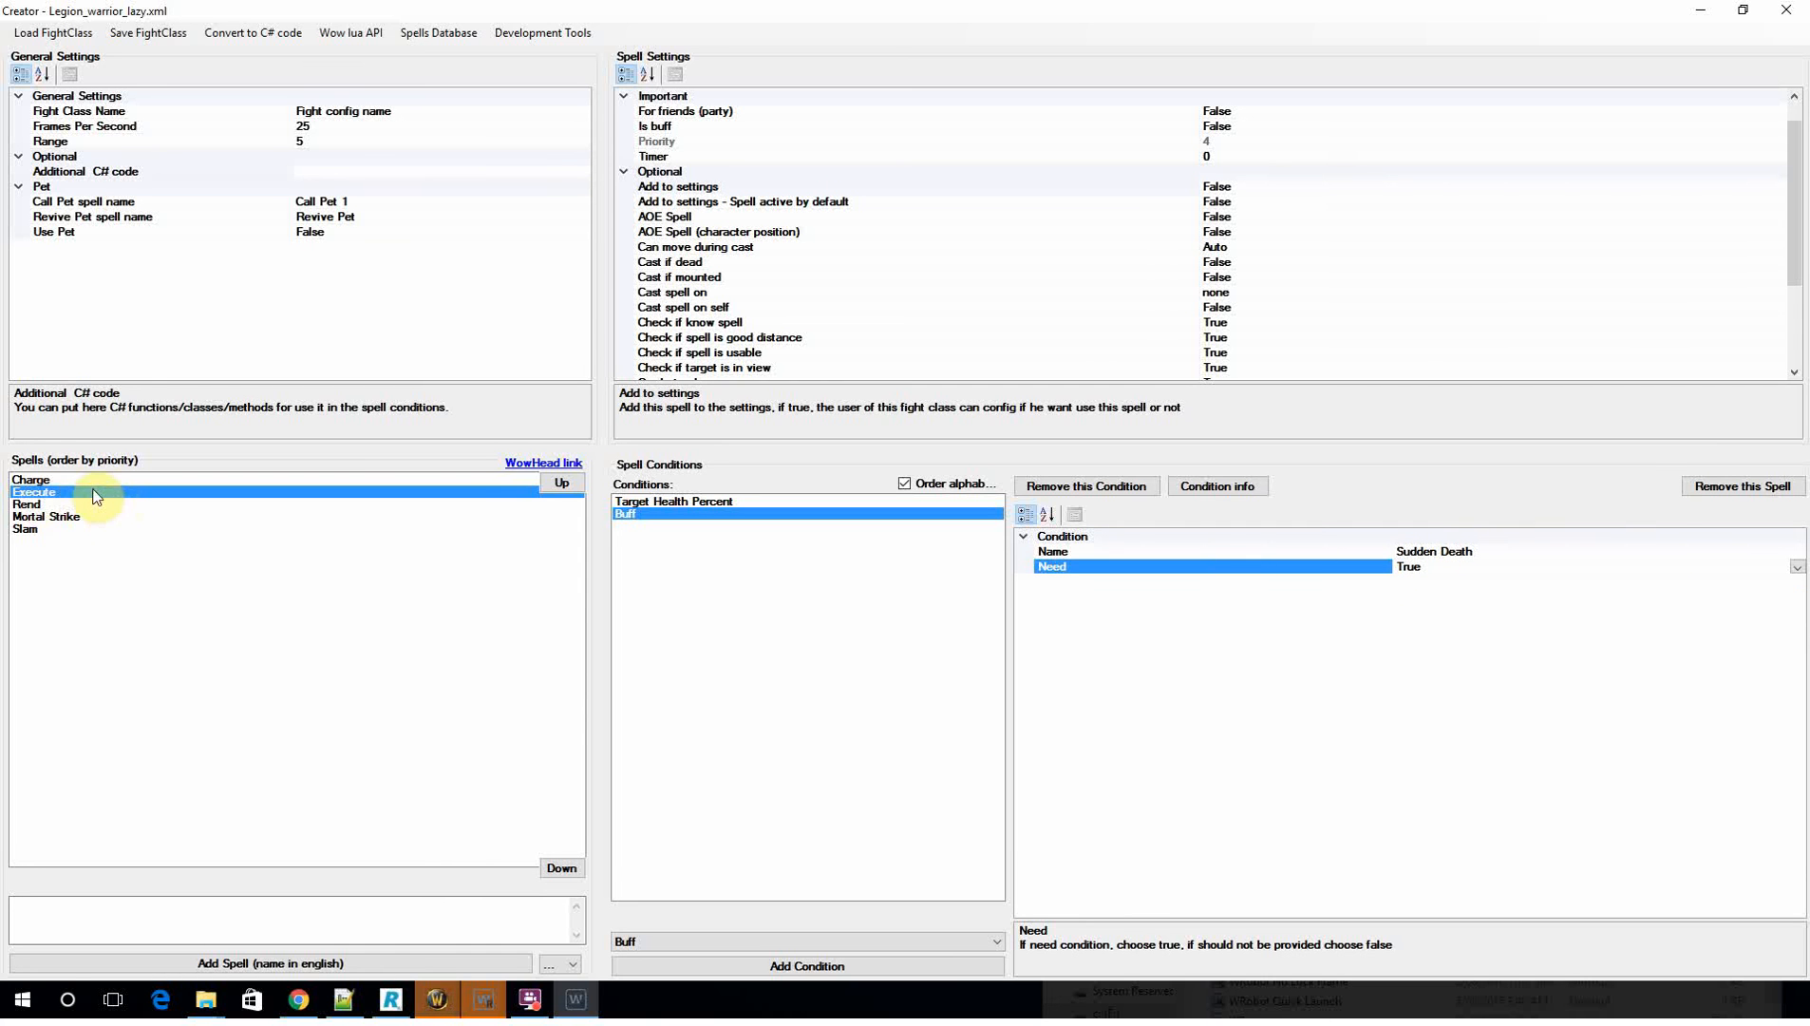
pyautogui.moveTo(292, 518)
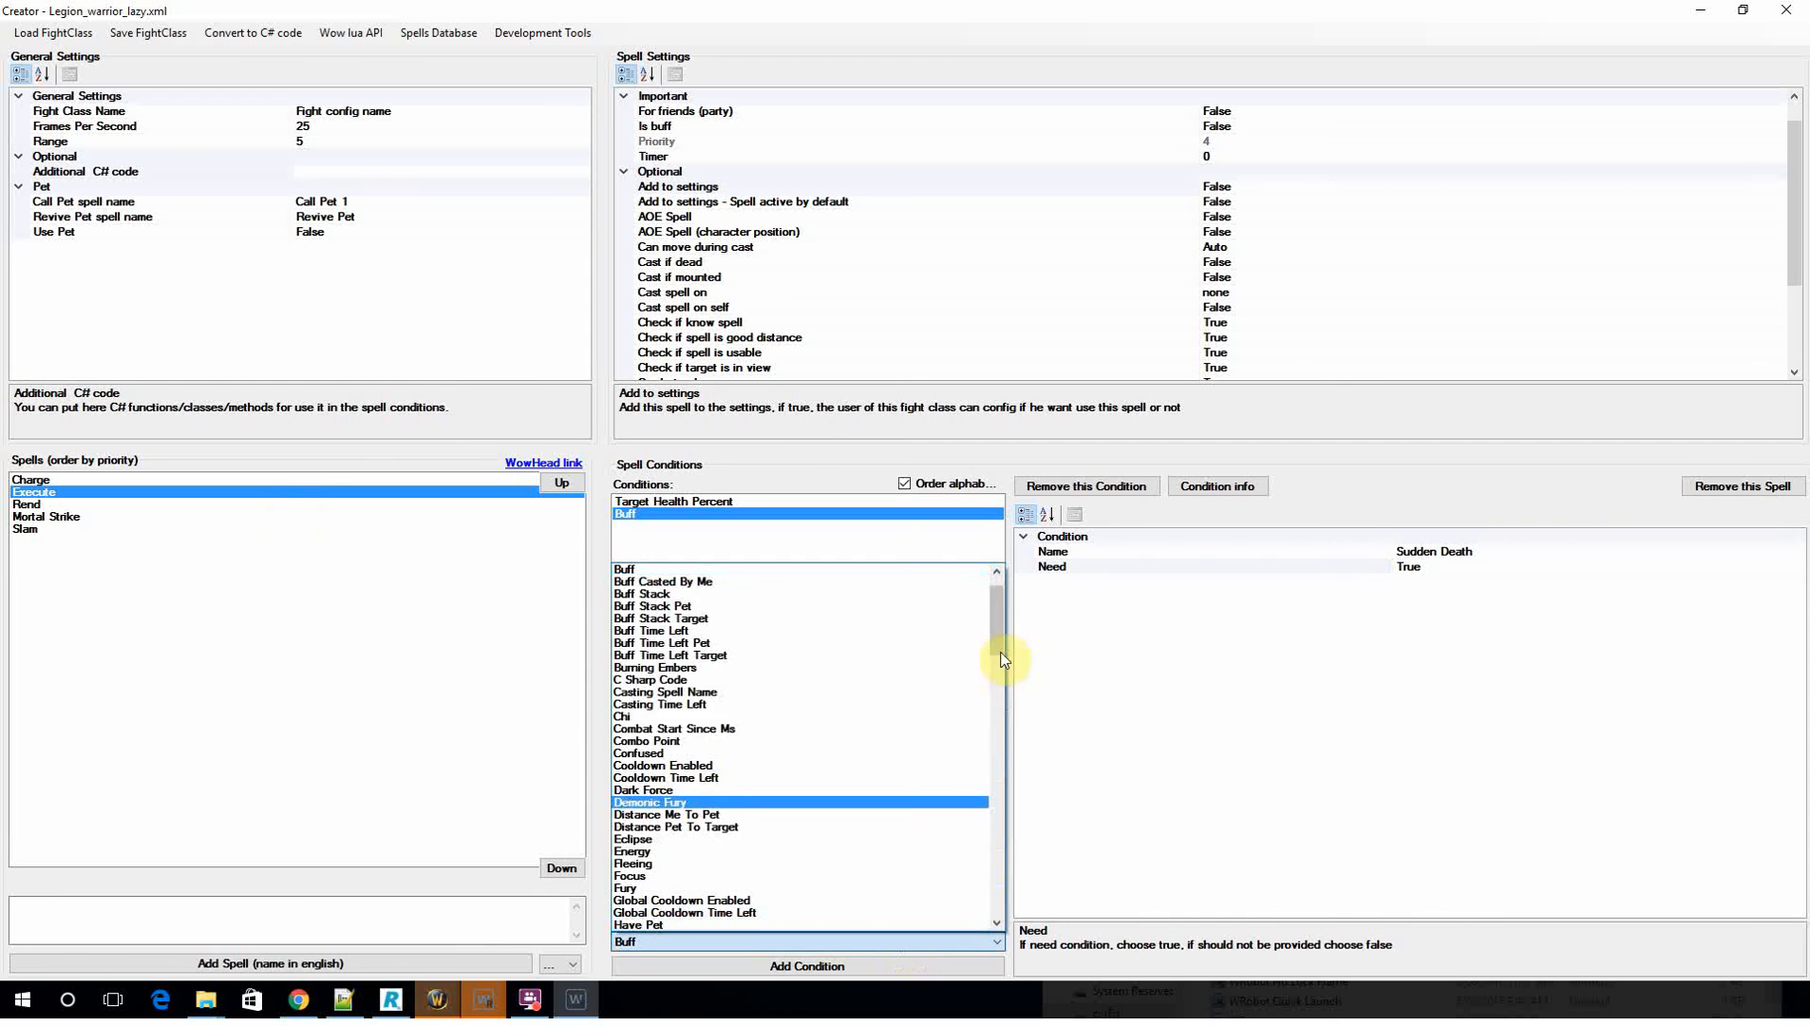
pyautogui.moveTo(997, 659); pyautogui.dragTo(997, 798)
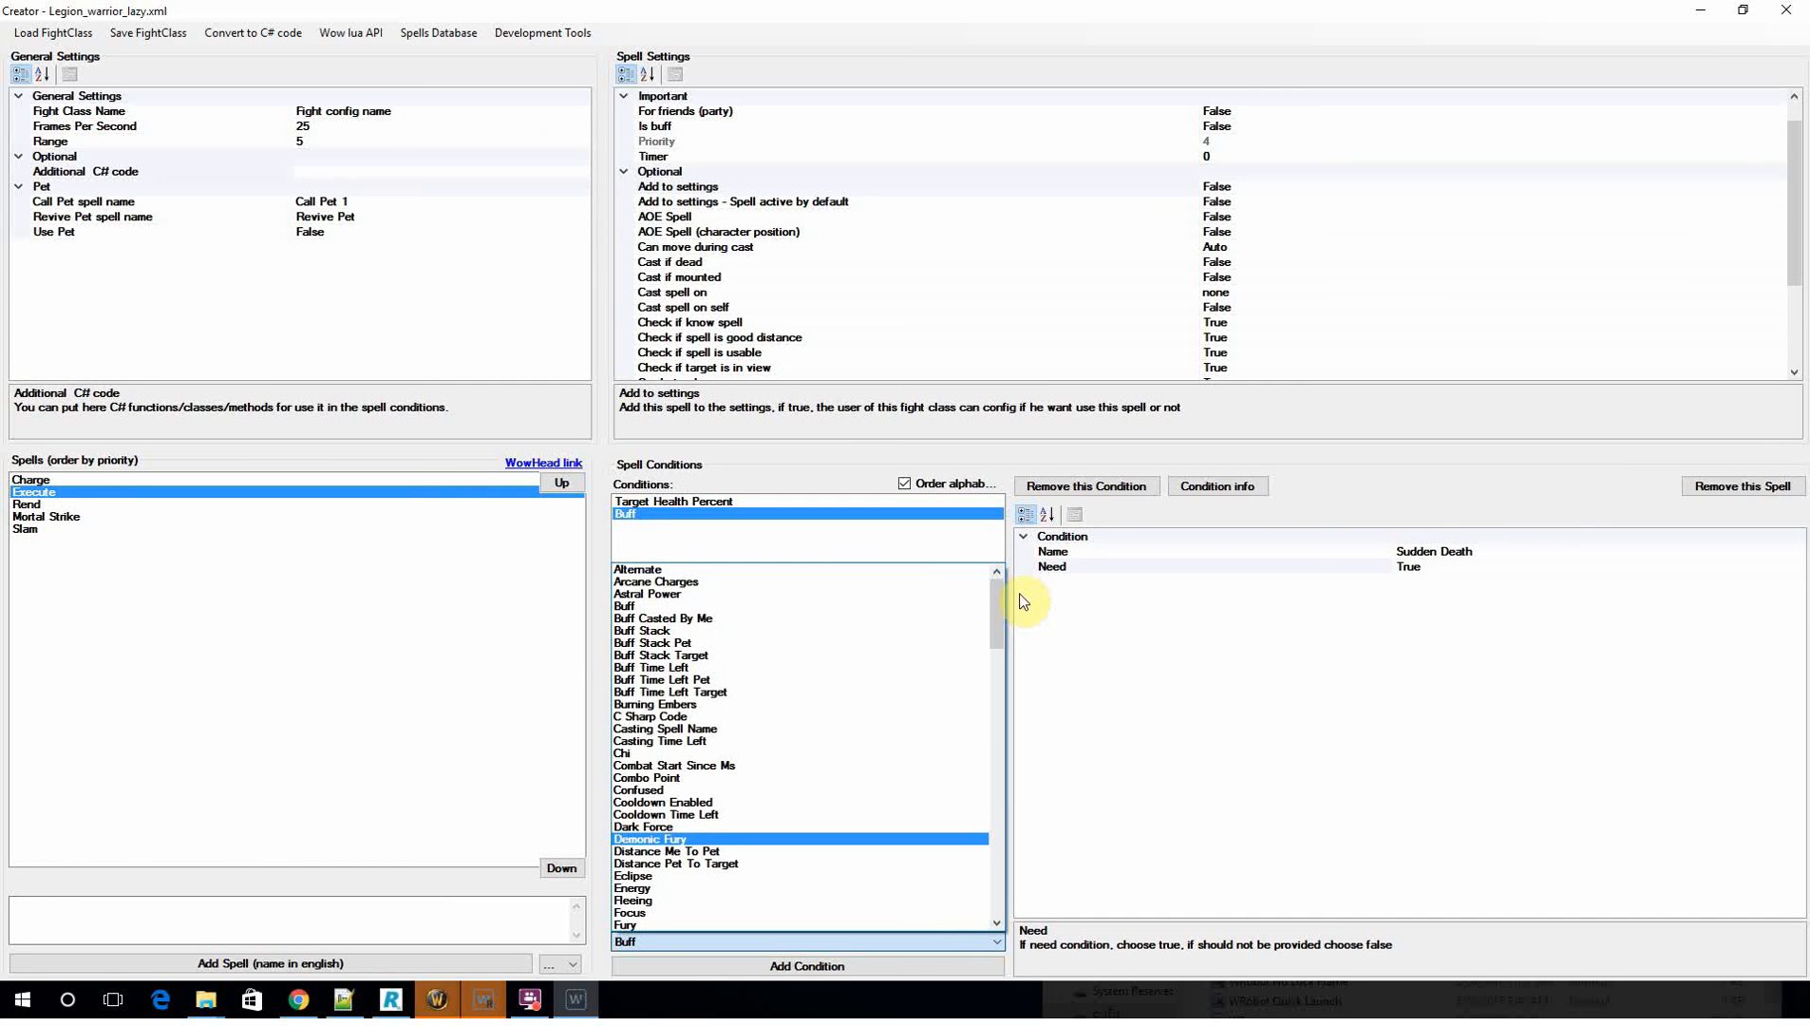
pyautogui.moveTo(1008, 614)
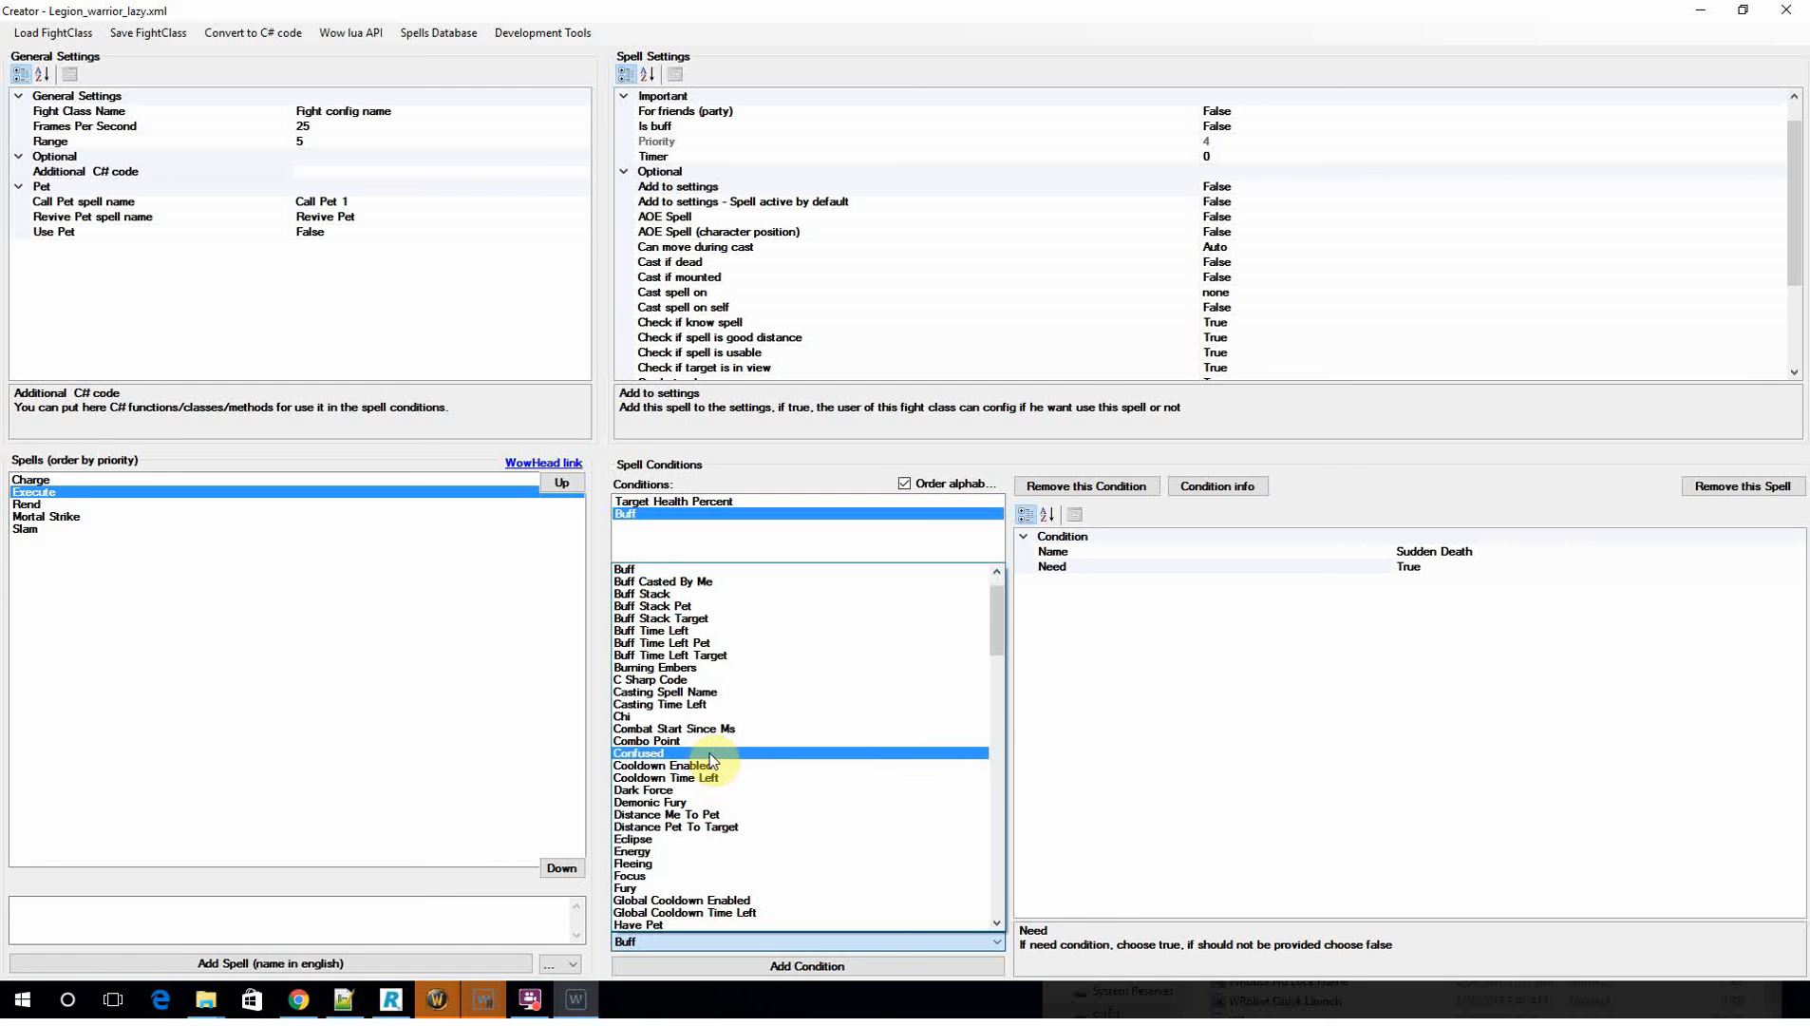
pyautogui.click(670, 655)
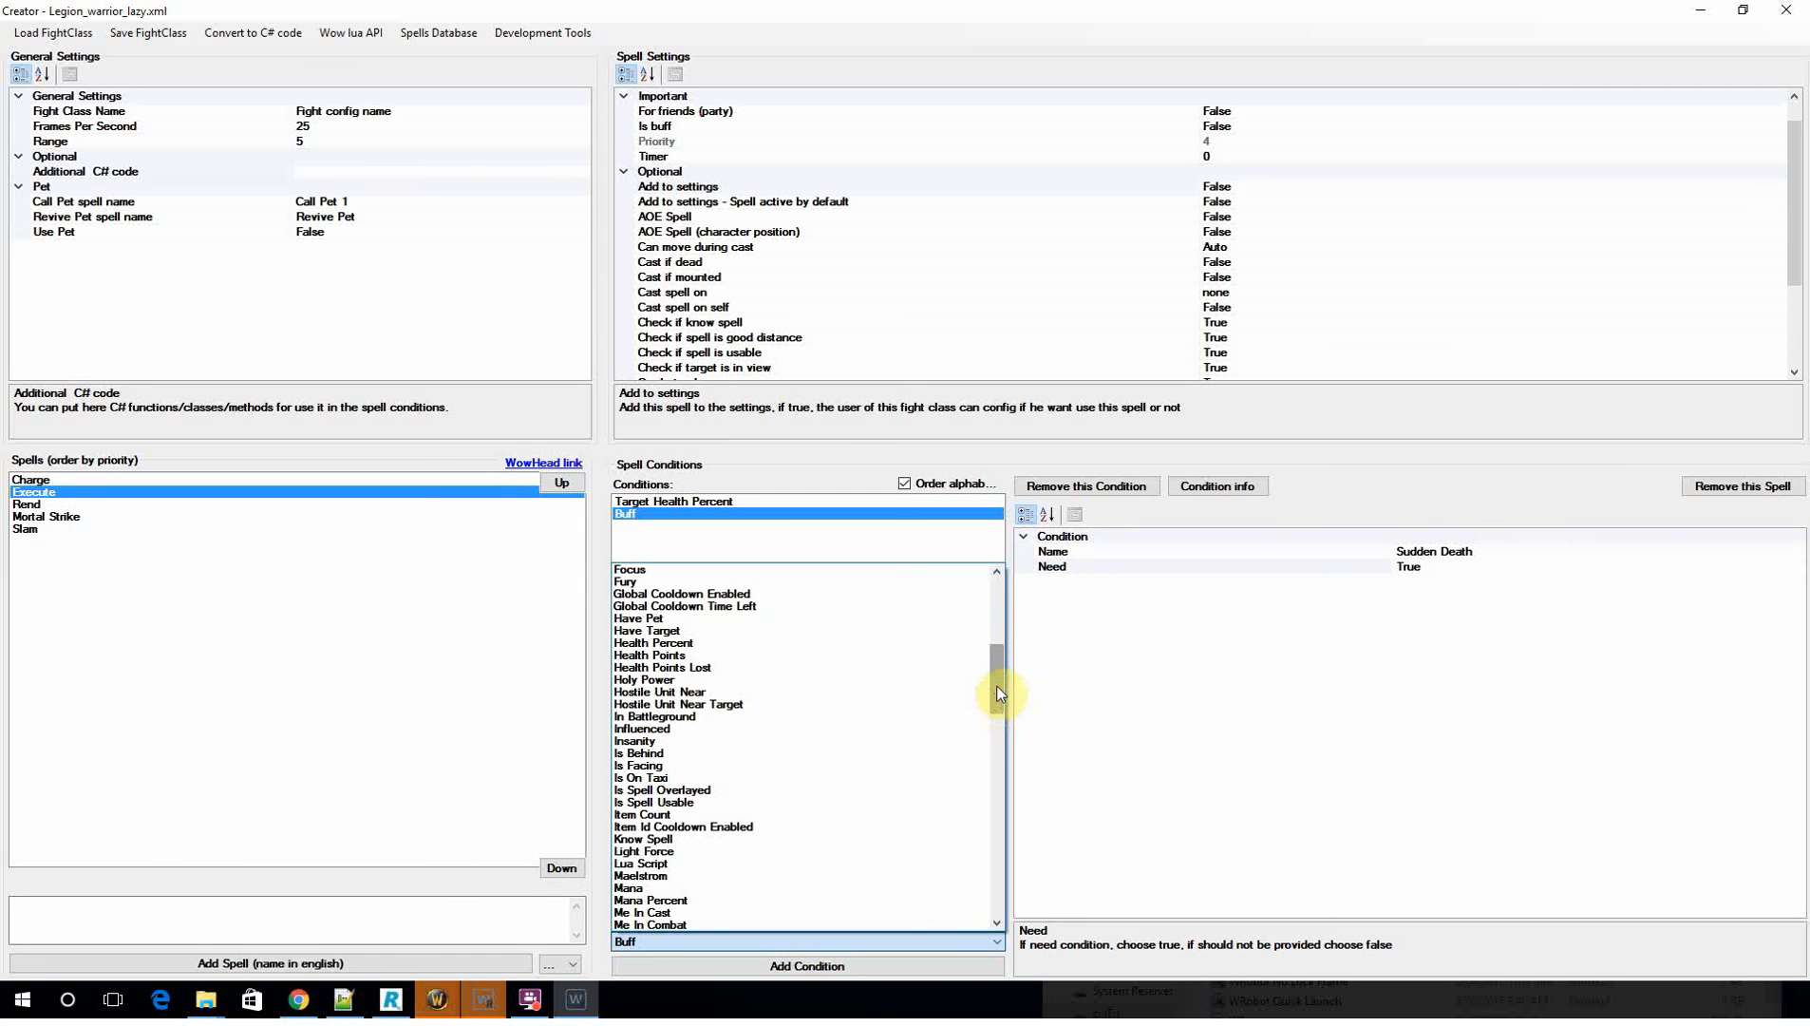
pyautogui.click(678, 705)
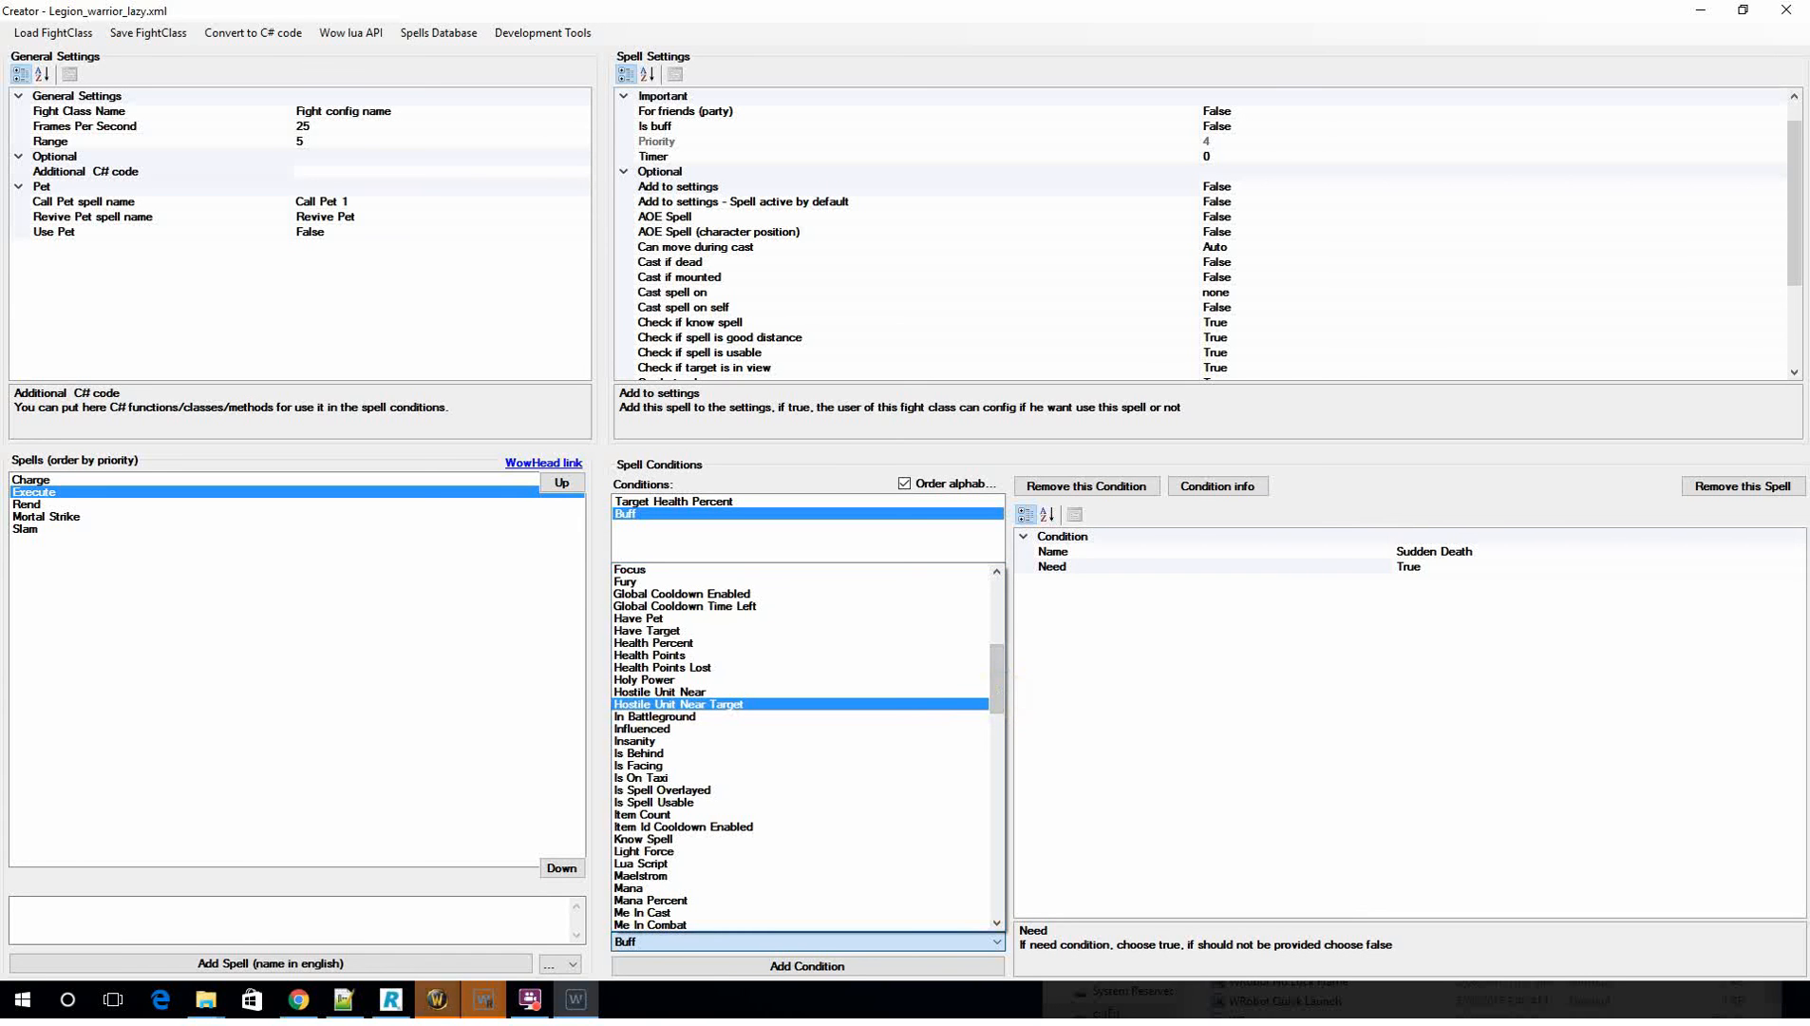